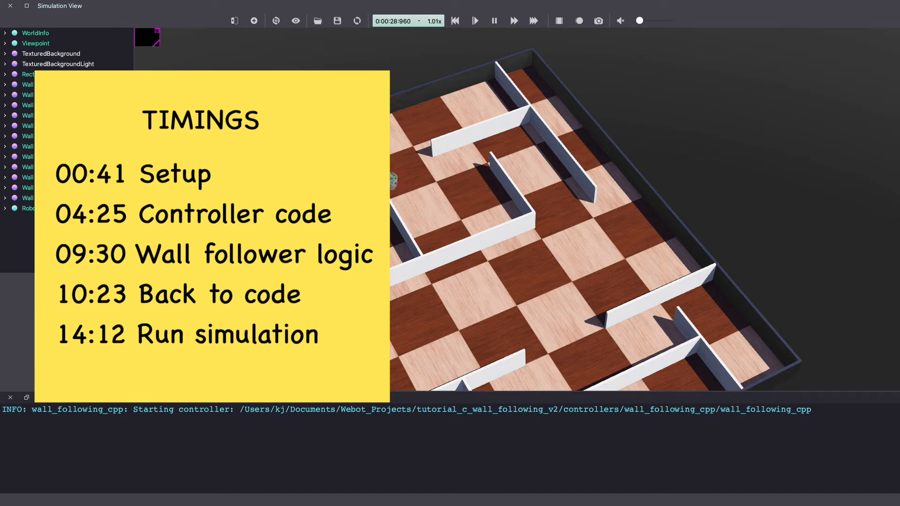
Start a new project directory named wall_follower_robot via the project wizard.
{"action": "left_click", "coordinate": [257, 6]}
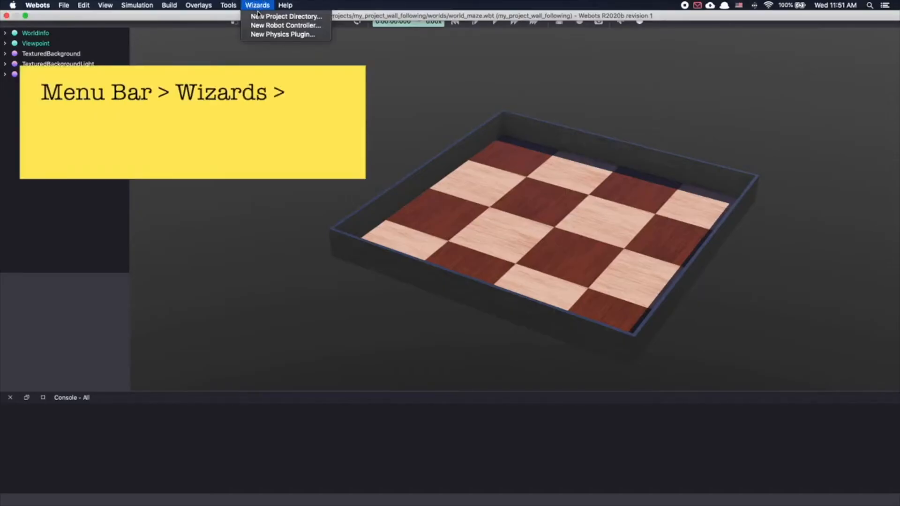
{"action": "left_click", "coordinate": [285, 16]}
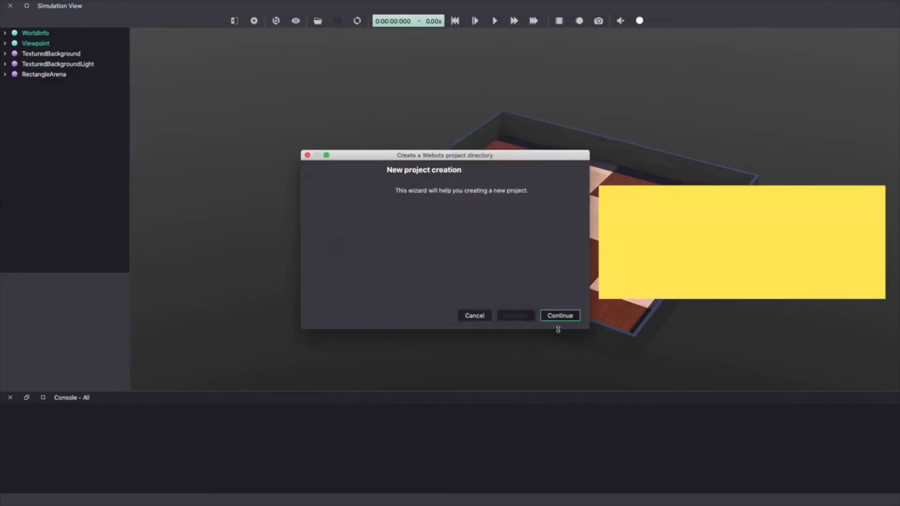
{"action": "left_click", "coordinate": [559, 316]}
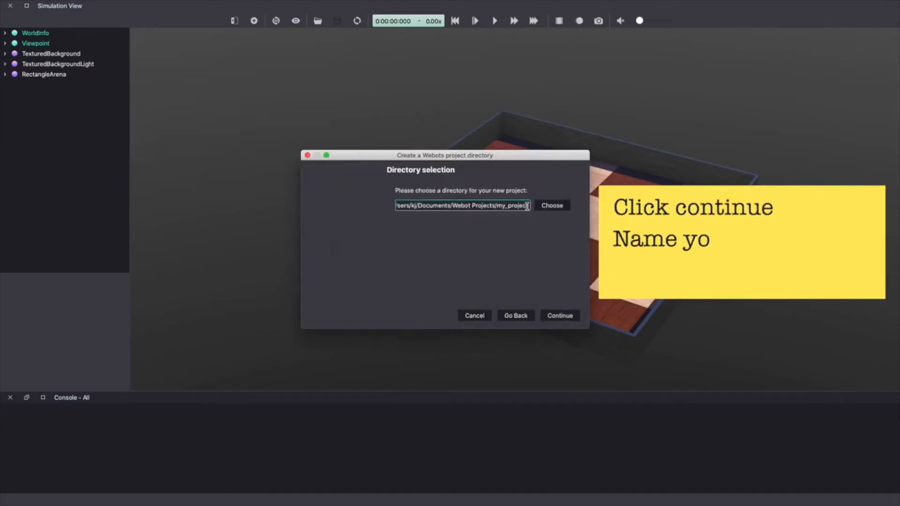
{"action": "type", "text": "wall_follower_robot"}
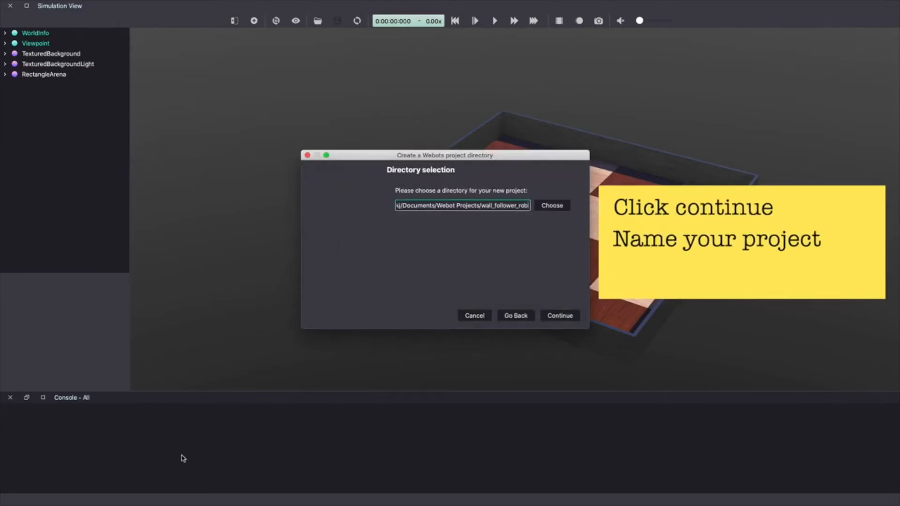
{"action": "left_click", "coordinate": [559, 316]}
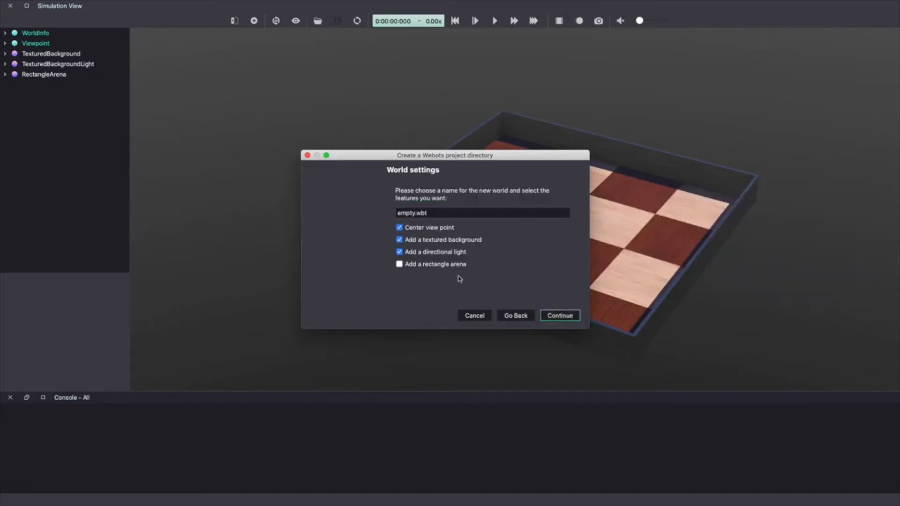
Name the world world_maze, include a rectangle arena, and finish the wizard.
{"action": "left_click", "coordinate": [482, 213]}
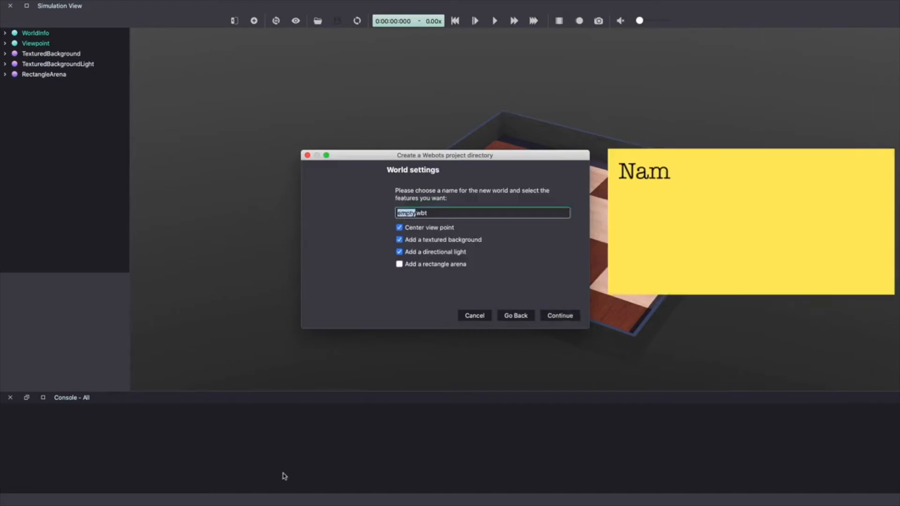
{"action": "type", "text": "world_maz"}
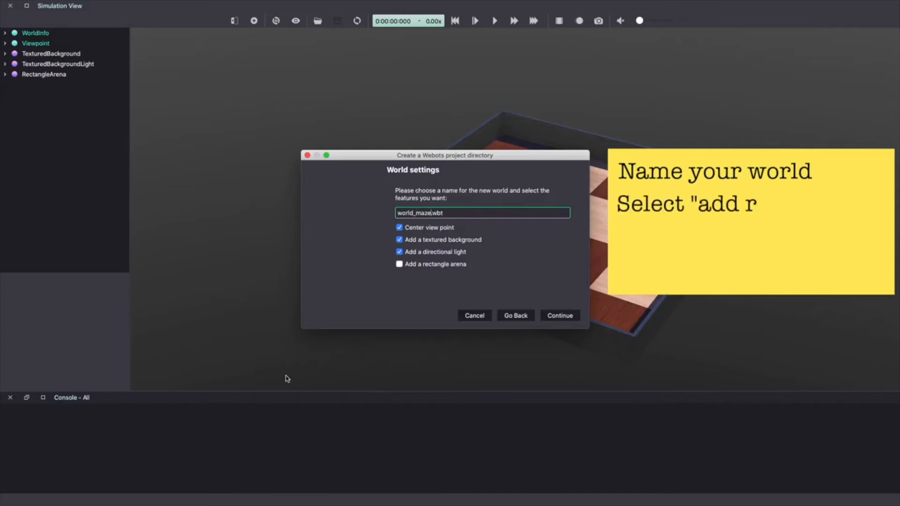
{"action": "left_click", "coordinate": [399, 264]}
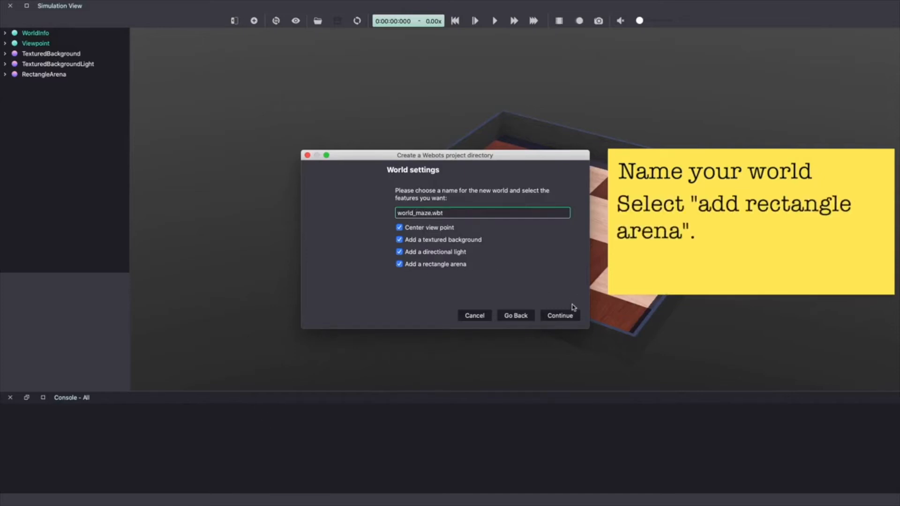
{"action": "left_click", "coordinate": [559, 315]}
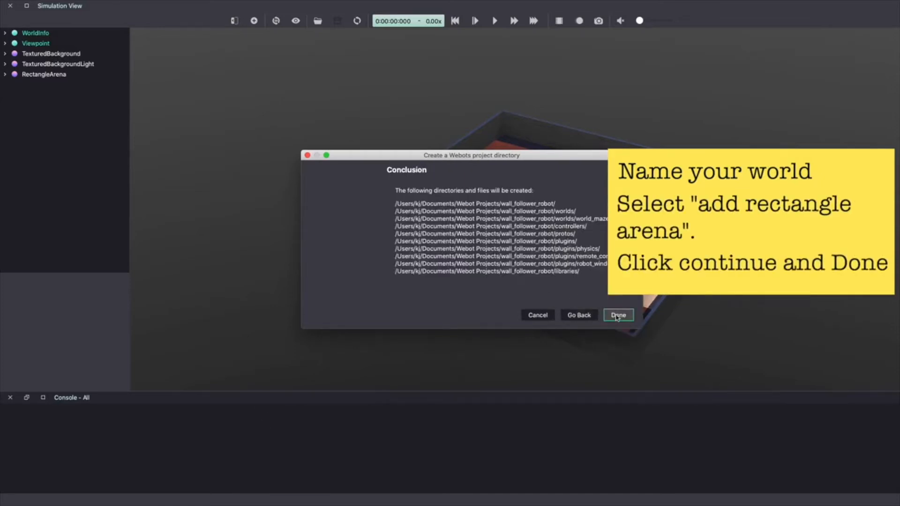
{"action": "left_click", "coordinate": [618, 315]}
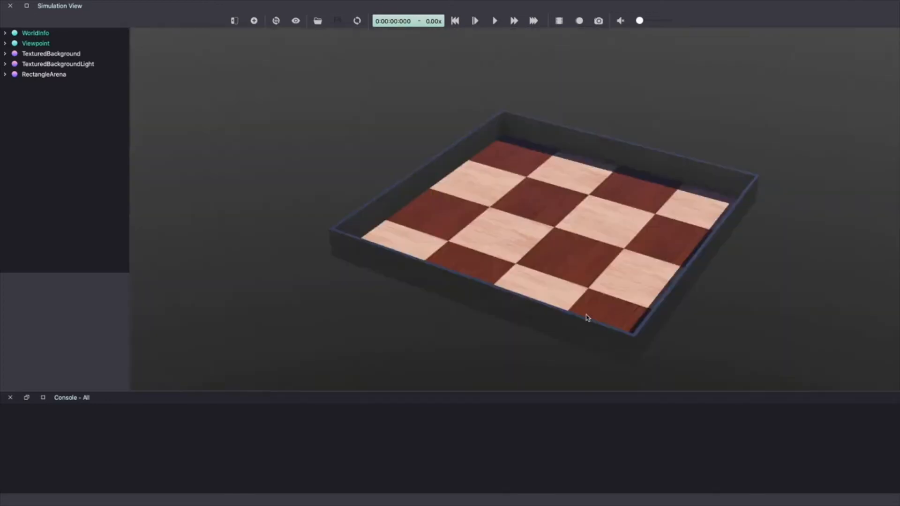
{"action": "mouse_move", "coordinate": [100, 83]}
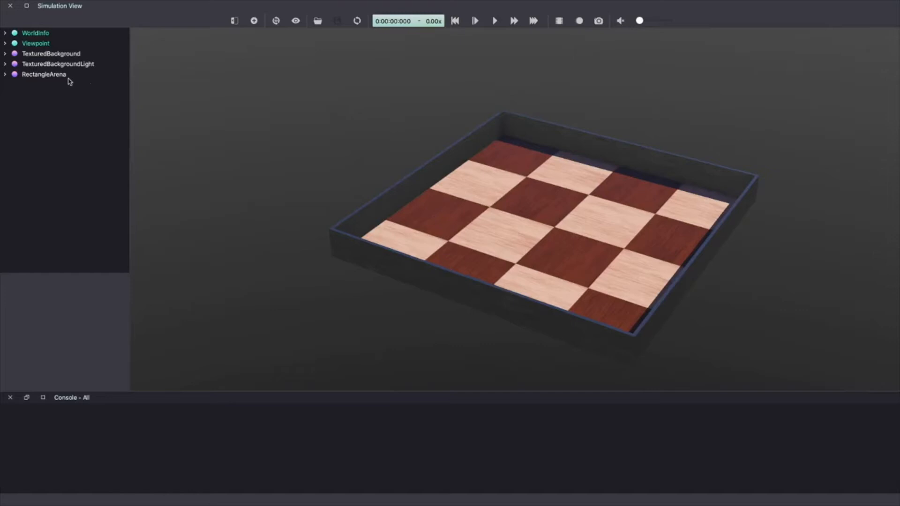
Select the RectangleArena node in the scene tree and inspect its default fields.
{"action": "left_click", "coordinate": [44, 74]}
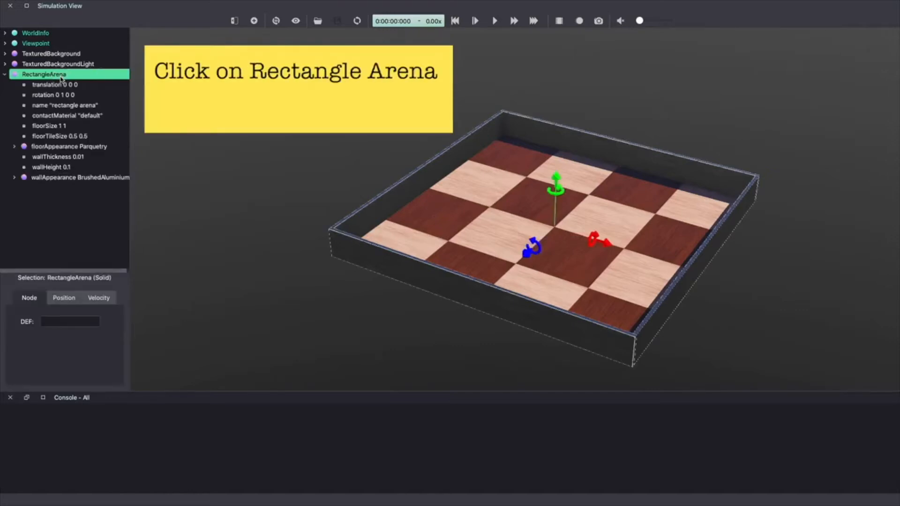
{"action": "left_click", "coordinate": [48, 125]}
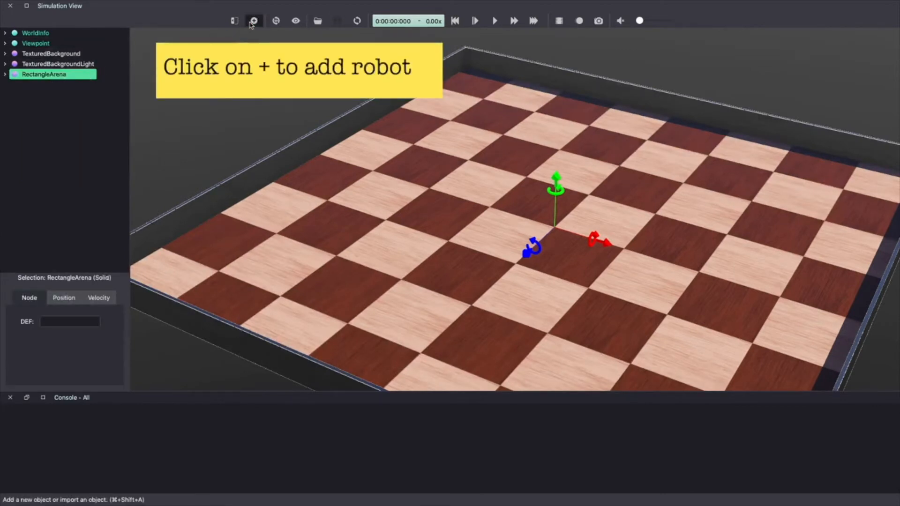
Insert an E-puck robot node into the world after the arena.
{"action": "left_click", "coordinate": [254, 20]}
{"action": "type", "text": "e-pu"}
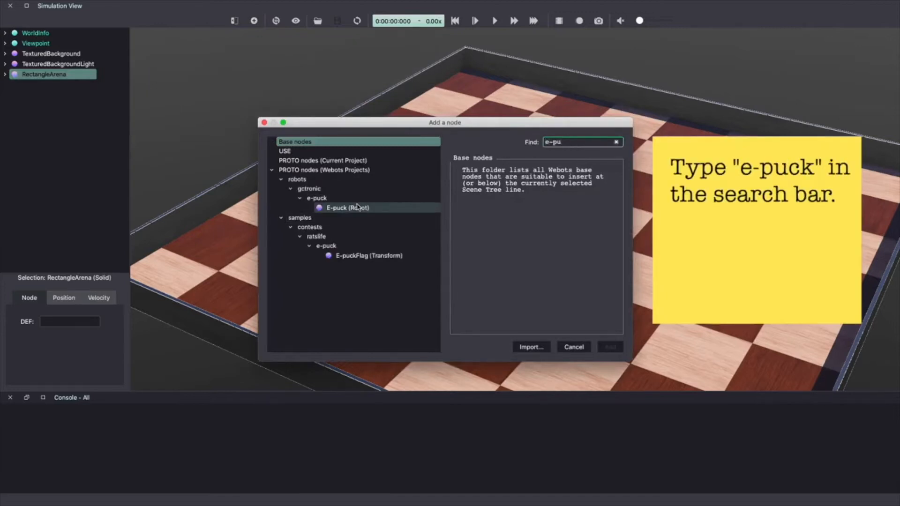
{"action": "left_click", "coordinate": [346, 208]}
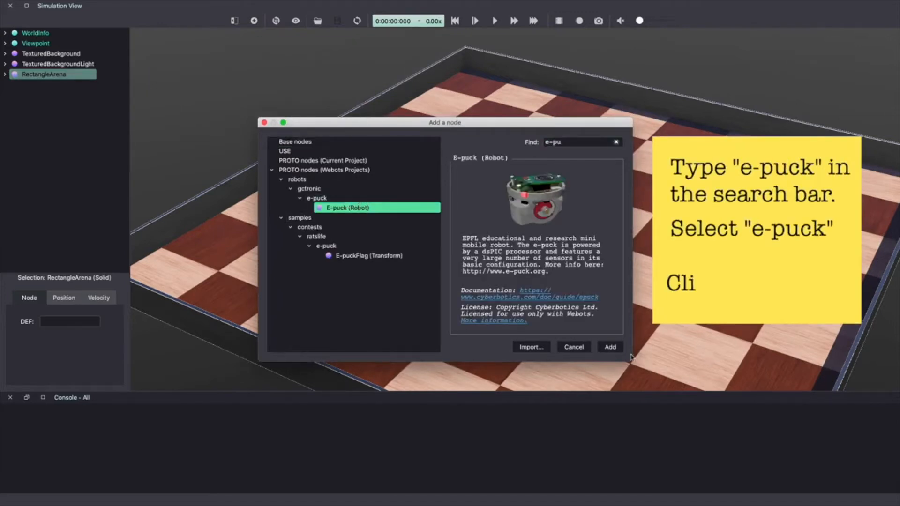
{"action": "left_click", "coordinate": [610, 347]}
{"action": "type", "text": "w"}
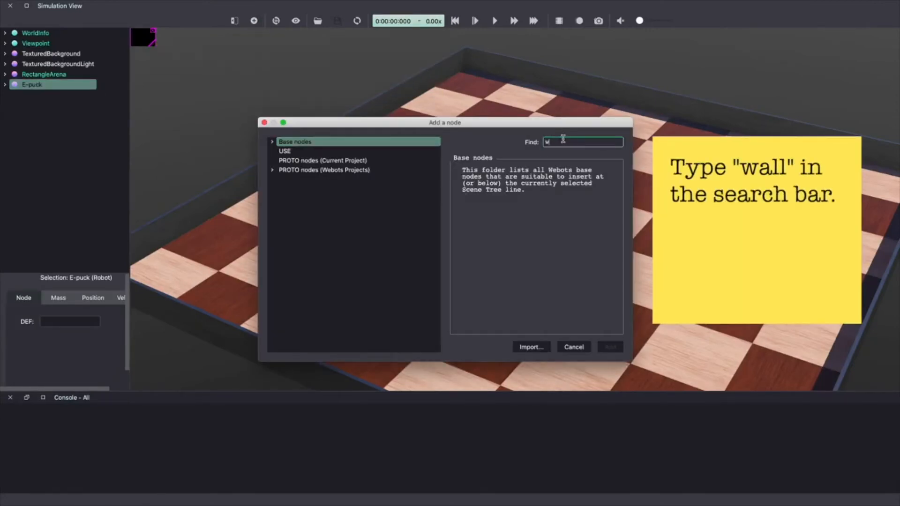
Search for wall and insert a Wall (Solid) node after the E-puck.
{"action": "type", "text": "all"}
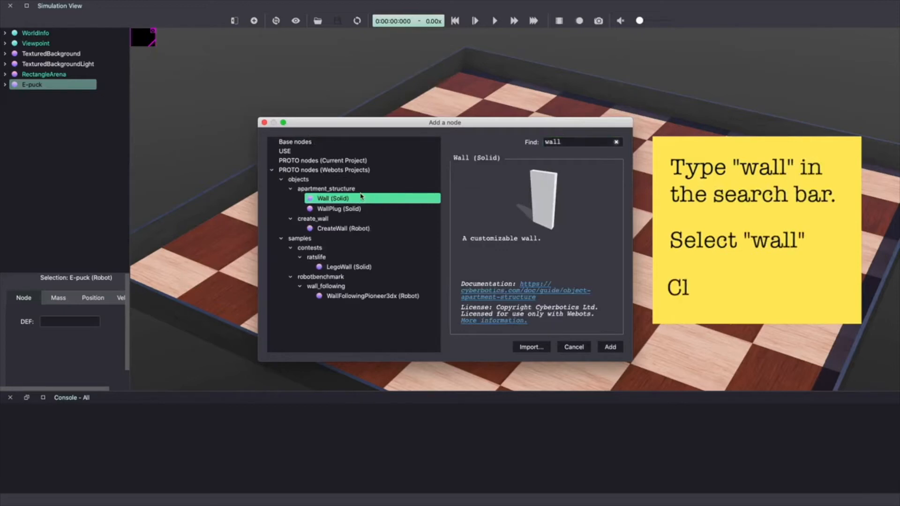
{"action": "left_click", "coordinate": [609, 347]}
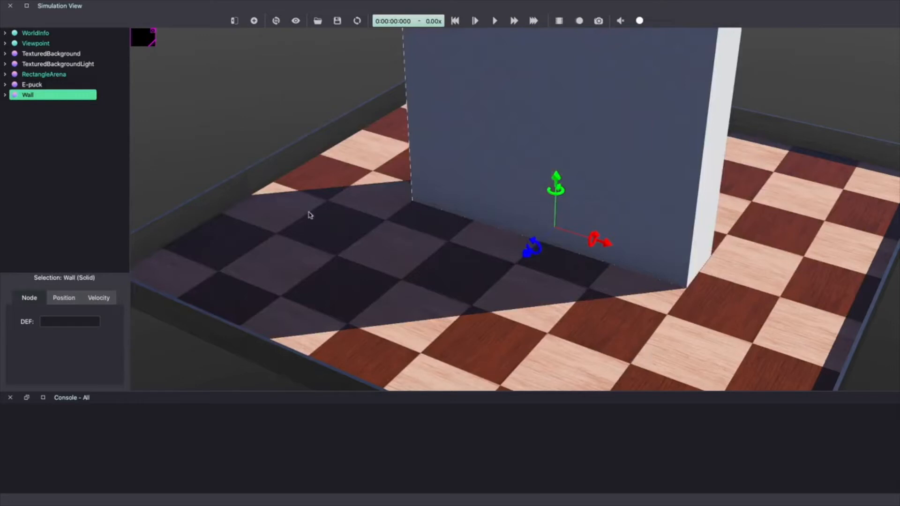
{"action": "mouse_move", "coordinate": [65, 92]}
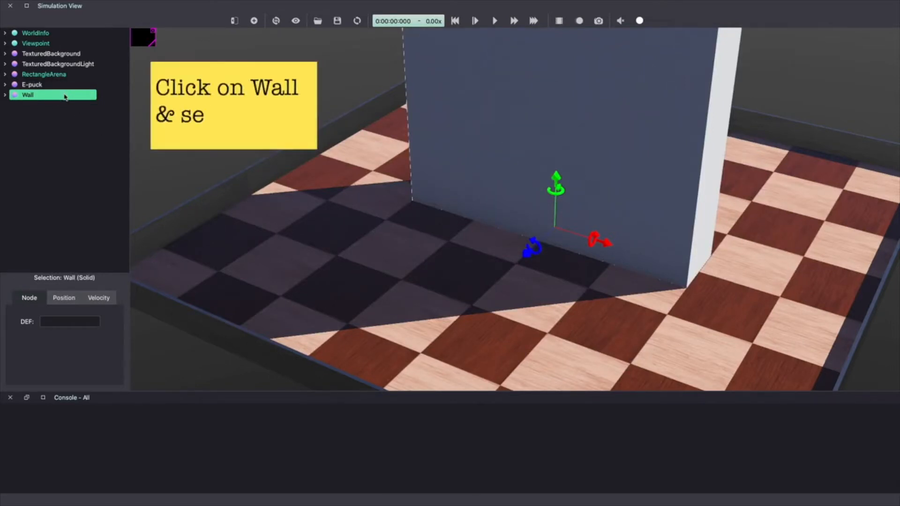
Set the wall's size to 1 × 0.1 × 0.01 m, a low thin barrier.
{"action": "left_click", "coordinate": [5, 94]}
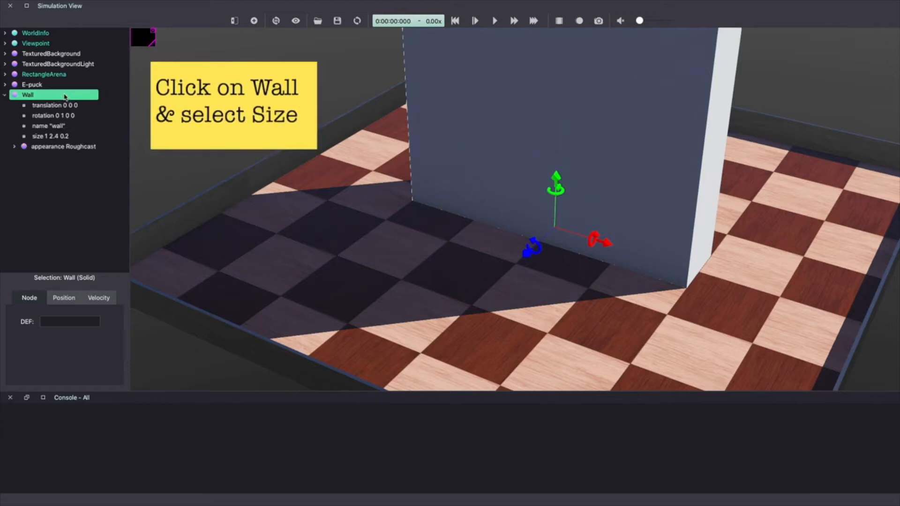
{"action": "left_click", "coordinate": [50, 136]}
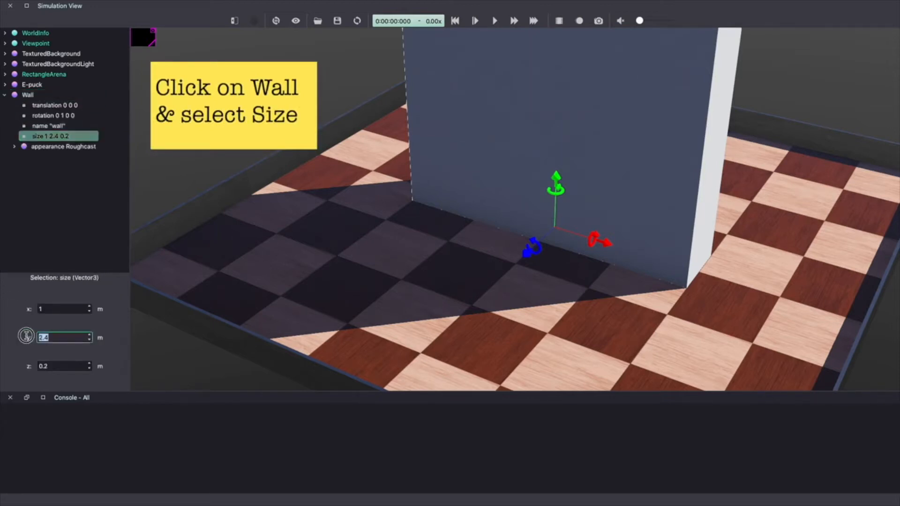
{"action": "type", "text": "0.1"}
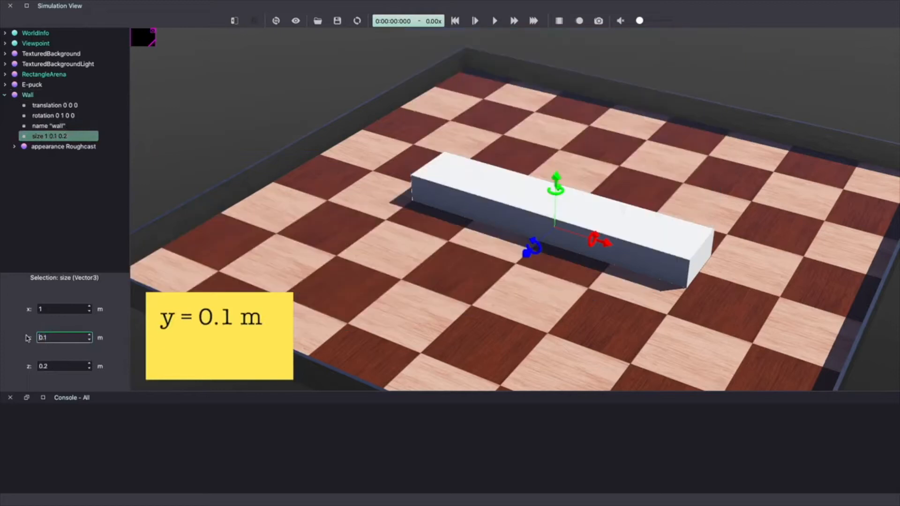
{"action": "left_click", "coordinate": [64, 366]}
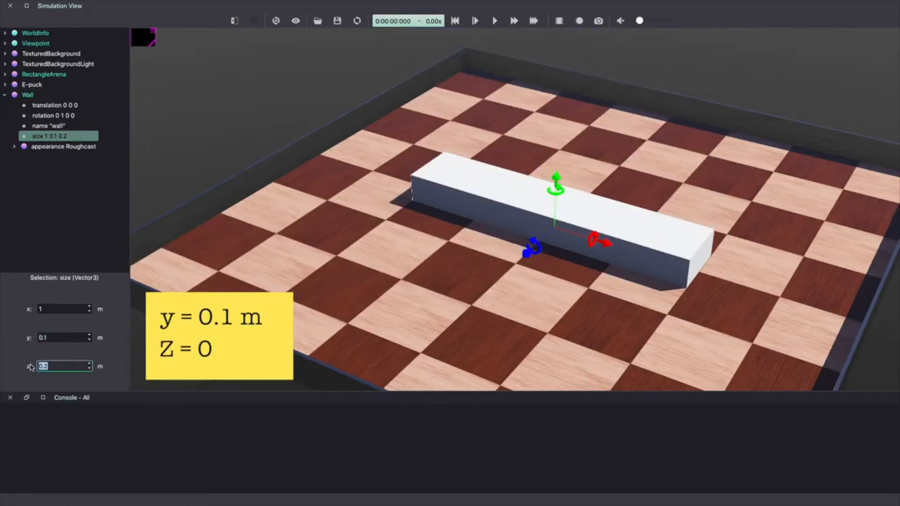
{"action": "type", "text": "0.01"}
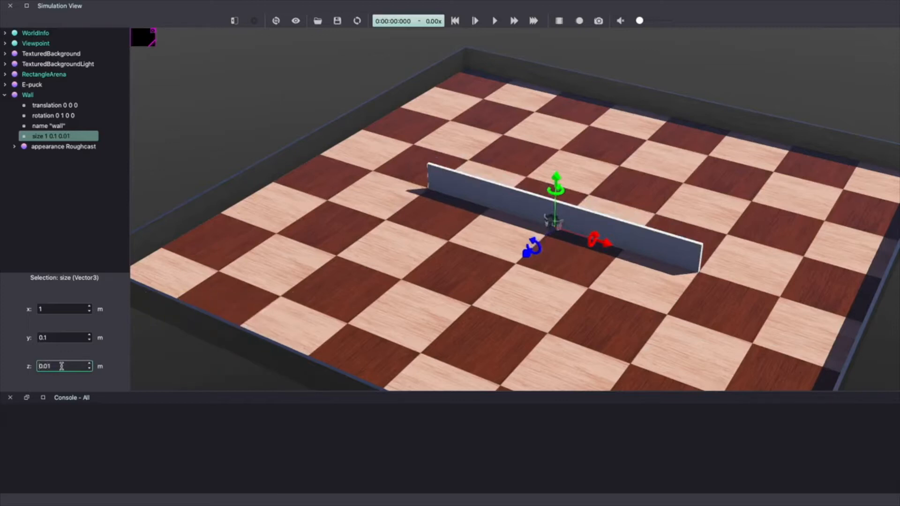
{"action": "mouse_move", "coordinate": [337, 21]}
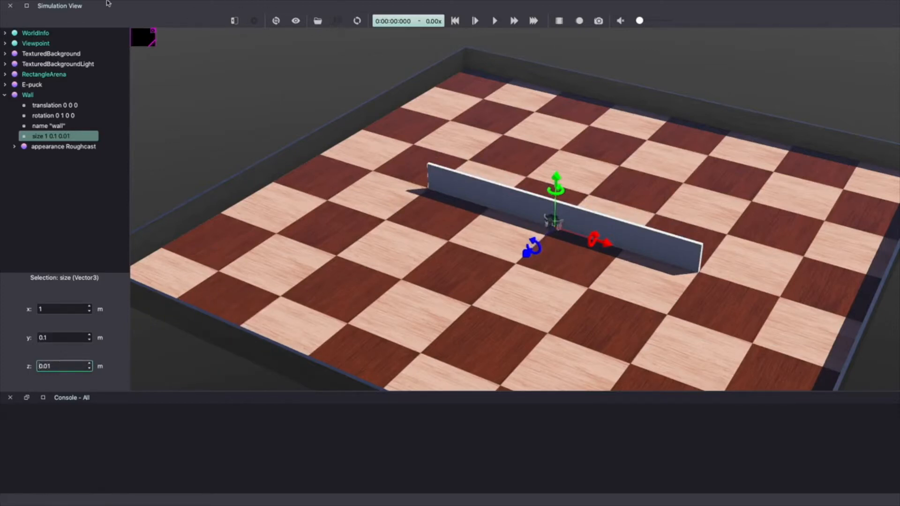
Show bounding shapes and set the wall's rotation to 0 1 0 with angle 1.57 rad.
{"action": "left_click", "coordinate": [105, 6]}
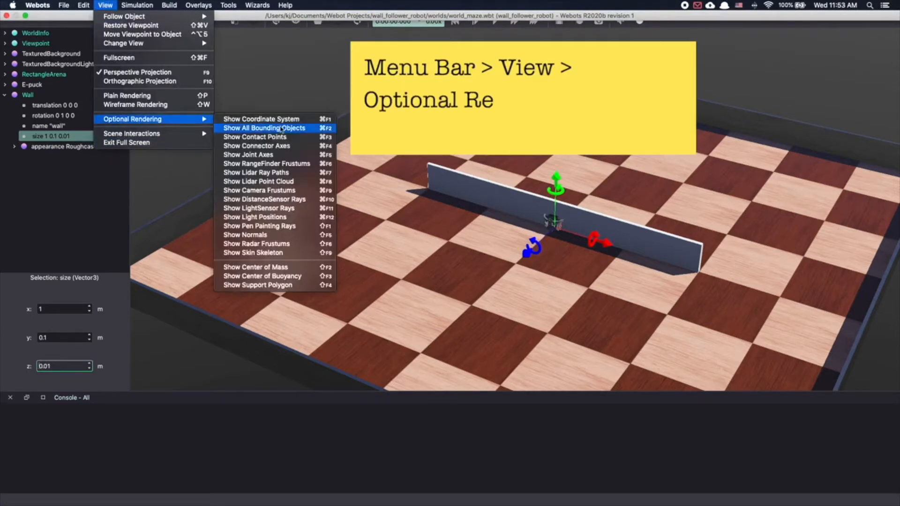
{"action": "left_click", "coordinate": [259, 120]}
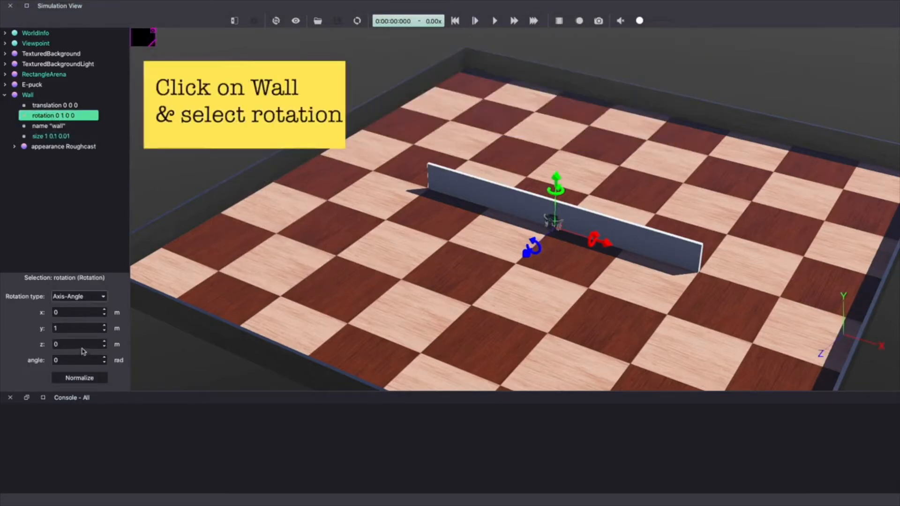
{"action": "left_click", "coordinate": [75, 360]}
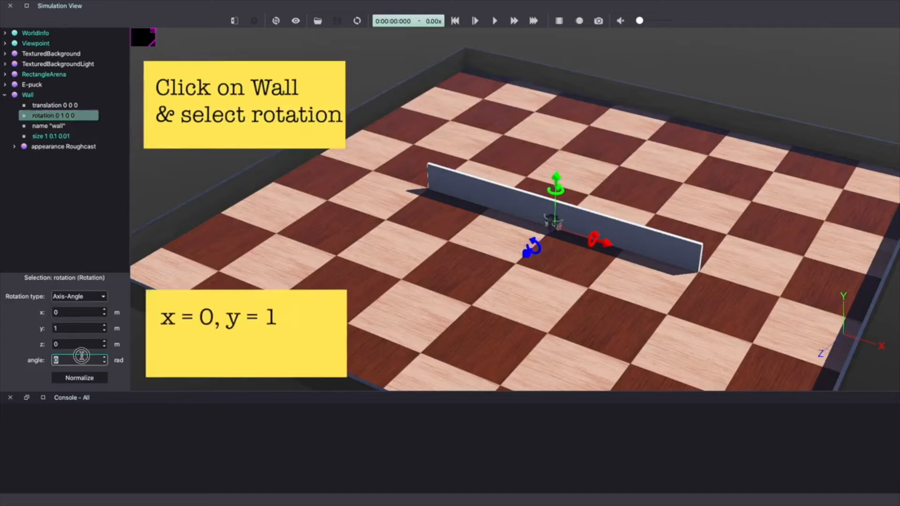
{"action": "type", "text": "1"}
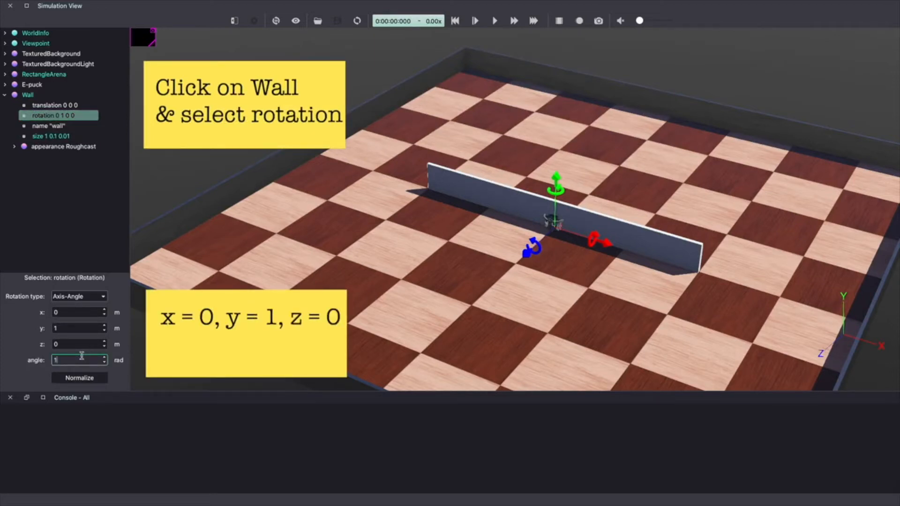
{"action": "type", "text": "1.57"}
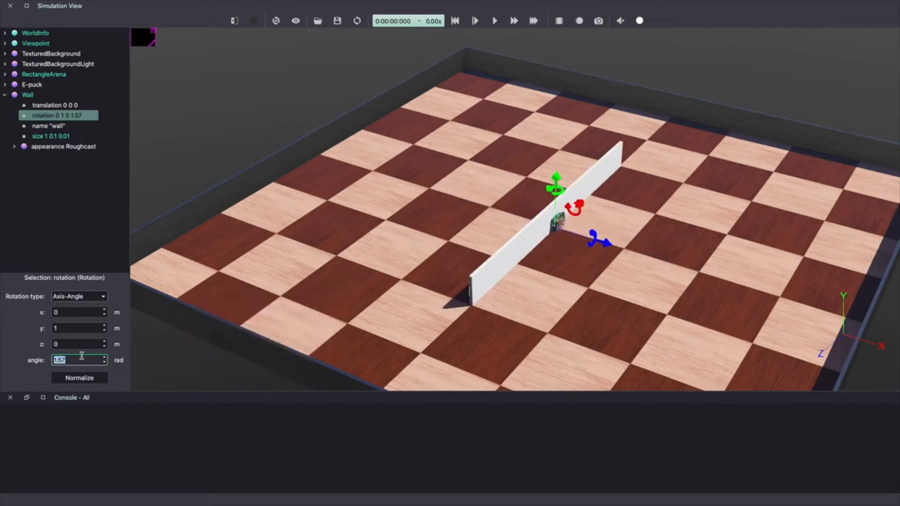
Set the wall's translation x to -0.07 m and select the Wall node for duplication.
{"action": "left_click", "coordinate": [54, 105]}
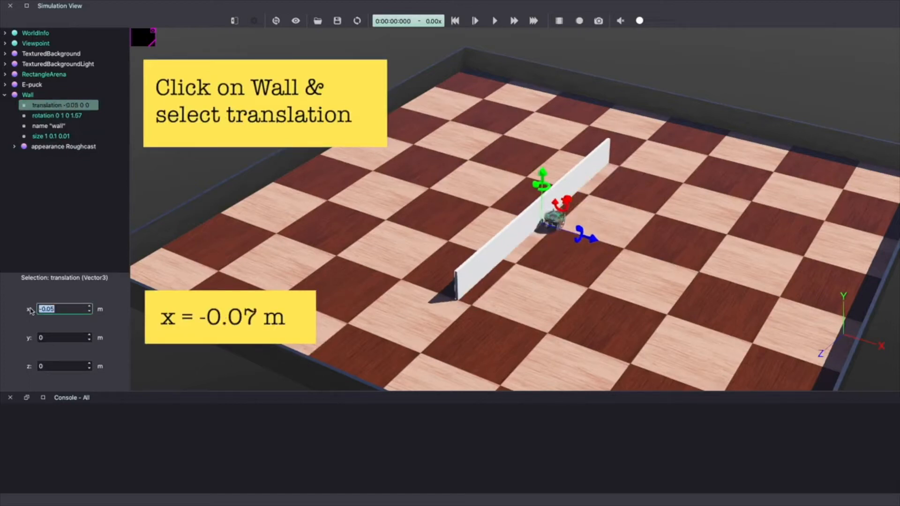
{"action": "type", "text": "-0.07"}
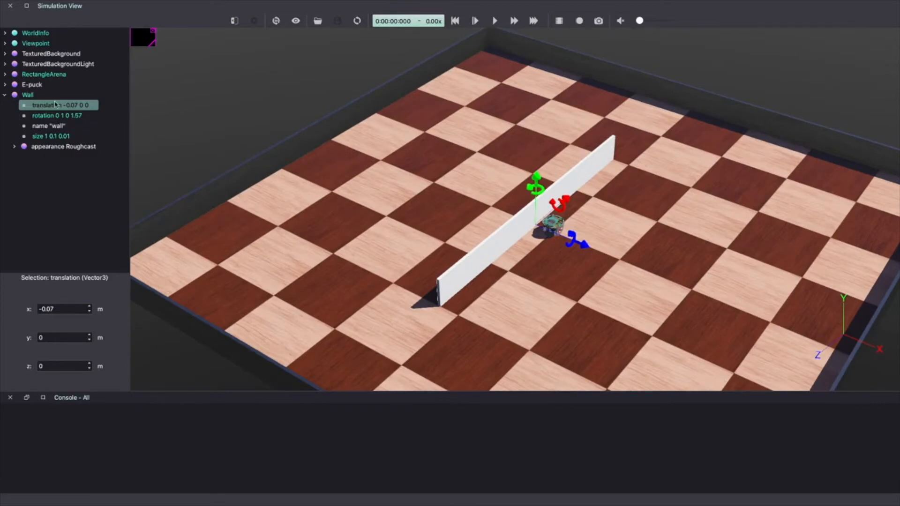
{"action": "left_click", "coordinate": [27, 95]}
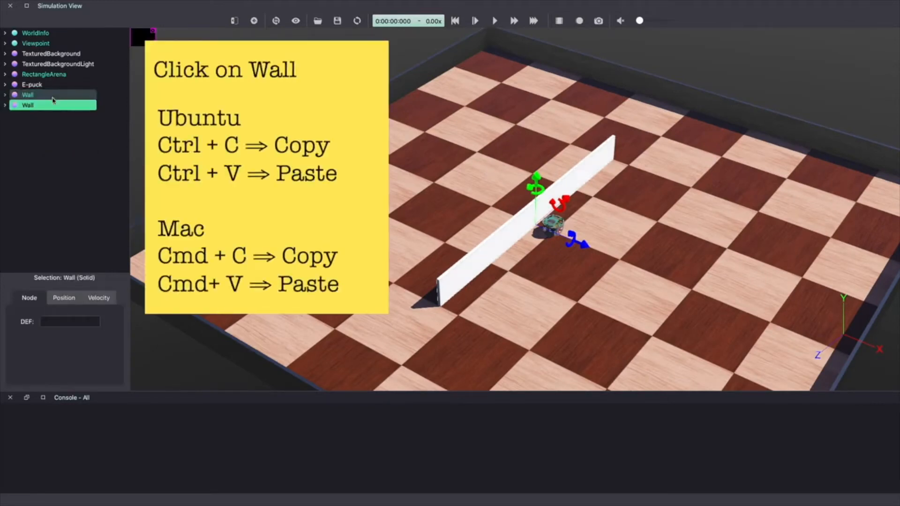
Adjust the copied walls' rotations into a maze layout and save the world.
{"action": "left_click", "coordinate": [5, 104]}
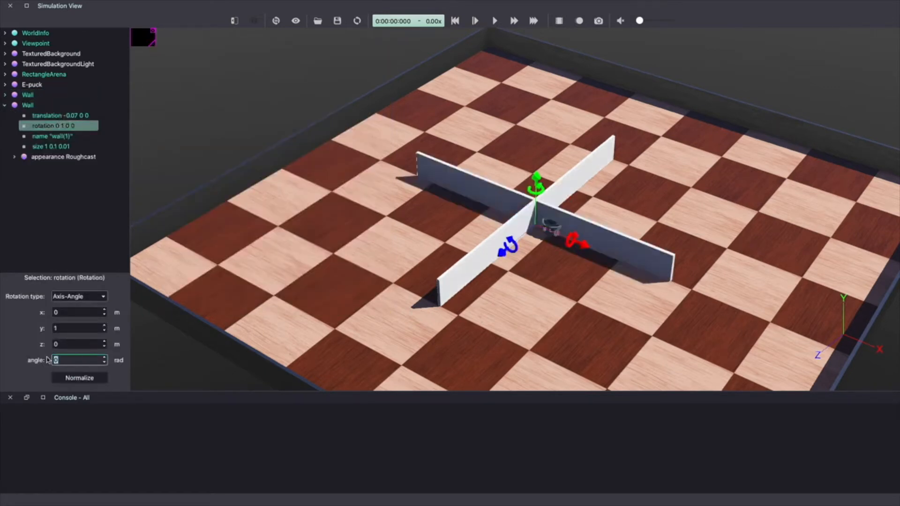
{"action": "left_click", "coordinate": [50, 146]}
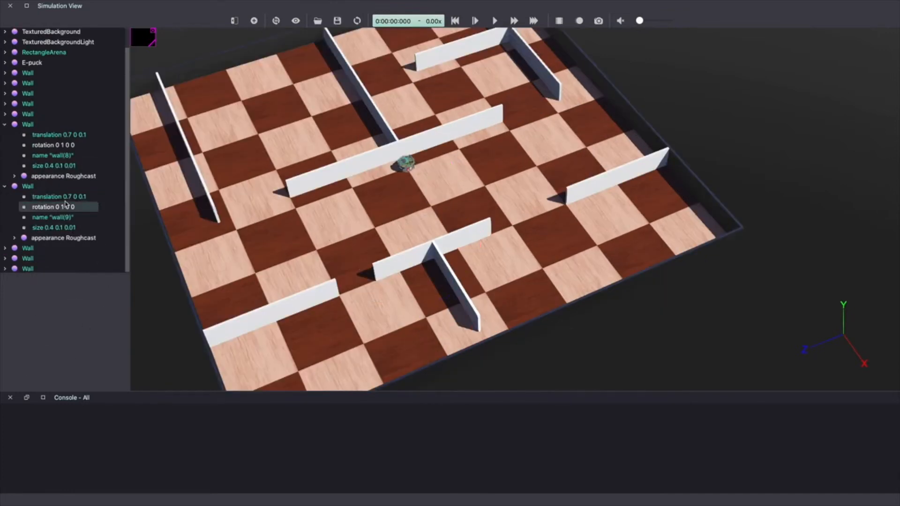
{"action": "left_click", "coordinate": [28, 72]}
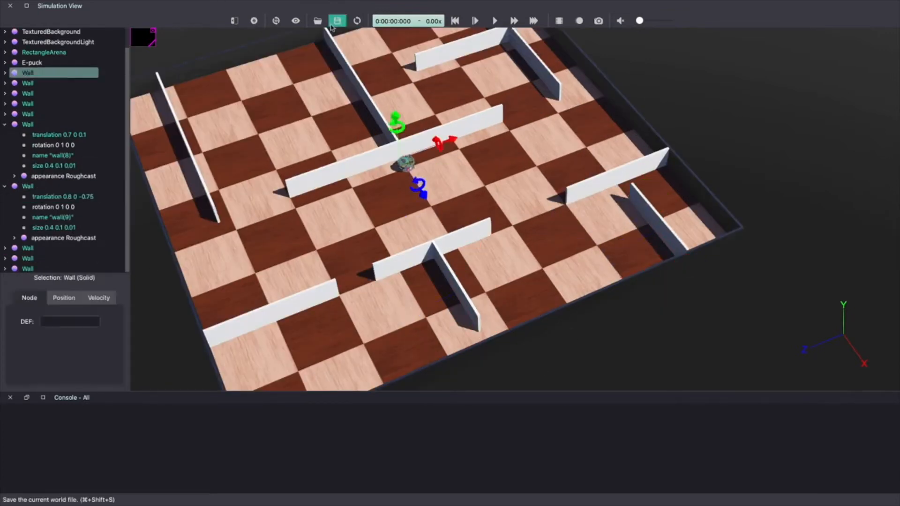
{"action": "left_click", "coordinate": [356, 20]}
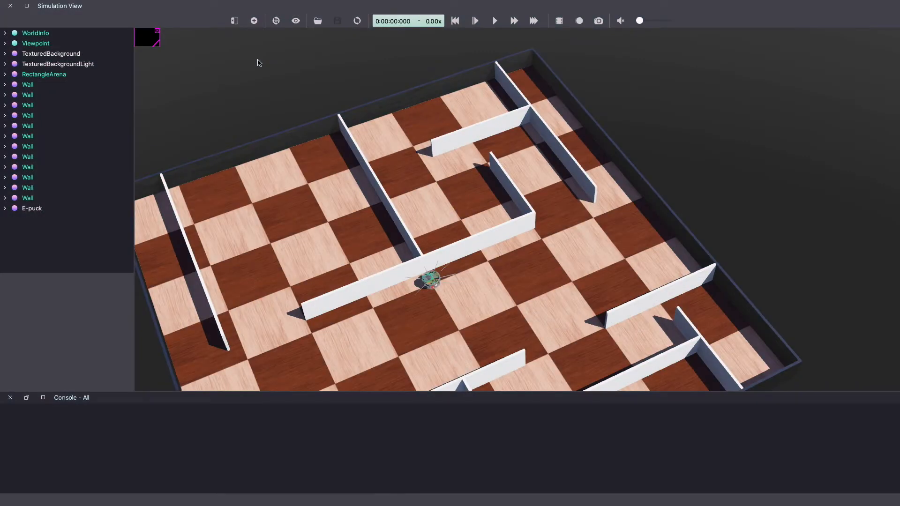
{"action": "mouse_move", "coordinate": [261, 62]}
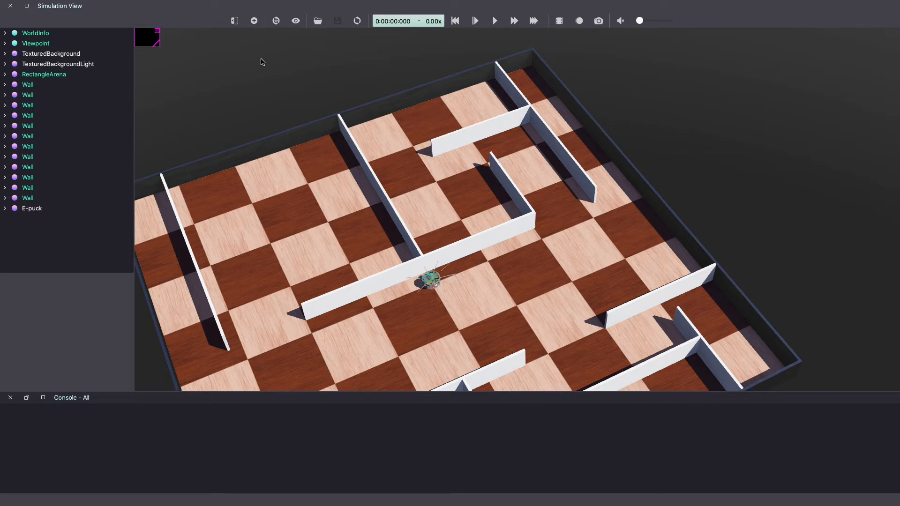
{"action": "mouse_move", "coordinate": [266, 4]}
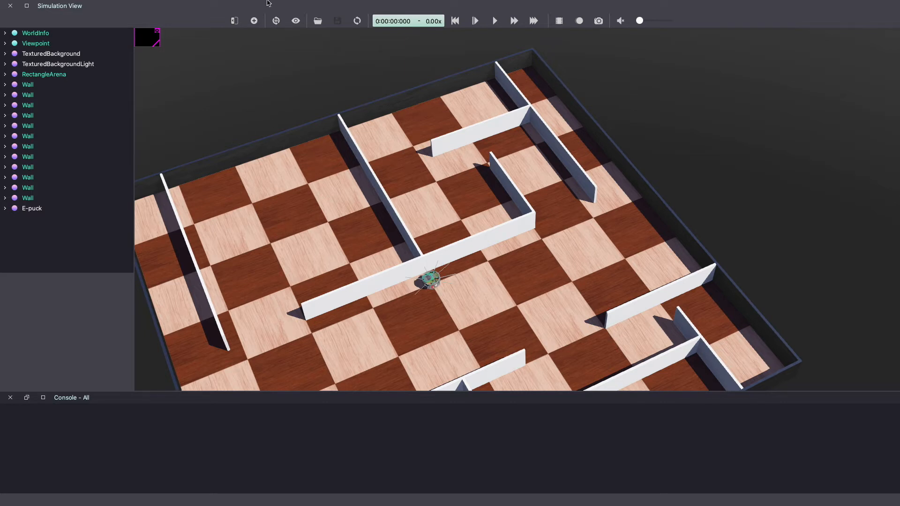
Show the Wizards menu options for creating a robot controller.
{"action": "left_click", "coordinate": [257, 6]}
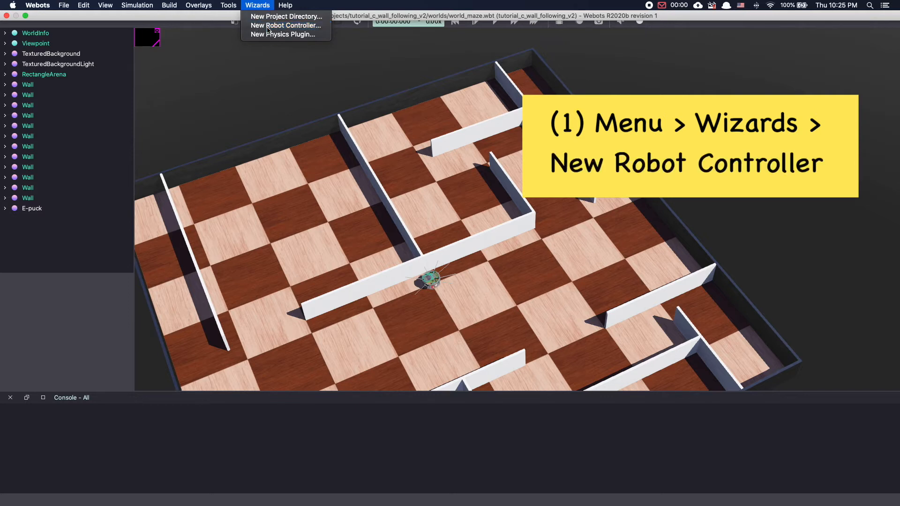
Start the New Robot Controller wizard and choose C++ as the language.
{"action": "left_click", "coordinate": [285, 26]}
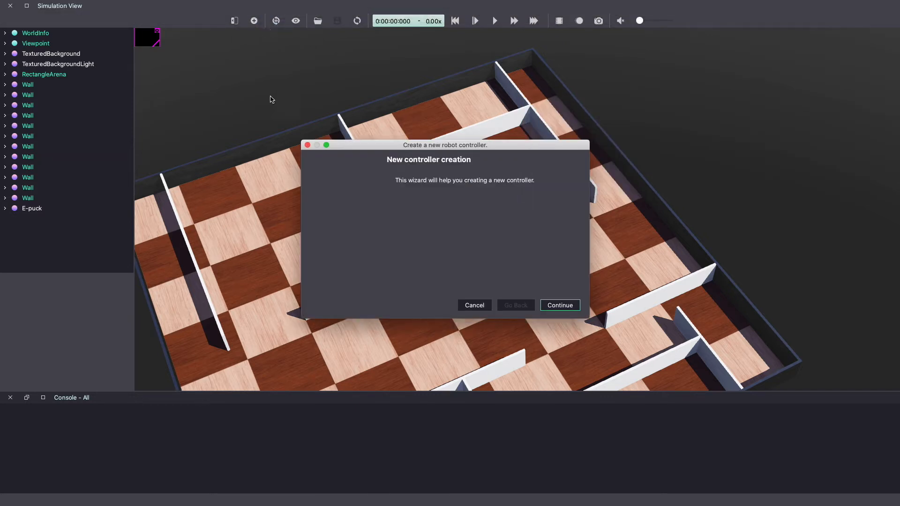
{"action": "left_click", "coordinate": [559, 305]}
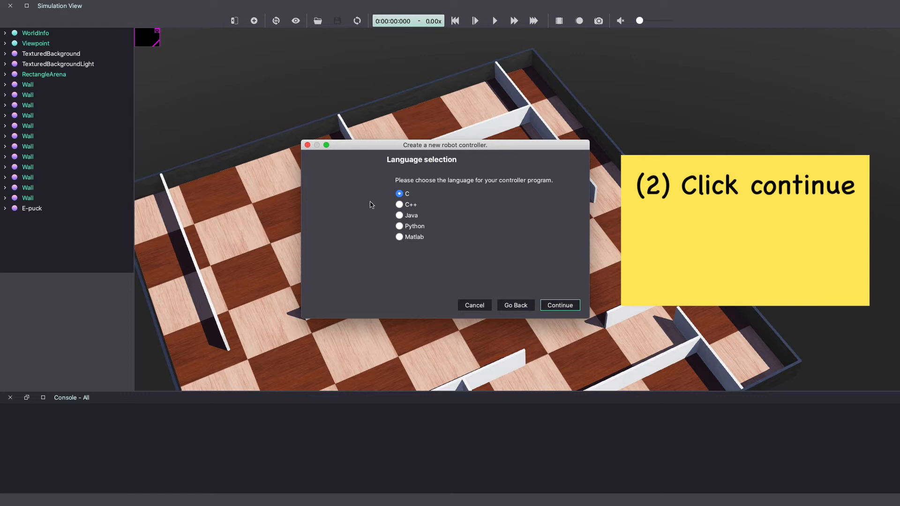
{"action": "left_click", "coordinate": [400, 204]}
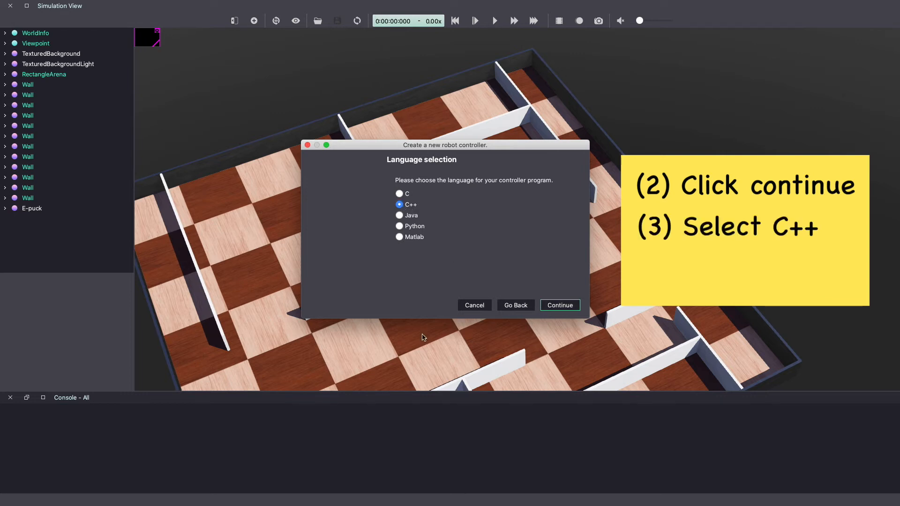
{"action": "left_click", "coordinate": [559, 305]}
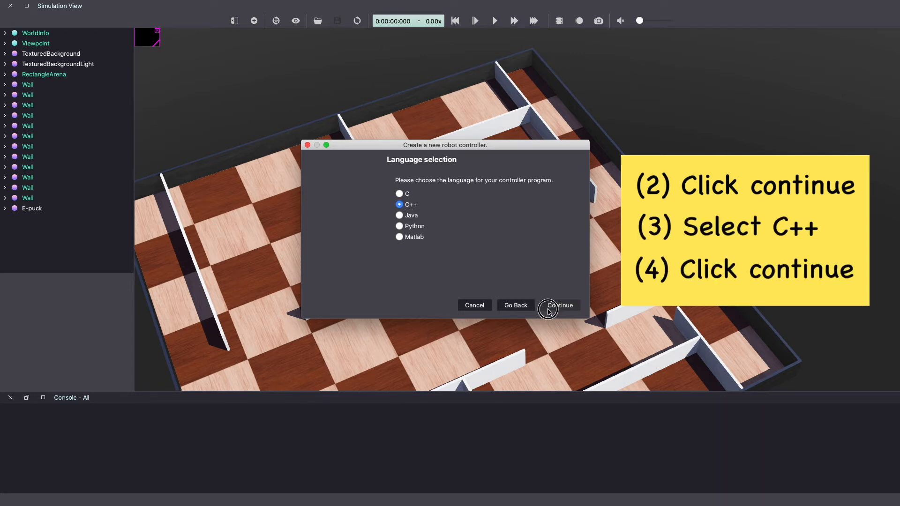
{"action": "left_click", "coordinate": [559, 305]}
{"action": "type", "text": "my_controller_wall_followe"}
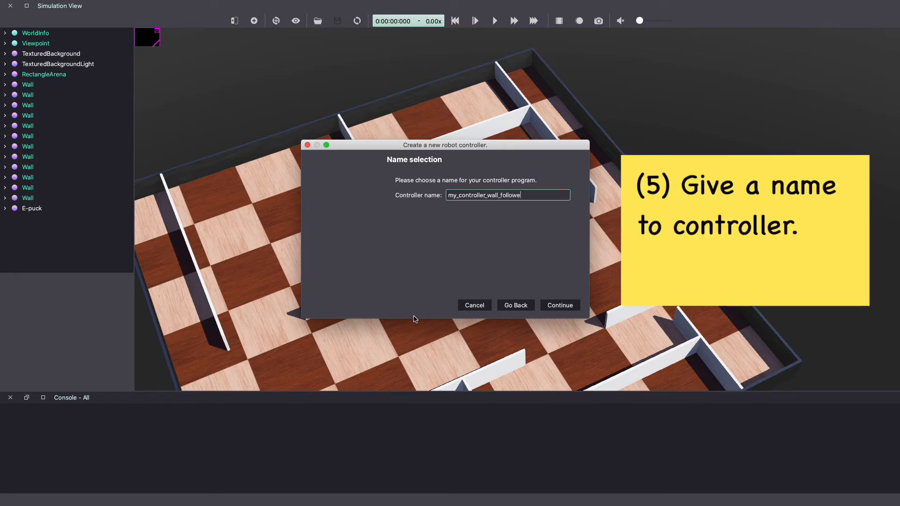
Name the controller my_controller_wall_follower_cpp and finish creating its files.
{"action": "type", "text": "r_cpp"}
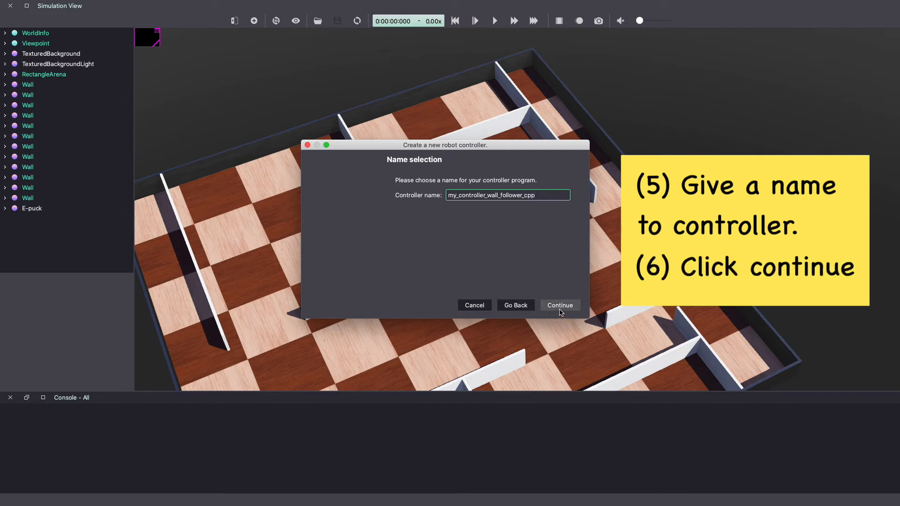
{"action": "left_click", "coordinate": [560, 305]}
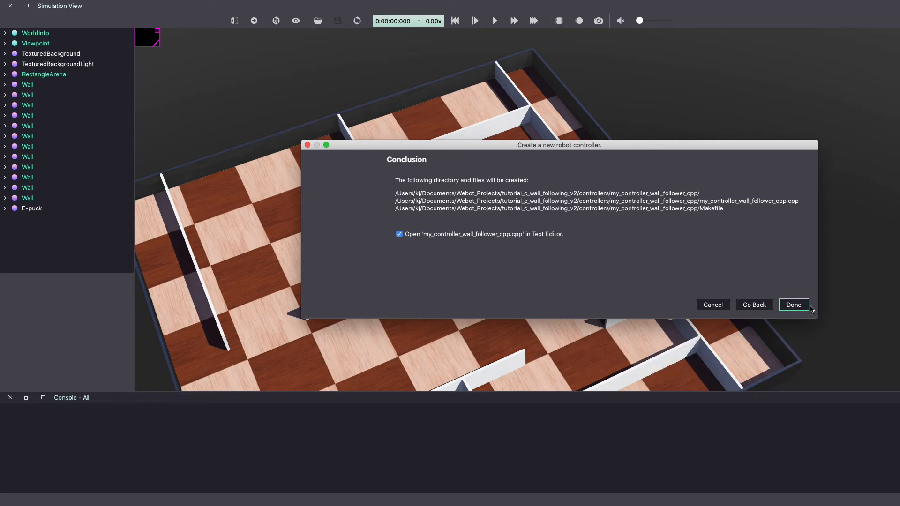
{"action": "left_click", "coordinate": [795, 305]}
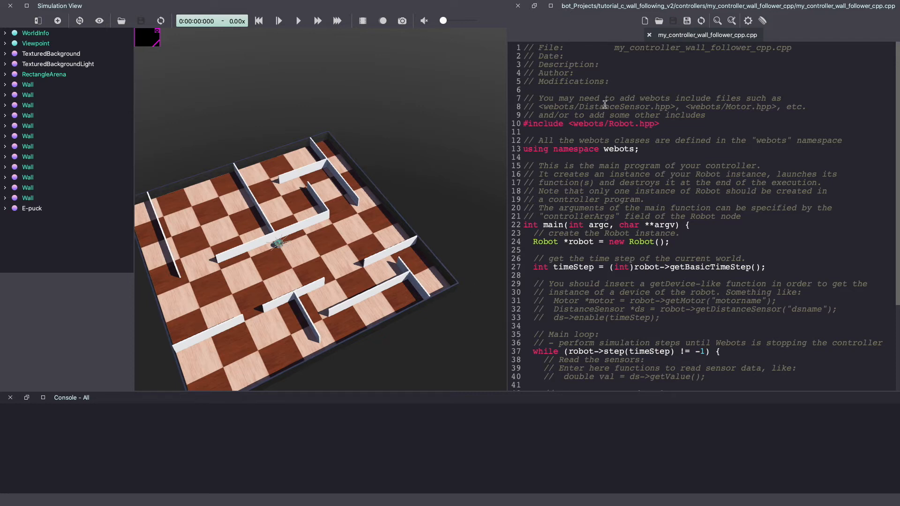
{"action": "mouse_move", "coordinate": [490, 256]}
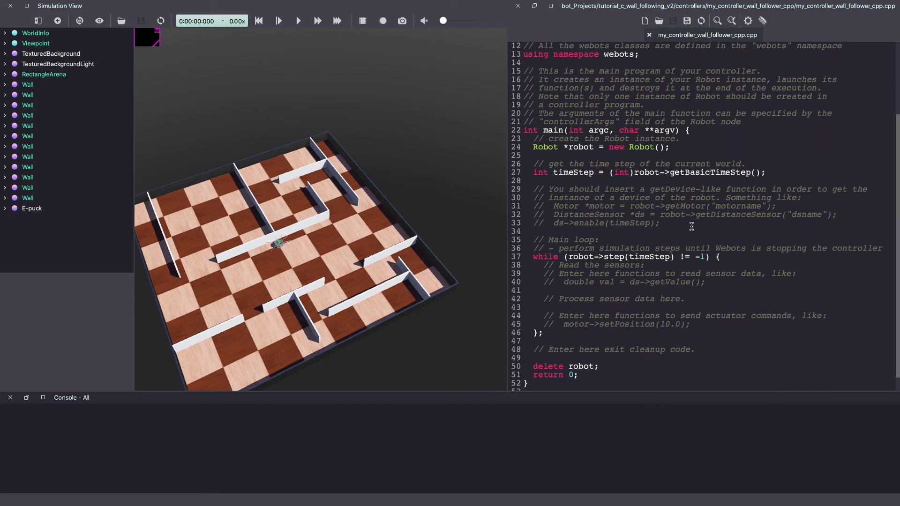
Review the generated my_controller_wall_follower_cpp.cpp template without modifying it.
{"action": "left_click_drag", "start_coordinate": [532, 163], "coordinate": [660, 224]}
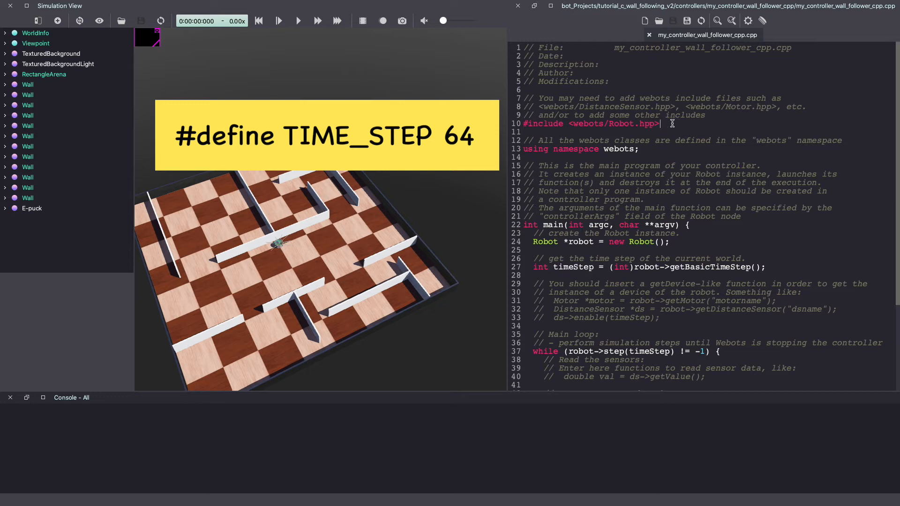
Add #define TIME_STEP 64 and step the main loop with TIME_STEP instead of timeStep.
{"action": "type", "text": "#d"}
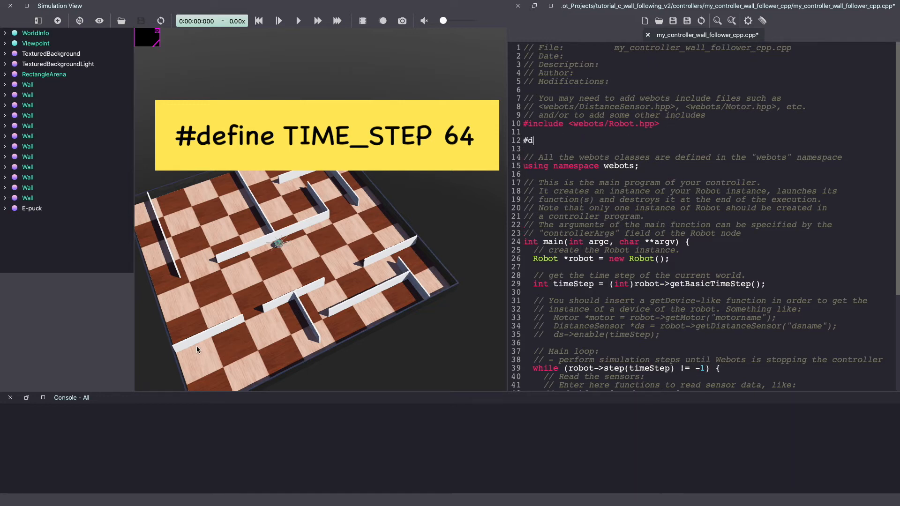
{"action": "type", "text": "efine TIME_STEP 64"}
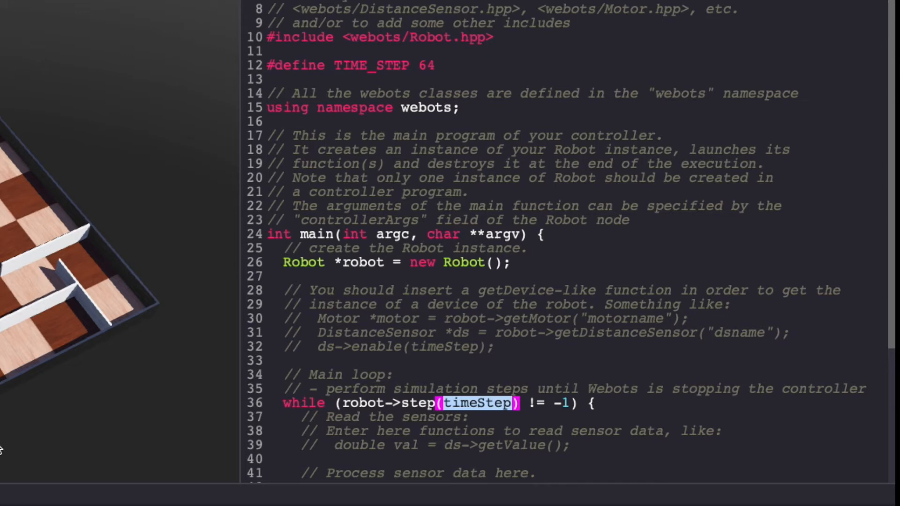
{"action": "type", "text": "TIME_S"}
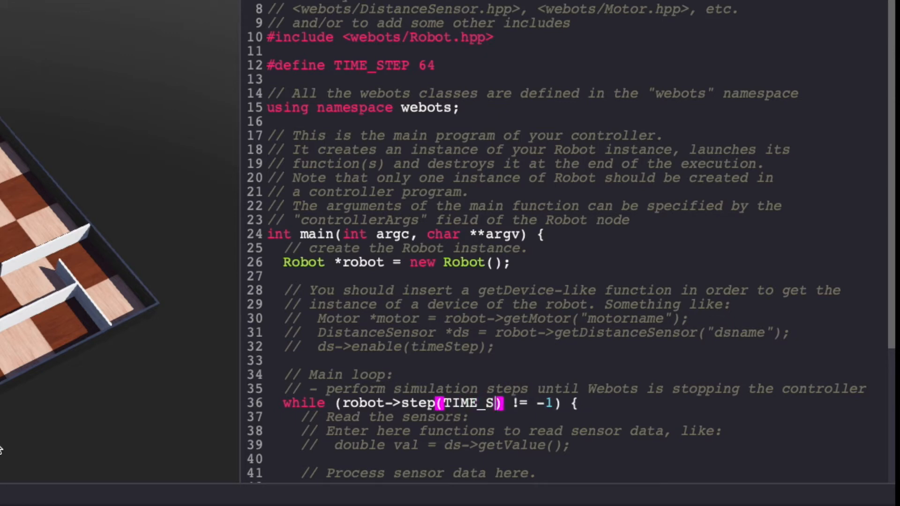
{"action": "type", "text": "TEP"}
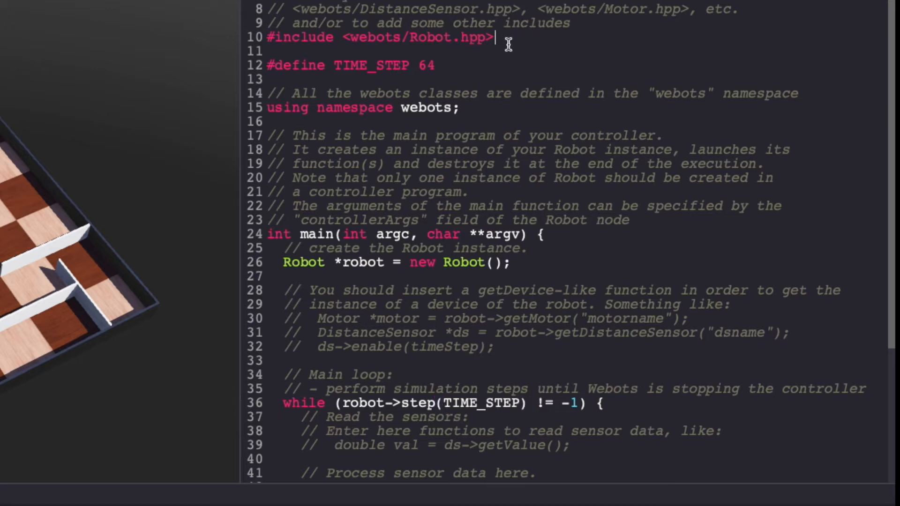
{"action": "type", "text": "#incl"}
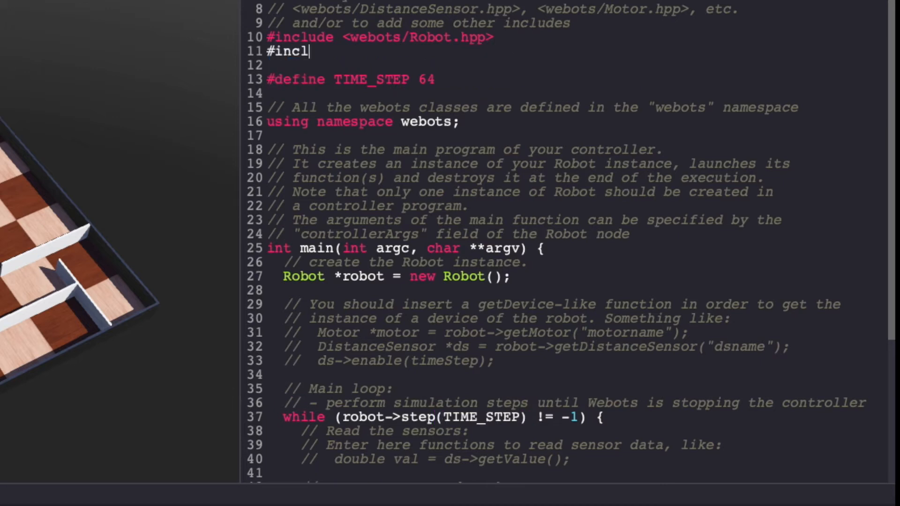
{"action": "type", "text": "ude <webo"}
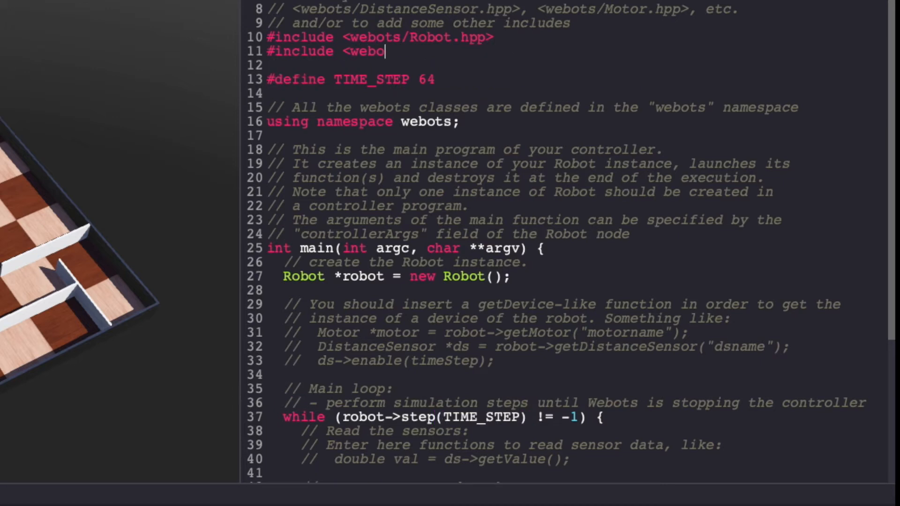
{"action": "type", "text": "Motor.hpp>"}
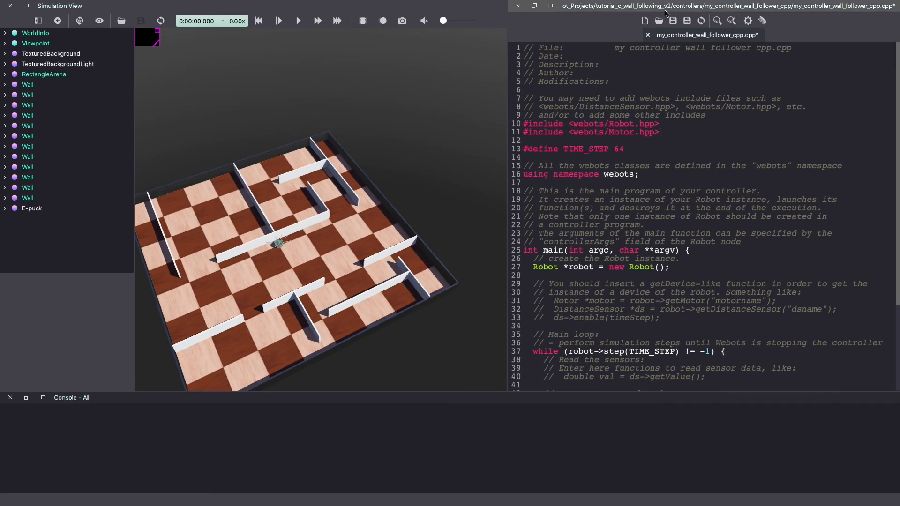
{"action": "left_click", "coordinate": [686, 21]}
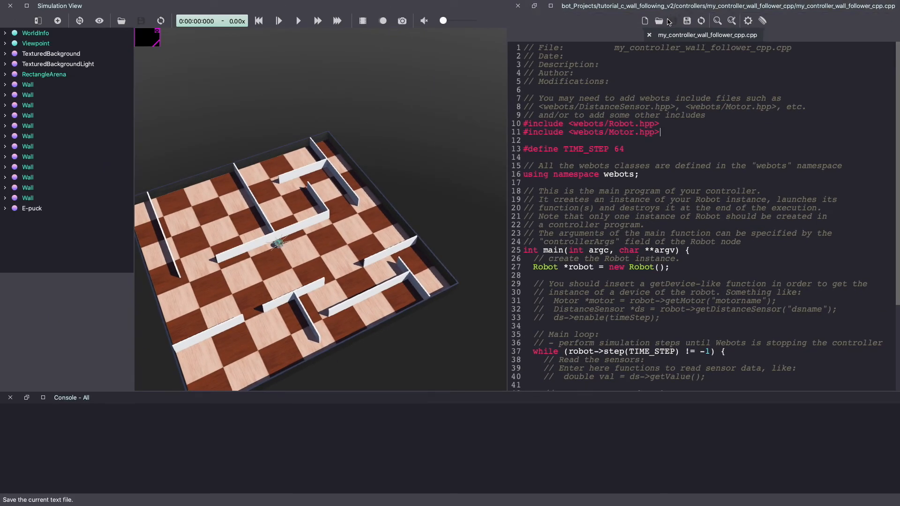
{"action": "scroll", "scroll_direction": "down", "scroll_amount": 3}
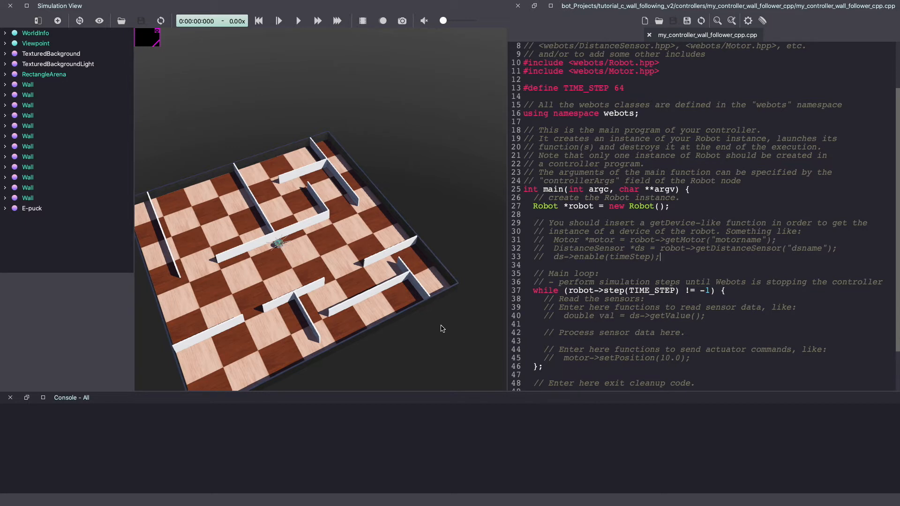
{"action": "double_click", "coordinate": [739, 239]}
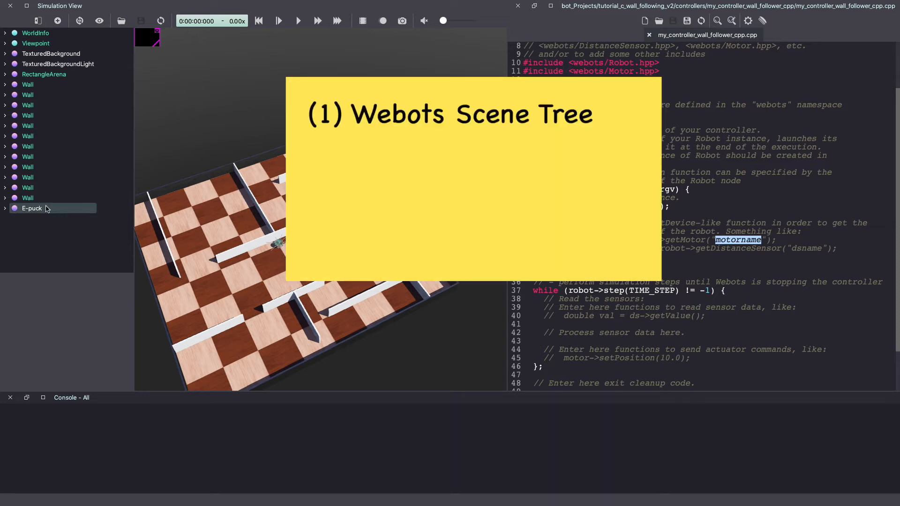
Convert the E-puck PROTO in the Scene Tree into editable base Robot nodes.
{"action": "left_click", "coordinate": [32, 208]}
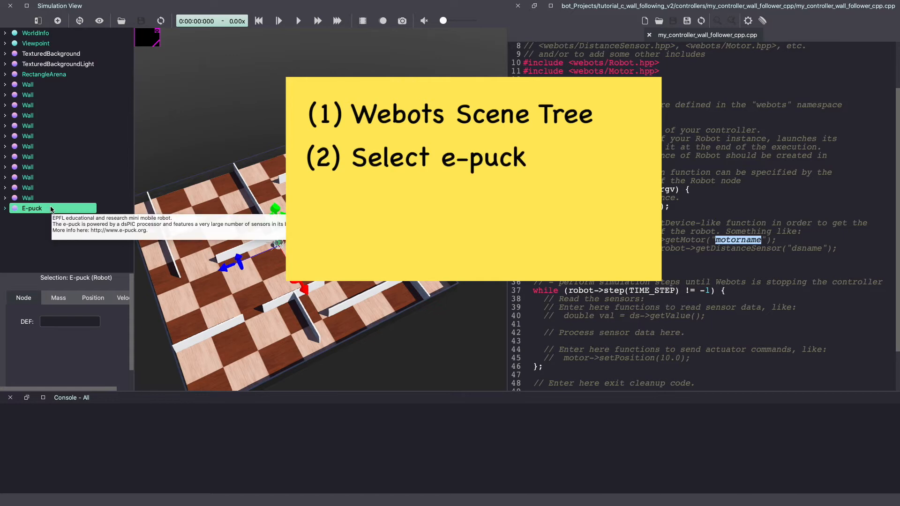
{"action": "right_click", "coordinate": [32, 208]}
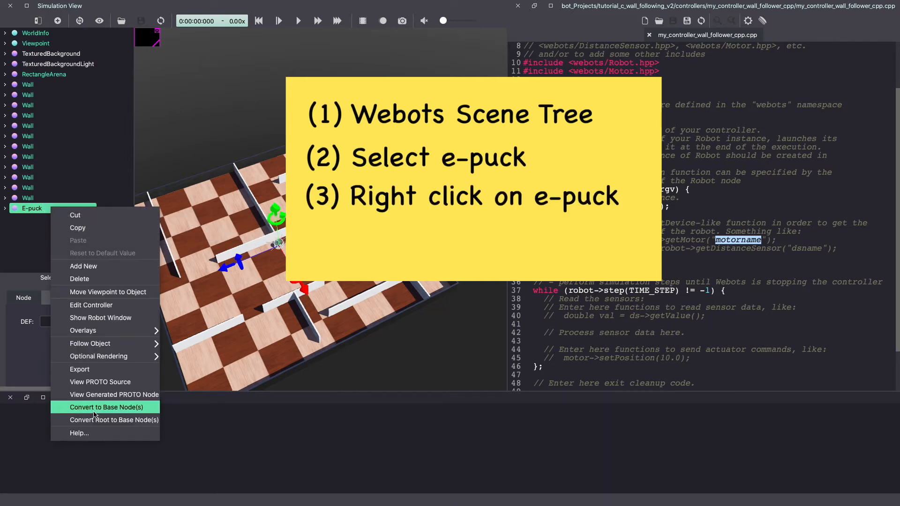
{"action": "left_click", "coordinate": [106, 407]}
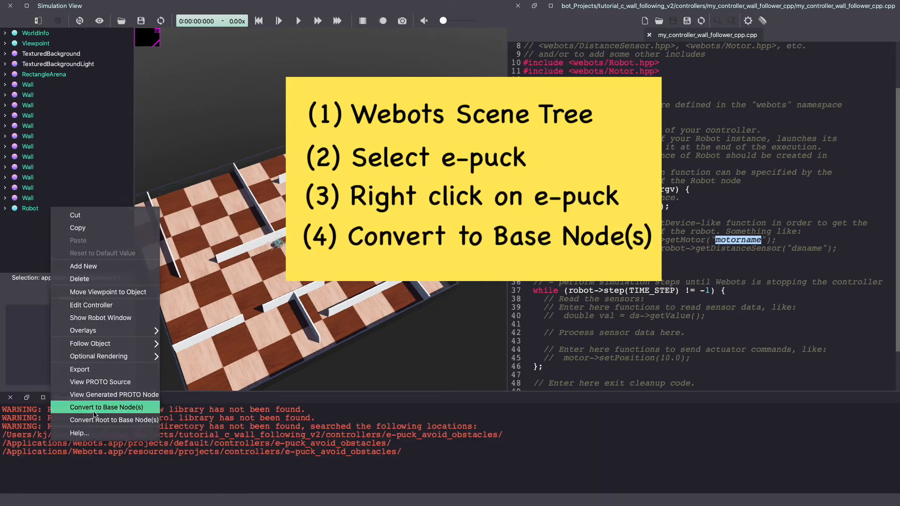
Expand Robot > children > HingeJoint > device to reveal the "left wheel motor" name.
{"action": "left_click", "coordinate": [106, 407]}
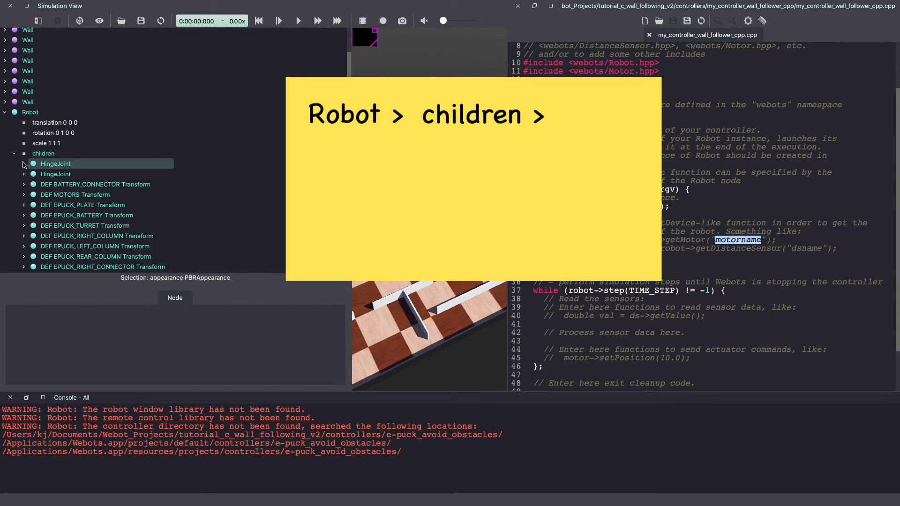
{"action": "left_click", "coordinate": [25, 163]}
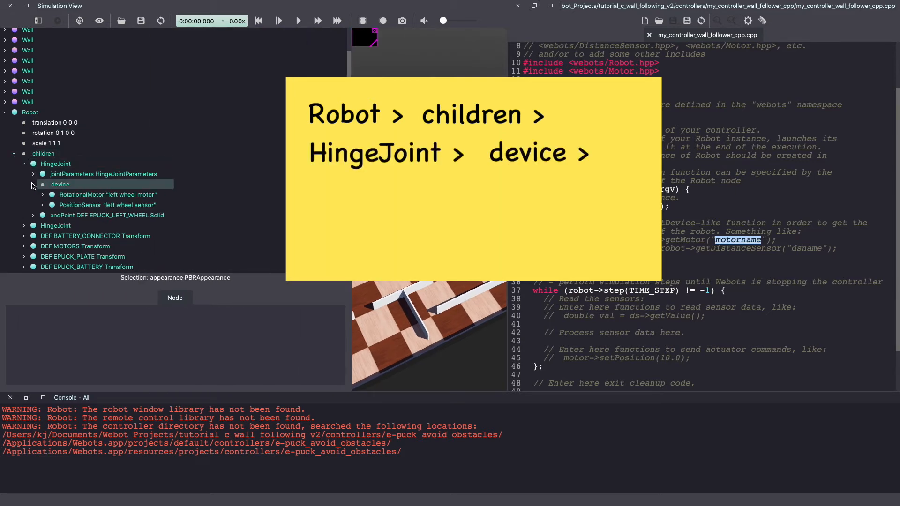
{"action": "left_click", "coordinate": [107, 195]}
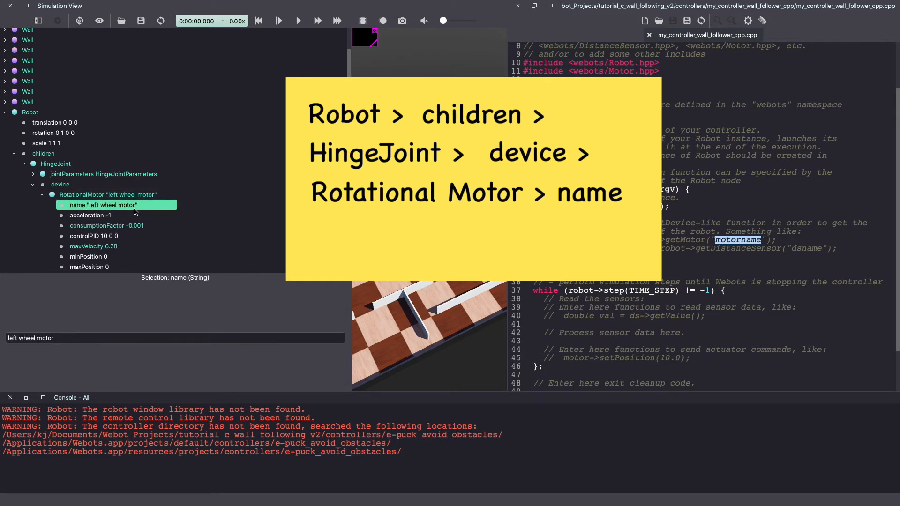
{"action": "scroll", "scroll_direction": "down", "scroll_amount": 3}
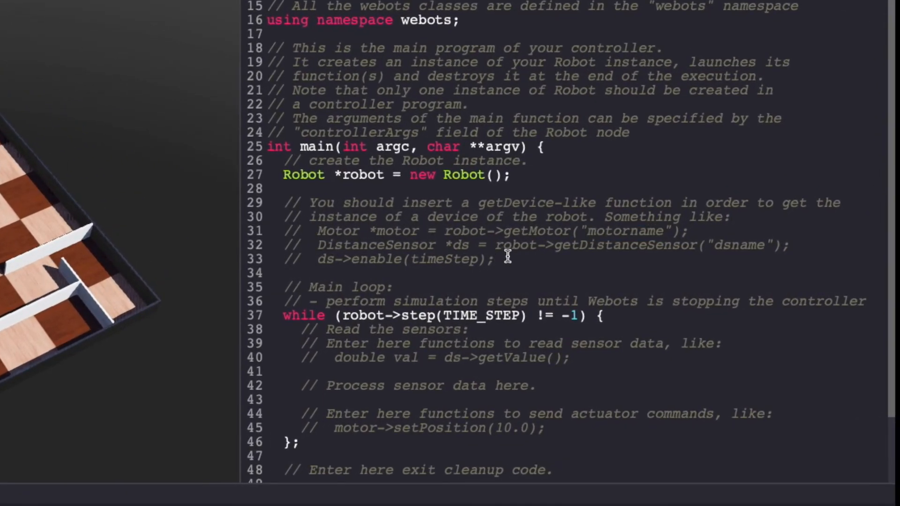
Declare Motor *left_motor = robot->getMotor("left wheel motor");.
{"action": "scroll", "scroll_direction": "down", "scroll_amount": 3}
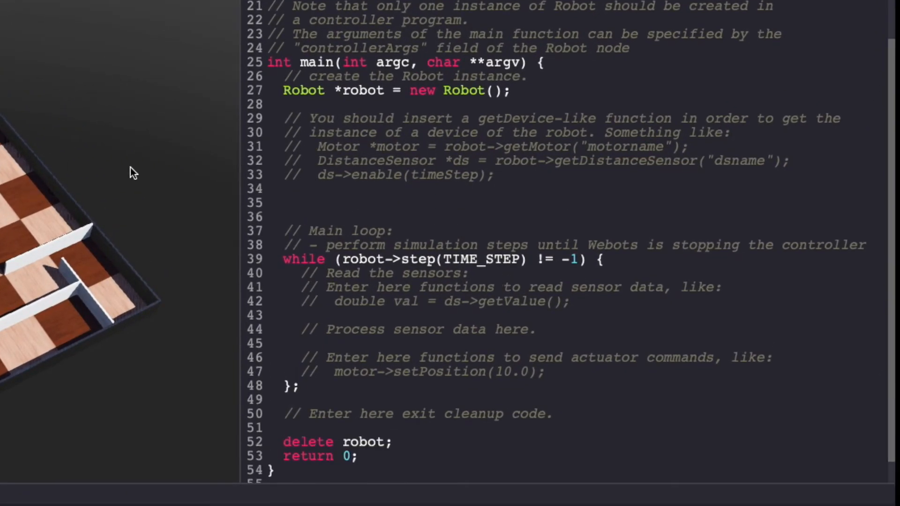
{"action": "type", "text": "Motor *"}
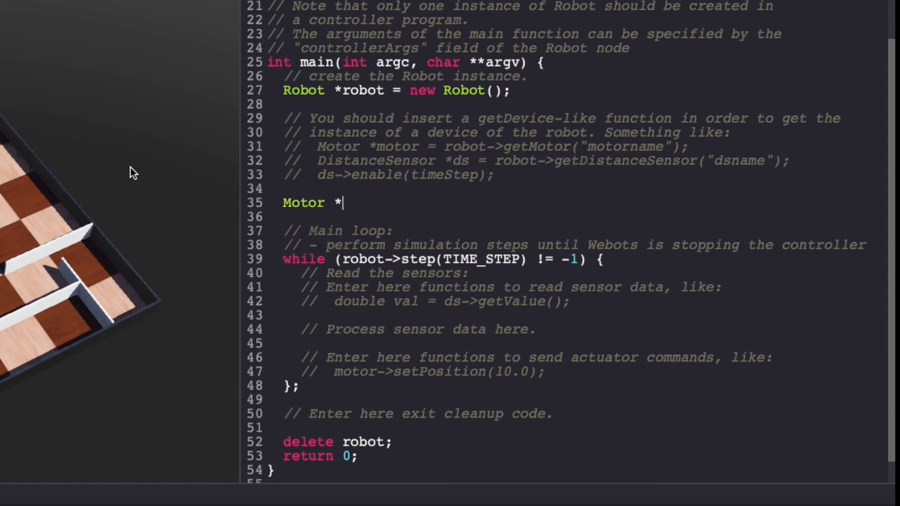
{"action": "type", "text": "left_motor"}
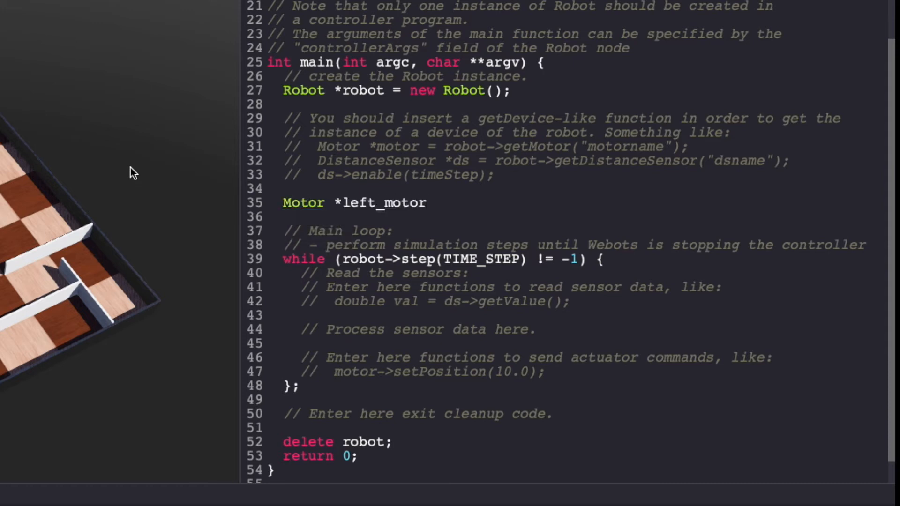
{"action": "type", "text": "= robot"}
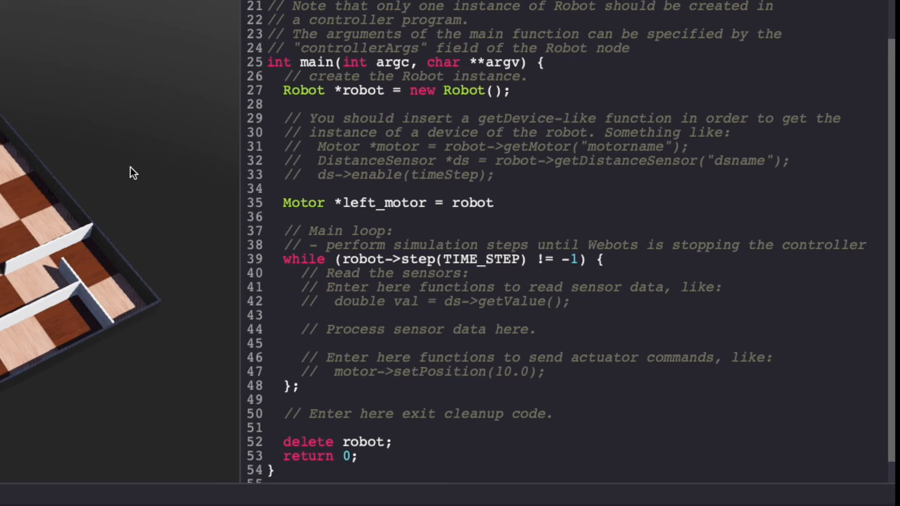
{"action": "type", "text": "->g"}
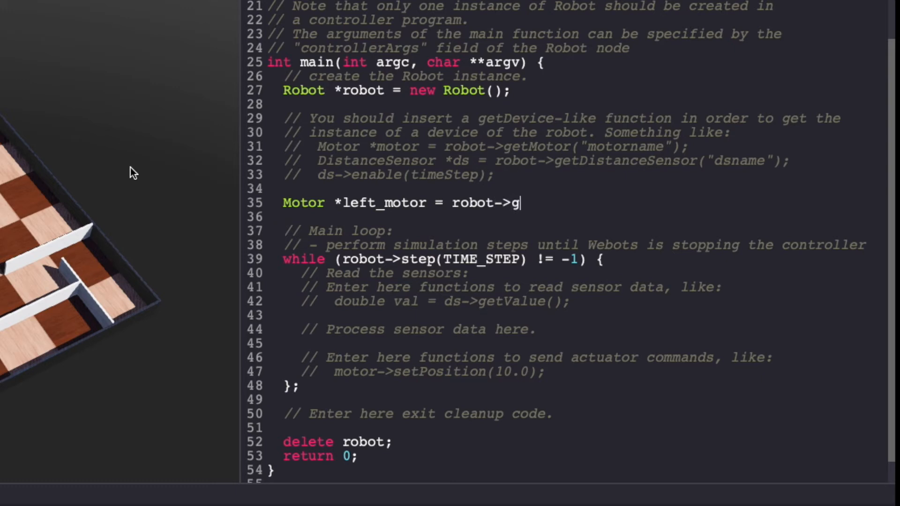
{"action": "type", "text": "etMo"}
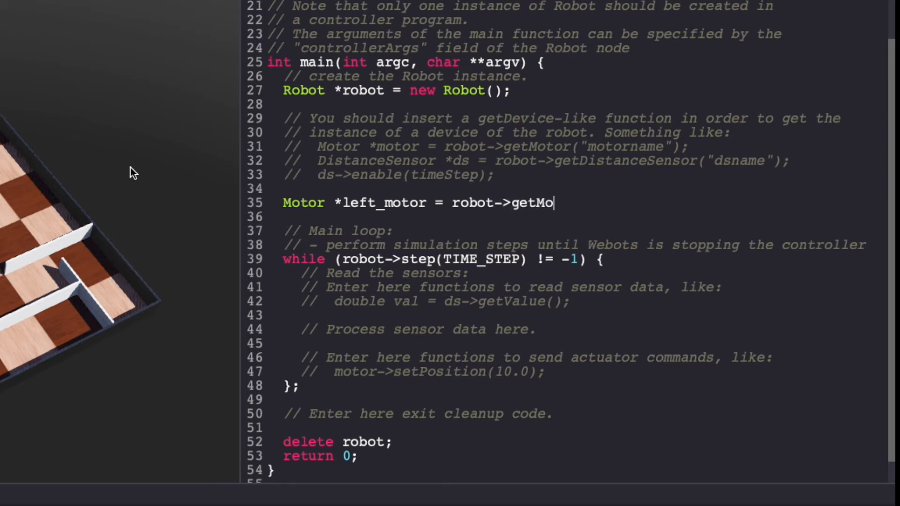
{"action": "type", "text": "tor(\"left wheel moto"}
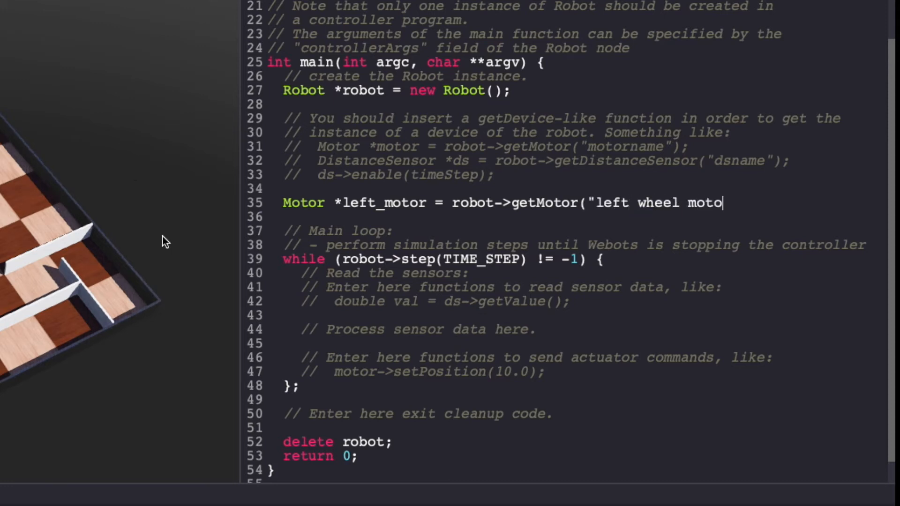
{"action": "type", "text": "r\");"}
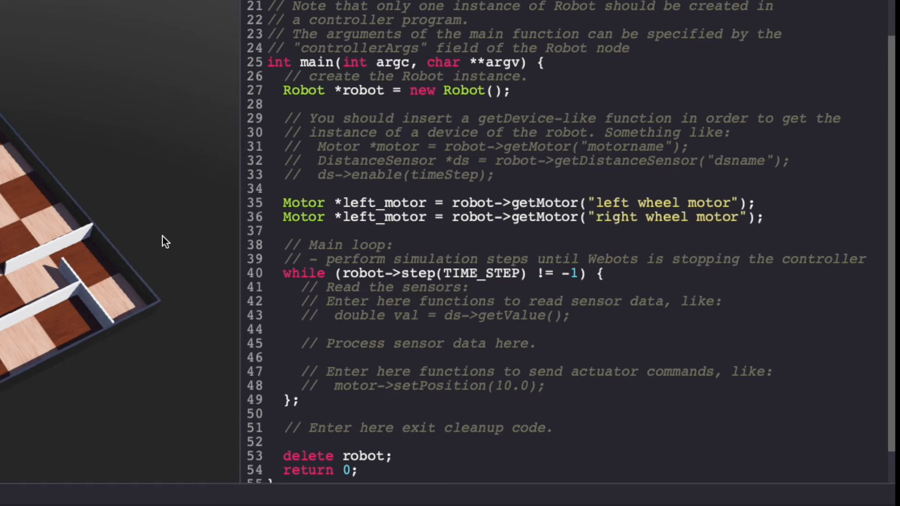
Add the matching right_motor line fetching "right wheel motor".
{"action": "left_click", "coordinate": [341, 217]}
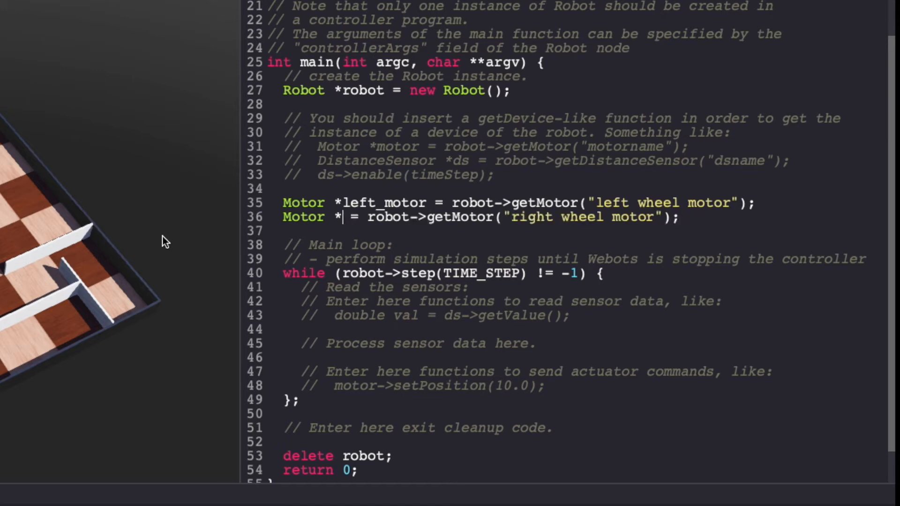
{"action": "type", "text": "right_"}
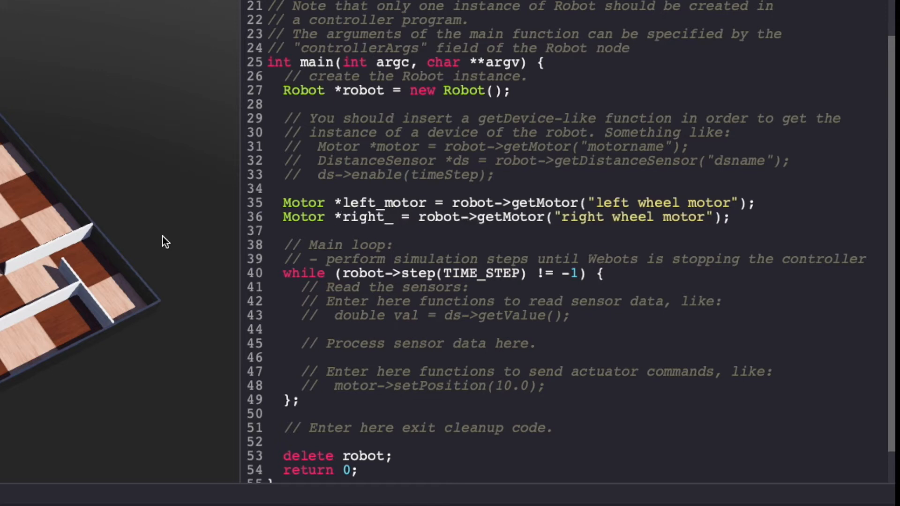
{"action": "type", "text": "motor"}
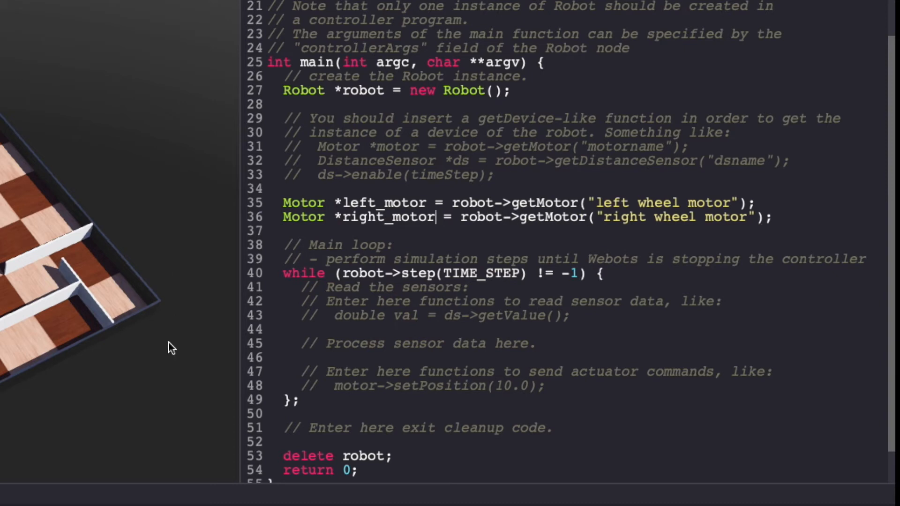
{"action": "mouse_move", "coordinate": [179, 395]}
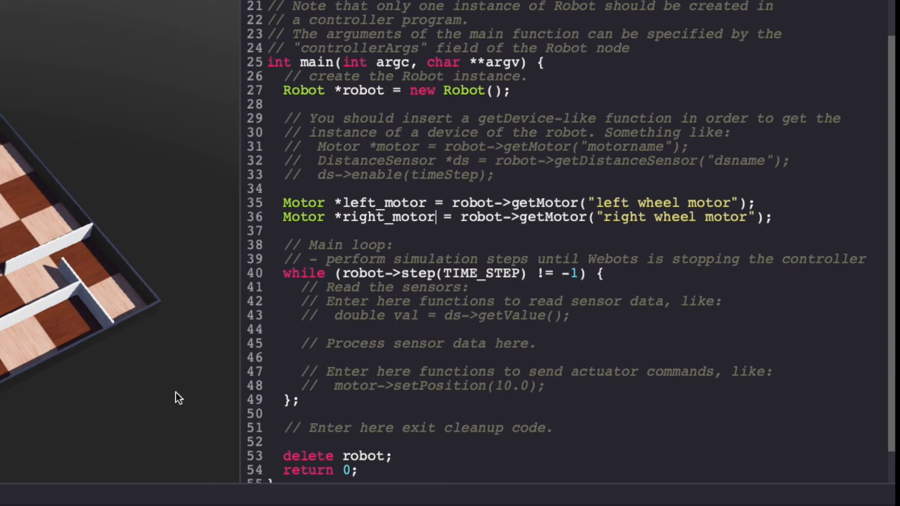
Set left_motor position to INFINITY before the main loop.
{"action": "key", "text": "enter"}
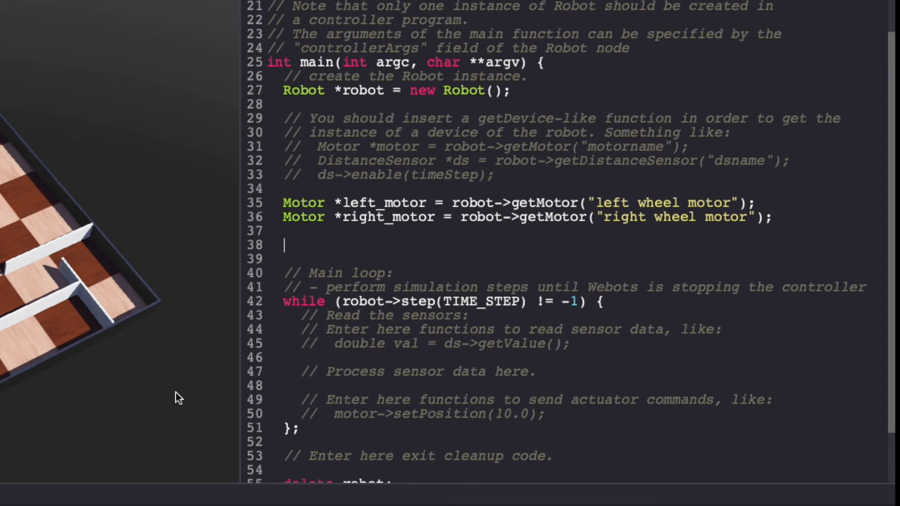
{"action": "type", "text": "lef"}
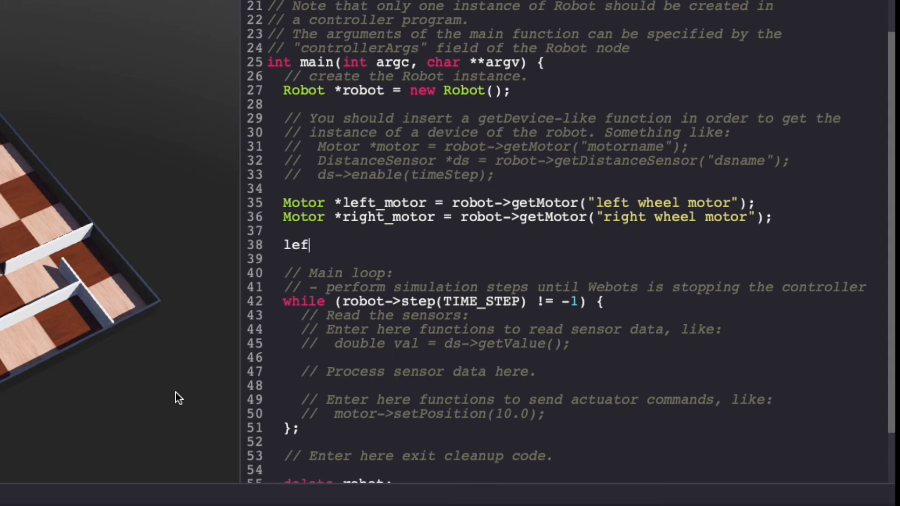
{"action": "type", "text": "t_motor."}
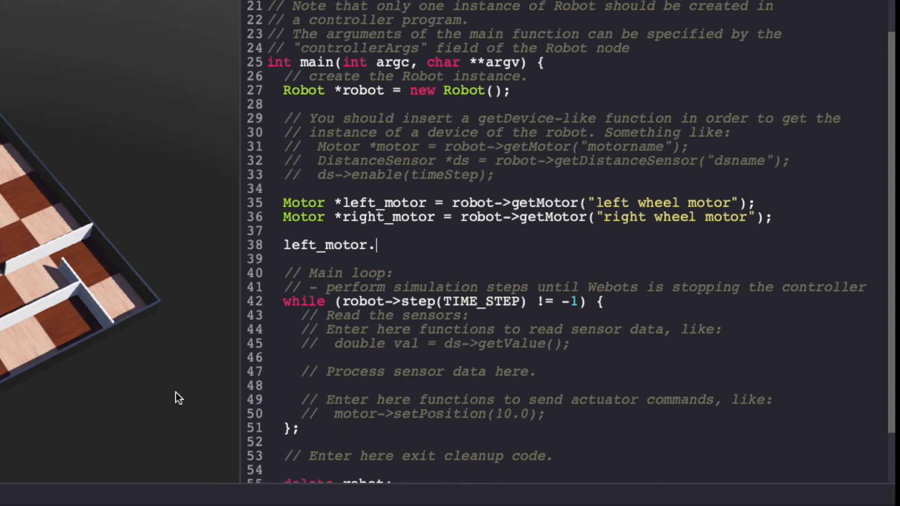
{"action": "type", "text": "setO"}
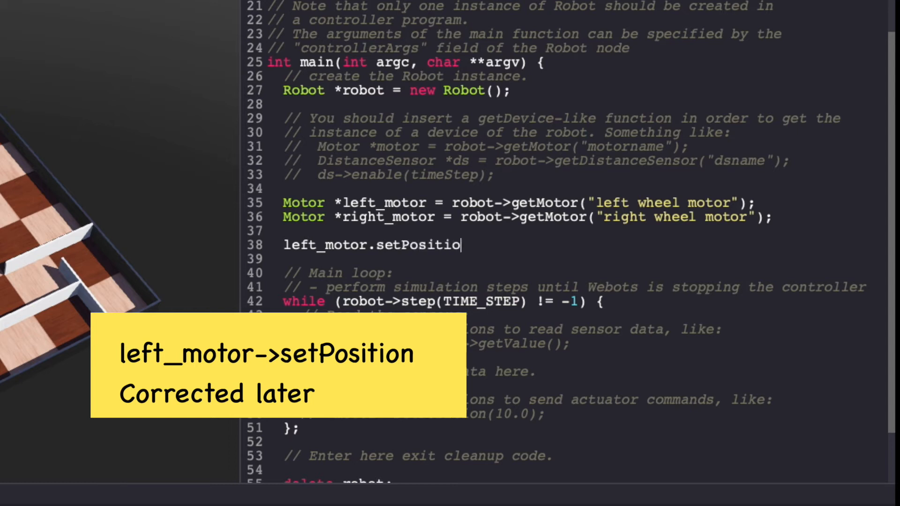
{"action": "type", "text": "(INFINITY);"}
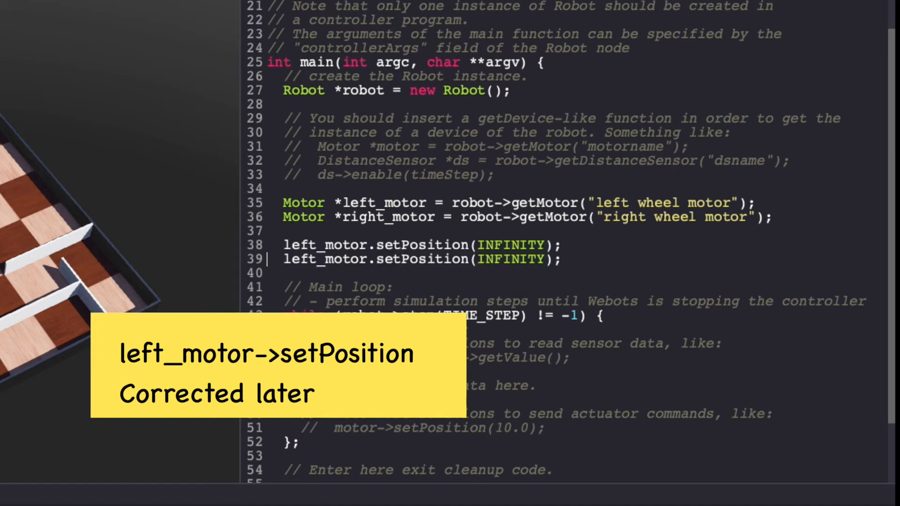
{"action": "key", "text": "Backspace"}
{"action": "type", "text": "righ"}
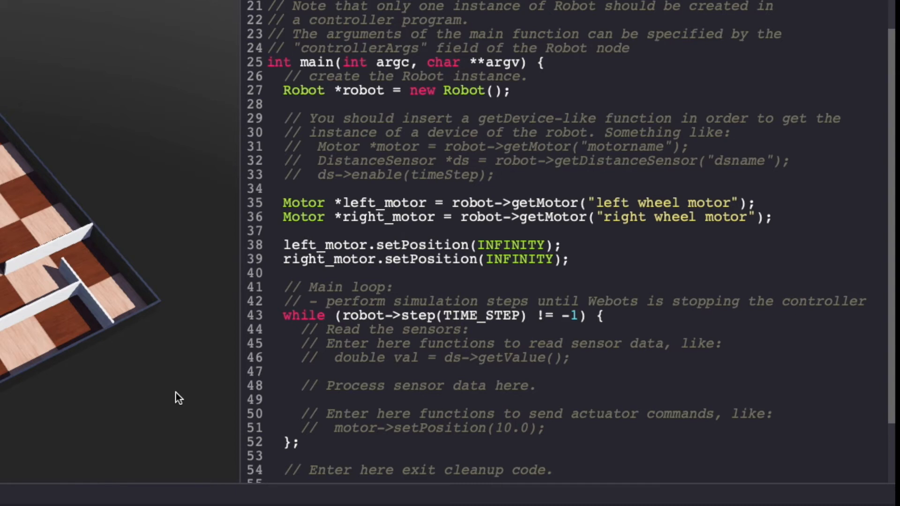
Set left_motor velocity to 0.0 and duplicate the line for right_motor.
{"action": "type", "text": "left_"}
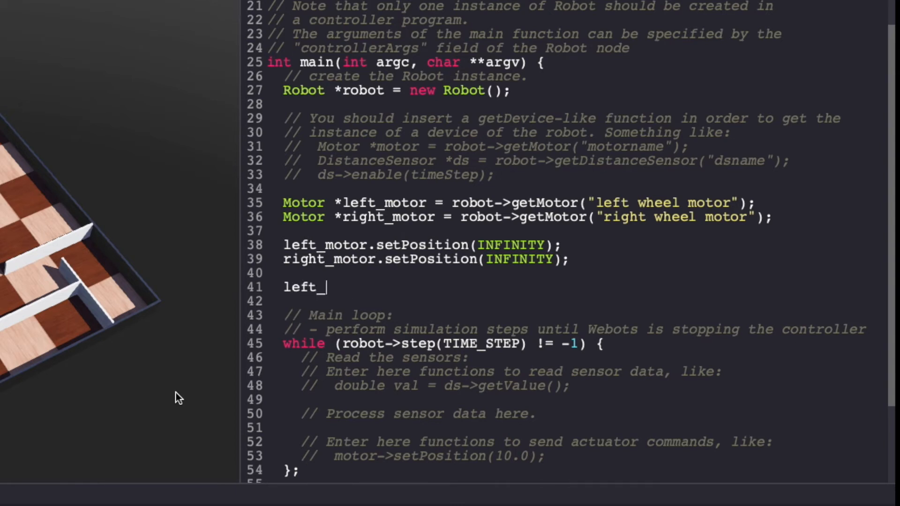
{"action": "type", "text": "motor.set"}
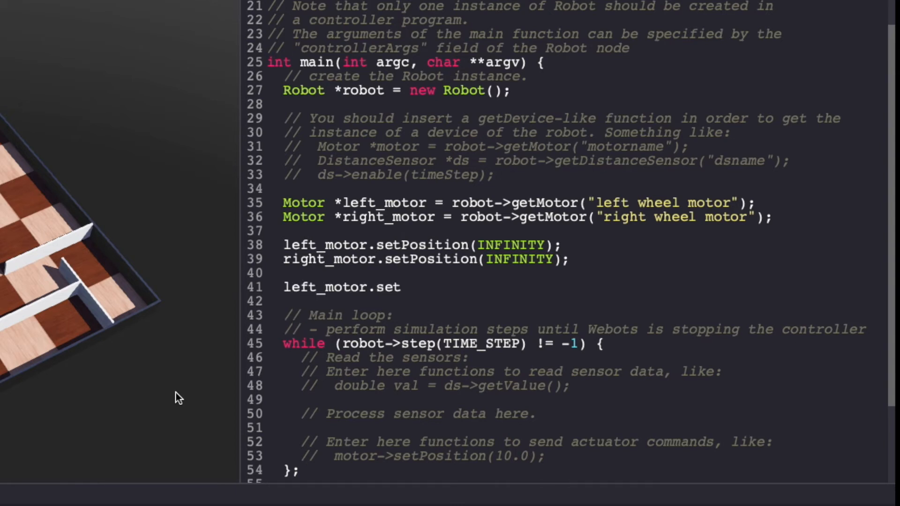
{"action": "type", "text": "Veloct"}
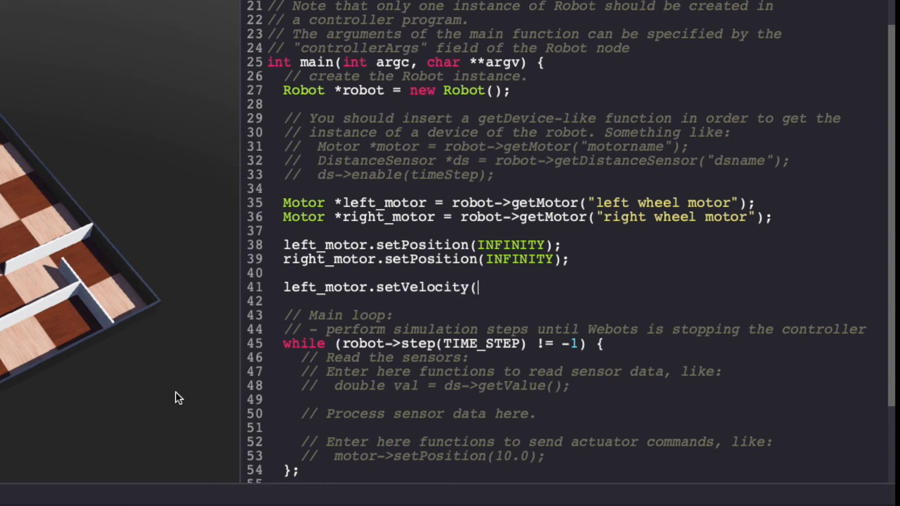
{"action": "type", "text": "0.0);"}
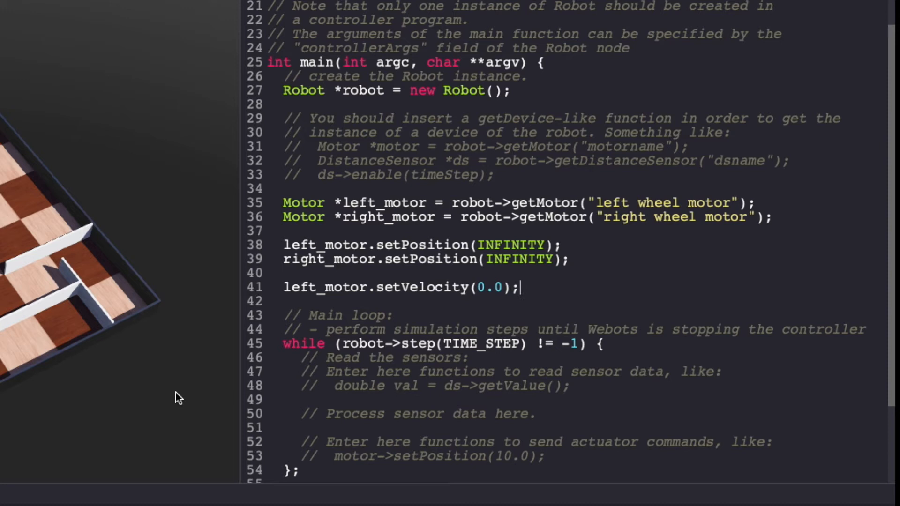
{"action": "triple_click", "coordinate": [401, 286]}
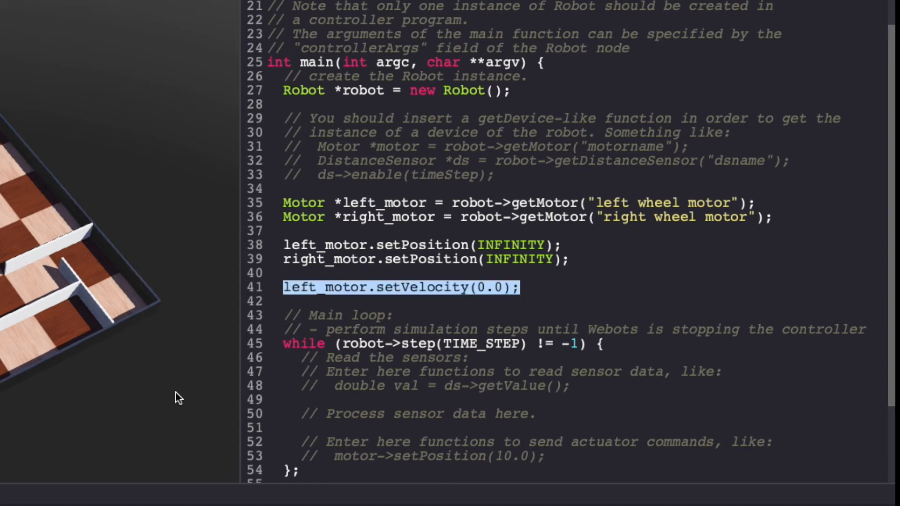
{"action": "key", "text": "Enter"}
{"action": "type", "text": "right_motor.setVelocity(0.0);"}
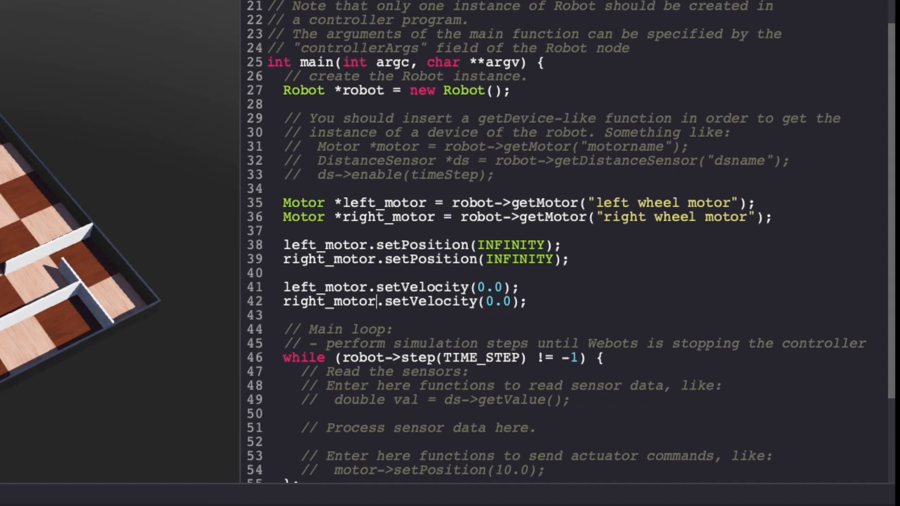
{"action": "scroll", "scroll_direction": "down", "scroll_amount": 3}
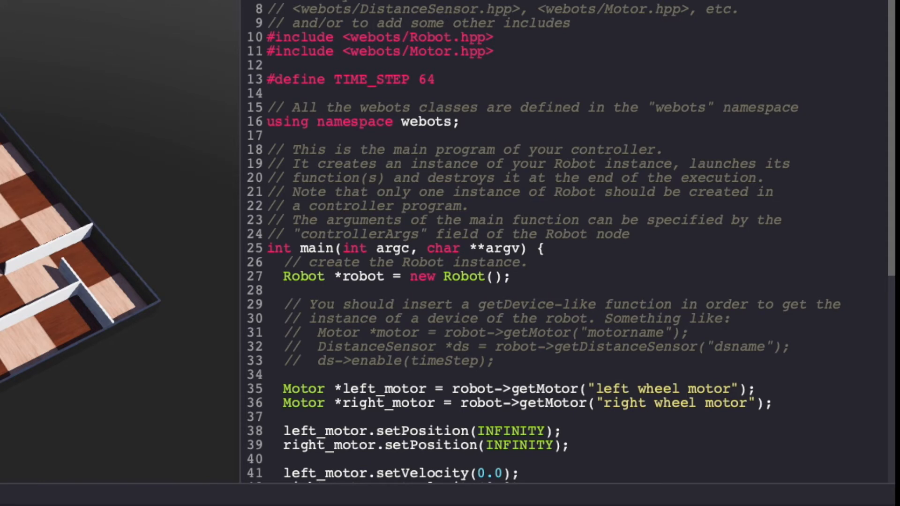
Add #include <webots/DistanceSensor.hpp> below the existing includes.
{"action": "key", "text": "enter"}
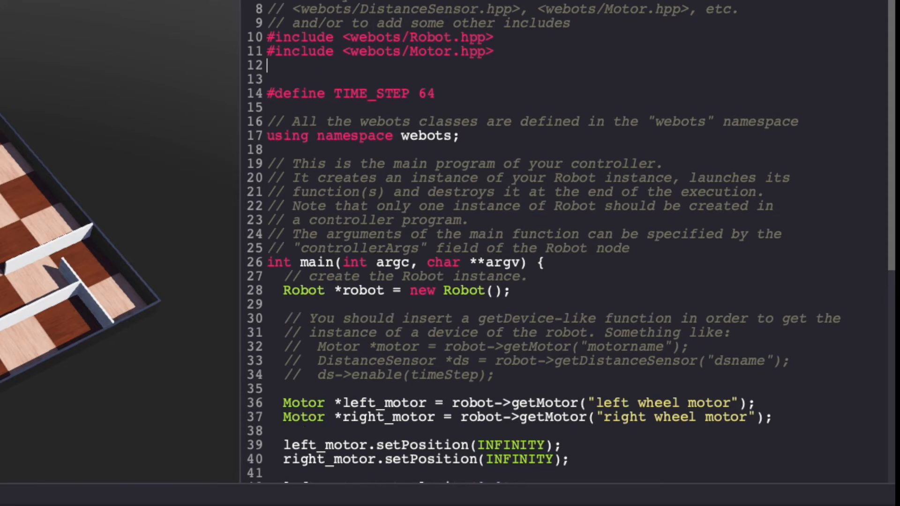
{"action": "type", "text": "#include <webots/"}
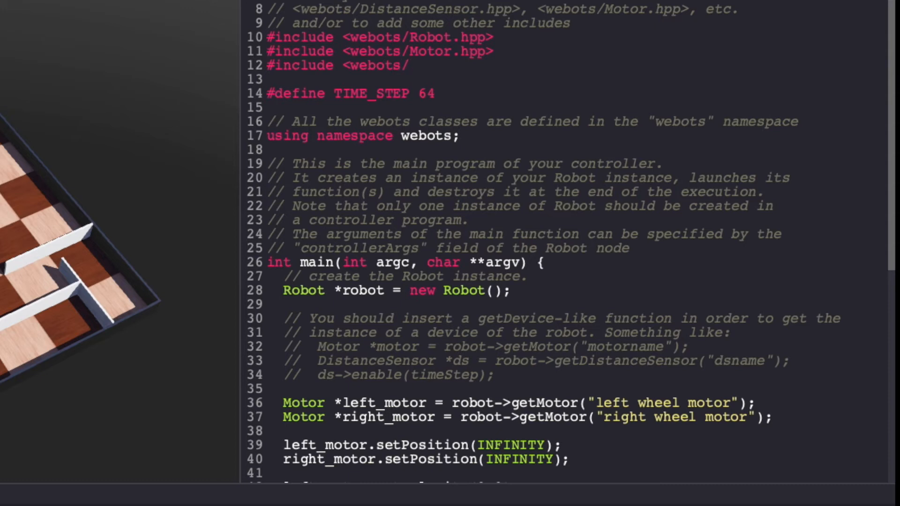
{"action": "type", "text": "DistanceSensor"}
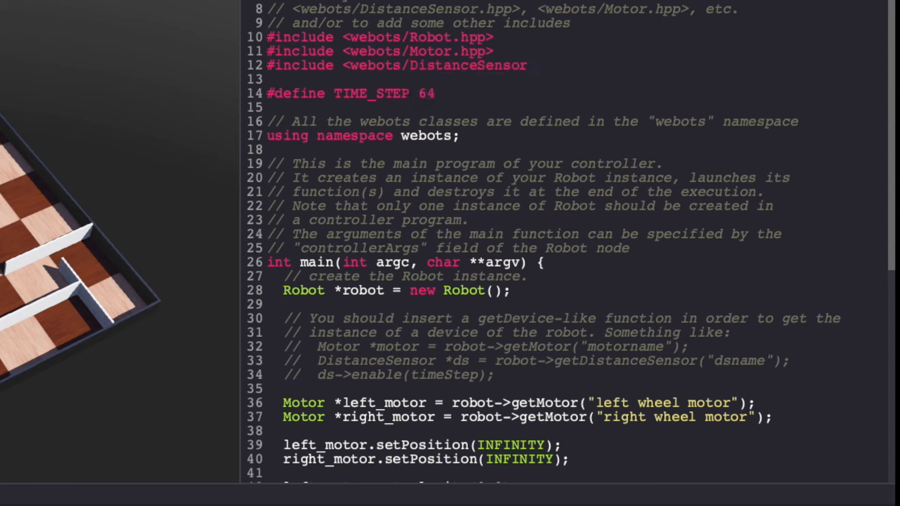
{"action": "type", "text": ".hpp"}
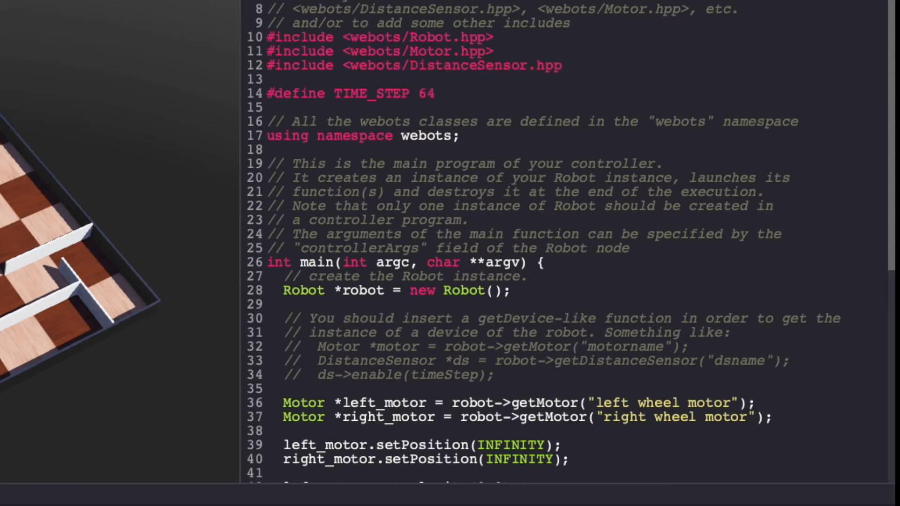
Declare prox_sensors[8] and loop ind 0..7 building ps_name = "ps" + std::to_string(ind).
{"action": "scroll", "scroll_direction": "down", "scroll_amount": 3}
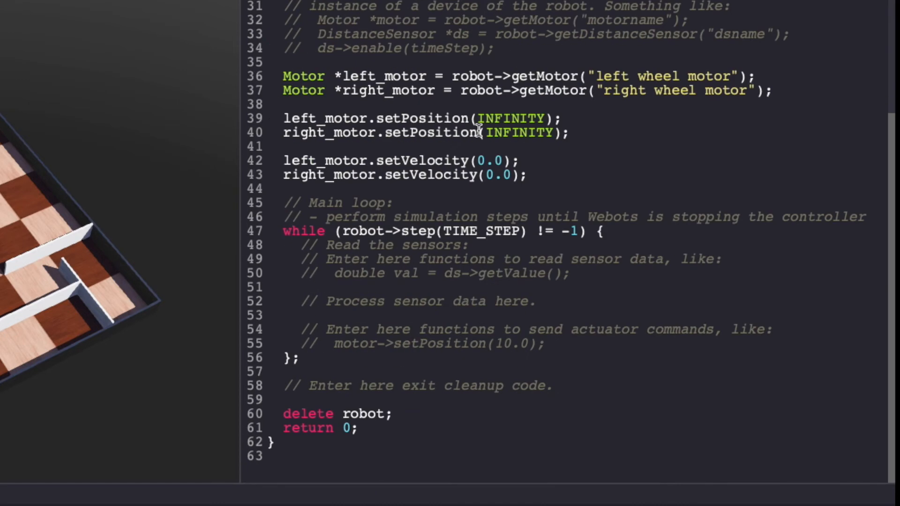
{"action": "type", "text": "D"}
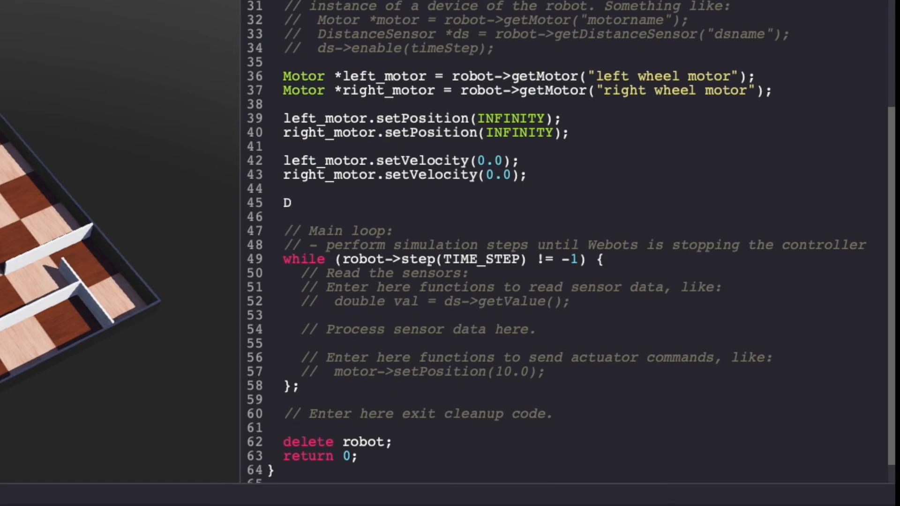
{"action": "type", "text": "istanceSensor *p"}
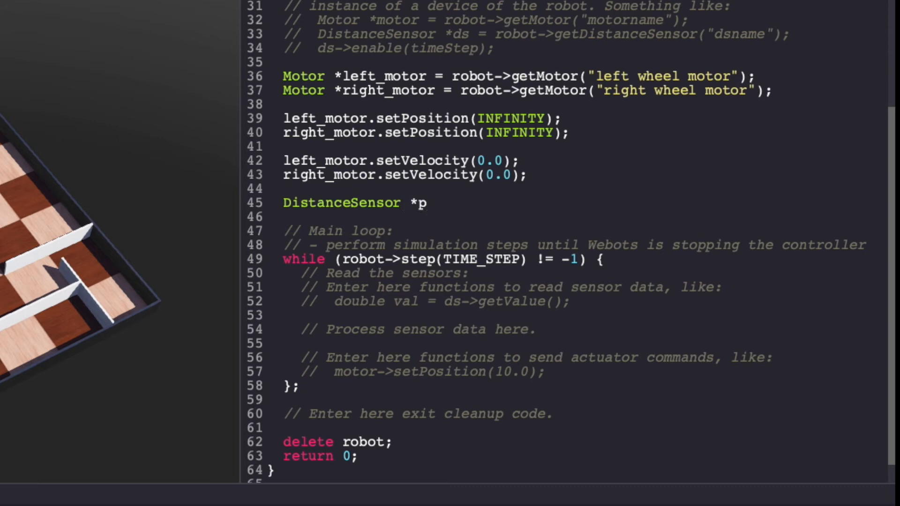
{"action": "type", "text": "rox_sensors["}
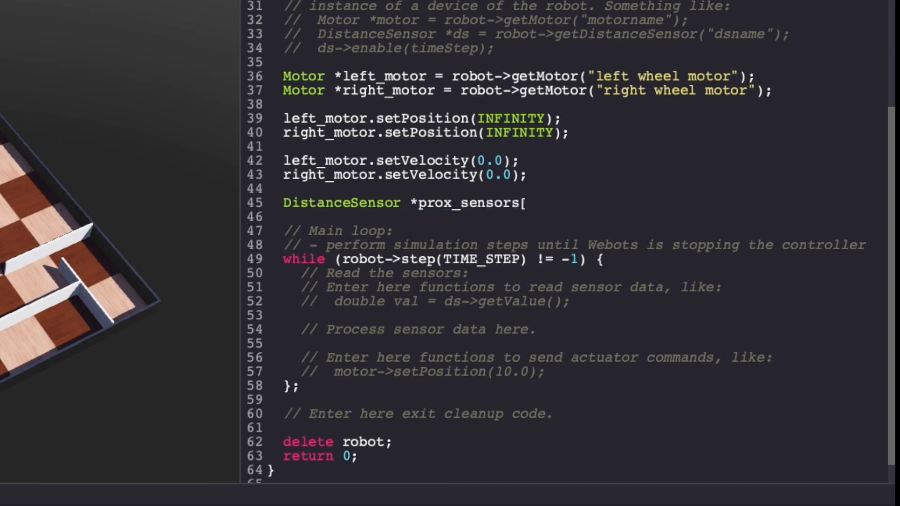
{"action": "type", "text": "8];"}
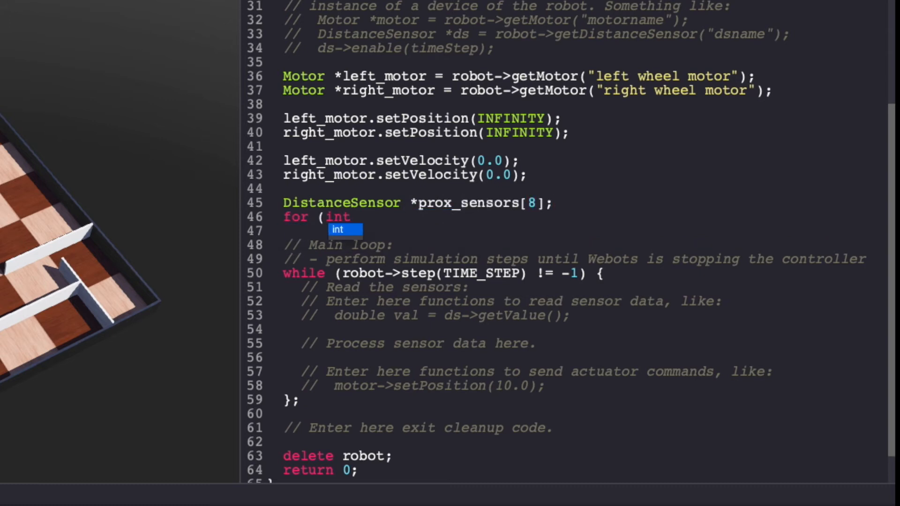
{"action": "type", "text": "ind = 0; ind < 8; ++ind"}
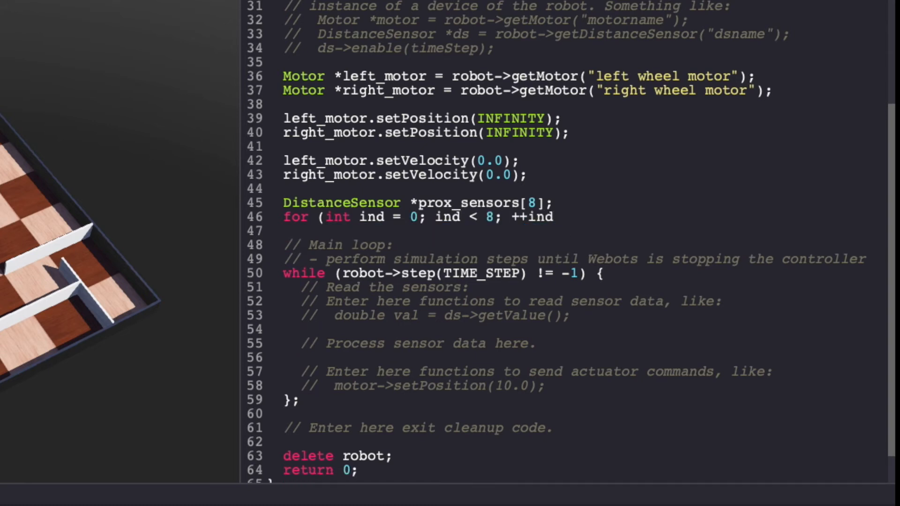
{"action": "type", "text": "std::string ps_"}
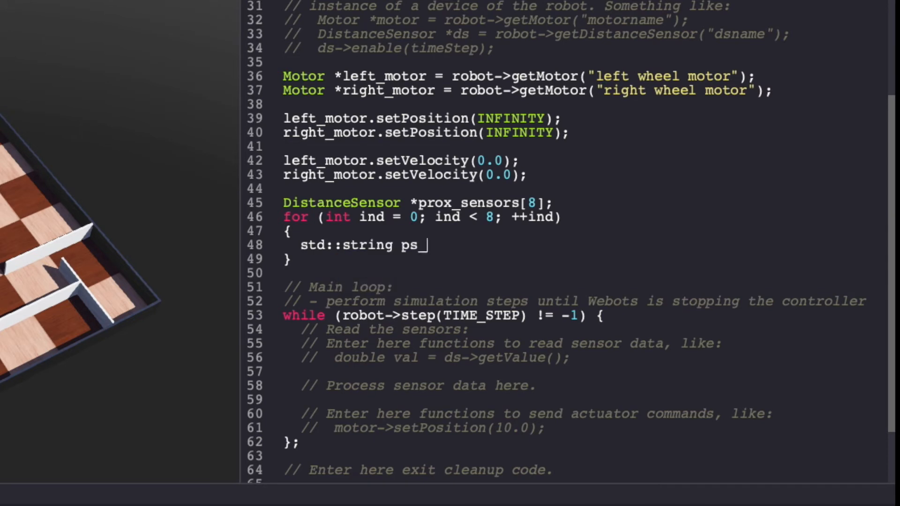
{"action": "type", "text": "name = \"ps\""}
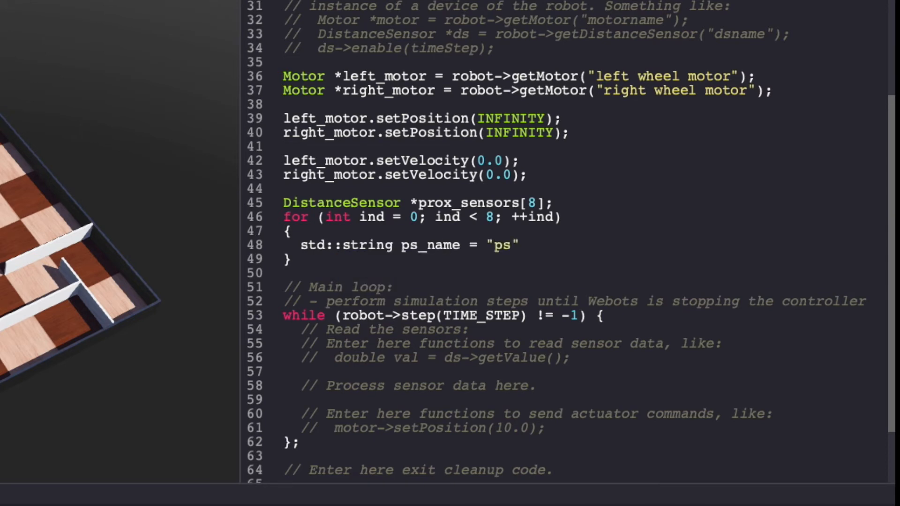
{"action": "type", "text": "+ std::to_str"}
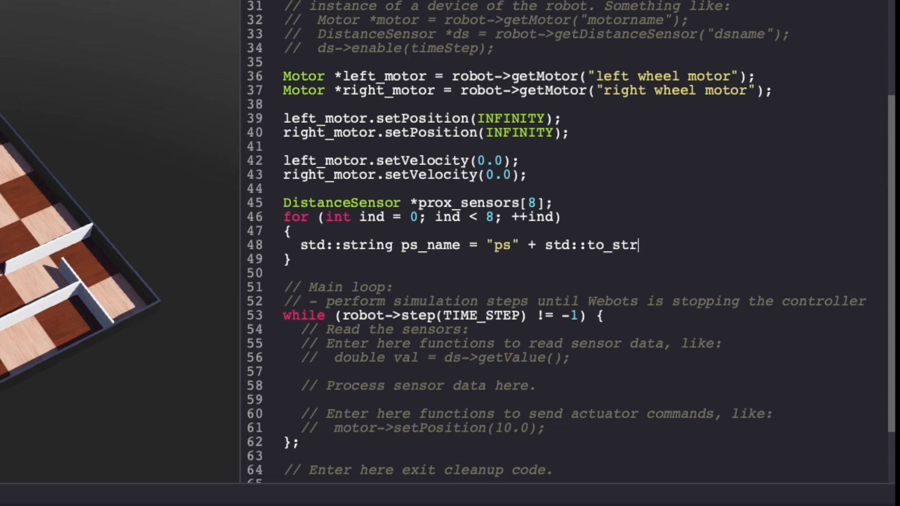
{"action": "type", "text": "ing(ind);"}
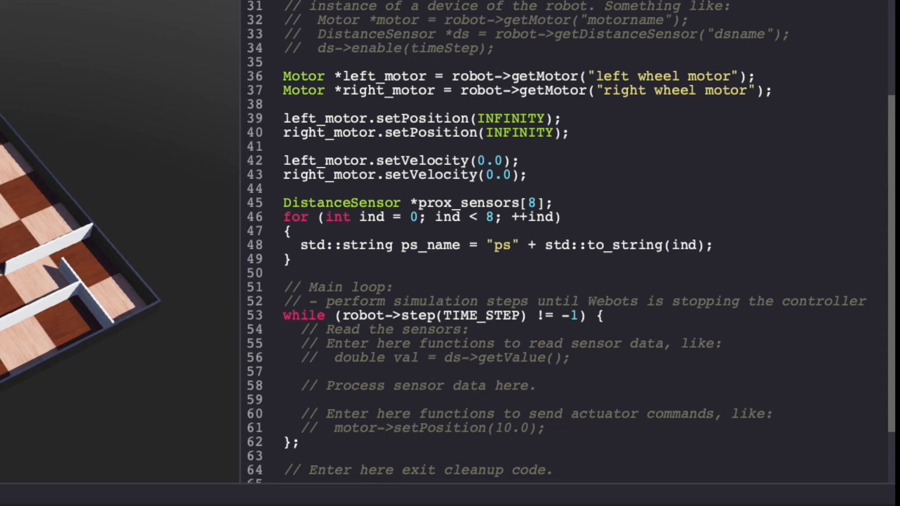
Inside the loop fetch each sensor with getDistanceSensor(ps_name) and enable it with TIME_STEP.
{"action": "type", "text": "prox_se"}
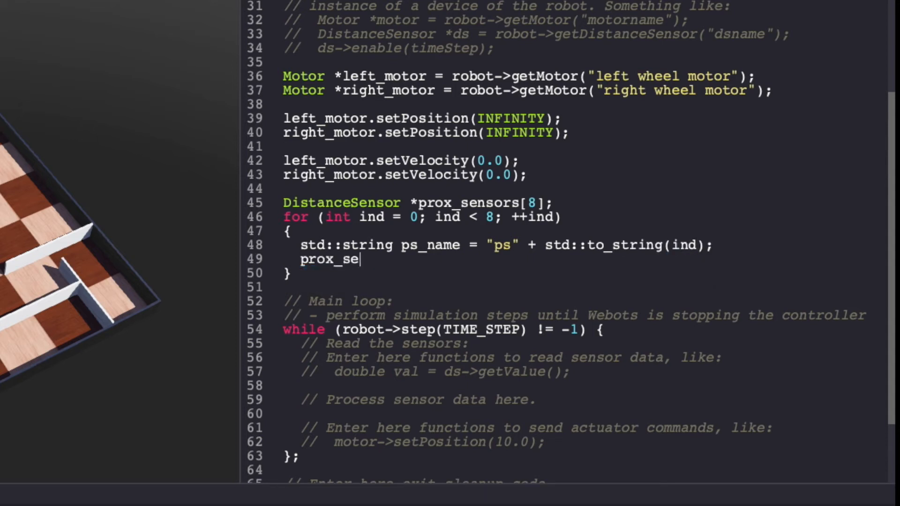
{"action": "type", "text": "nsors[ind] = robo"}
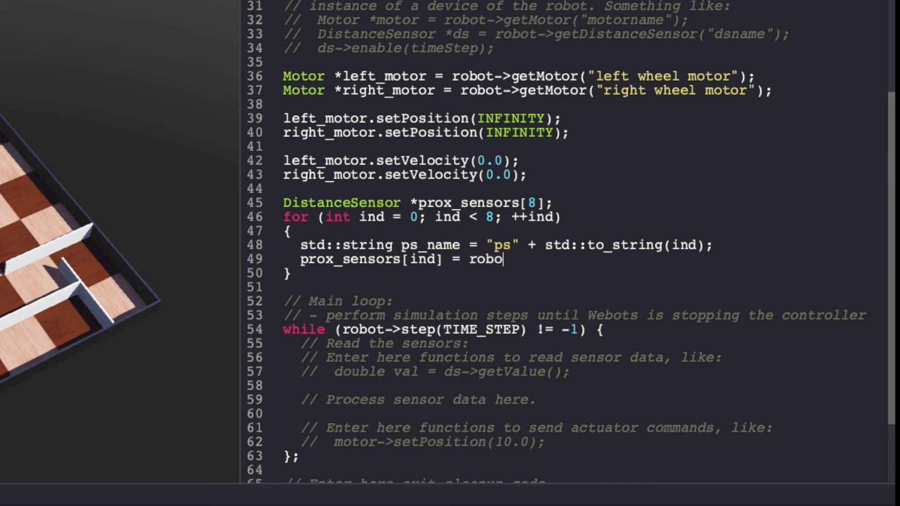
{"action": "type", "text": "t->getDistance"}
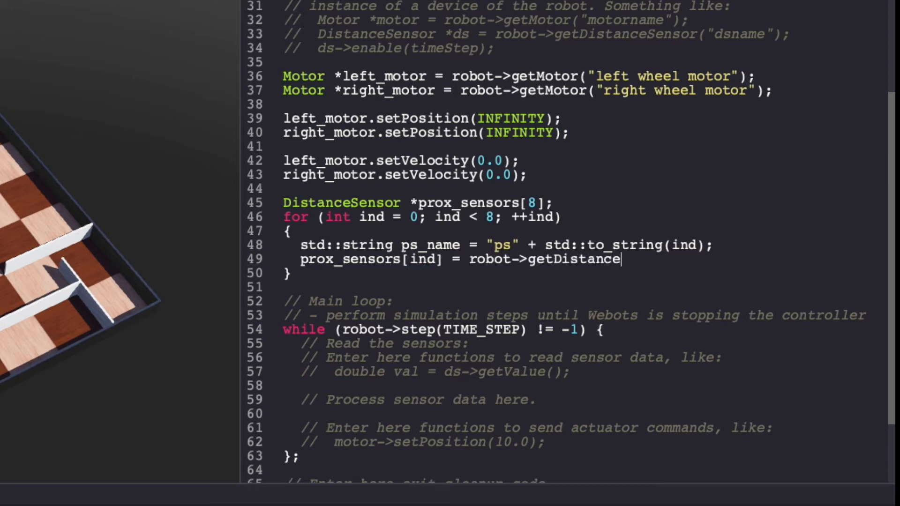
{"action": "type", "text": "Sensor(ps_name"}
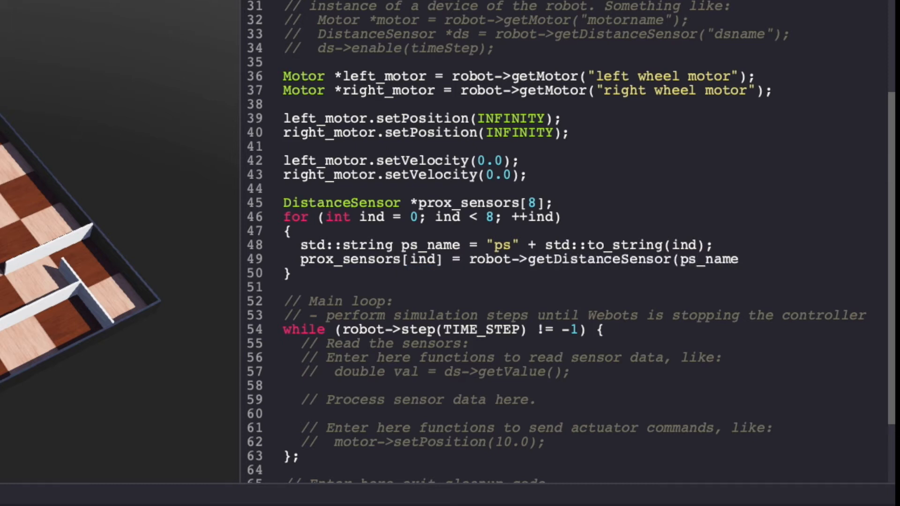
{"action": "type", "text": "pro"}
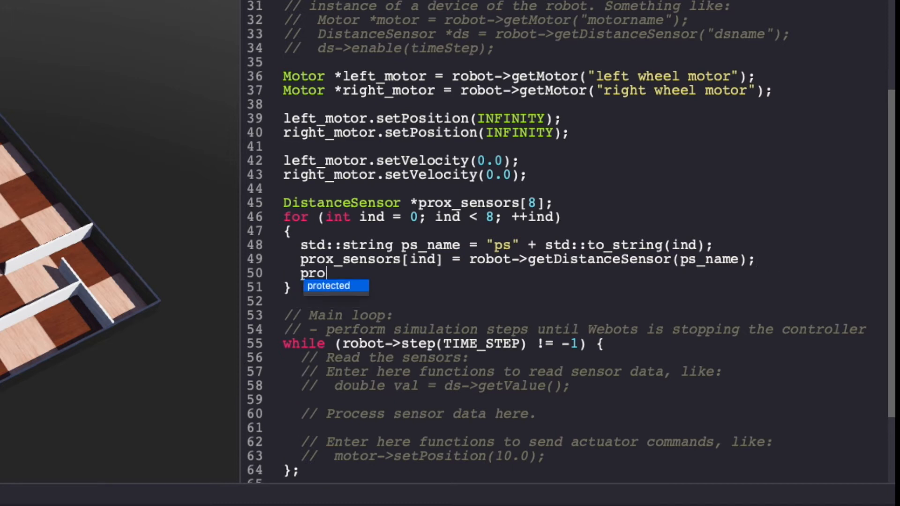
{"action": "type", "text": "x_sensors[ind]->enable(TI"}
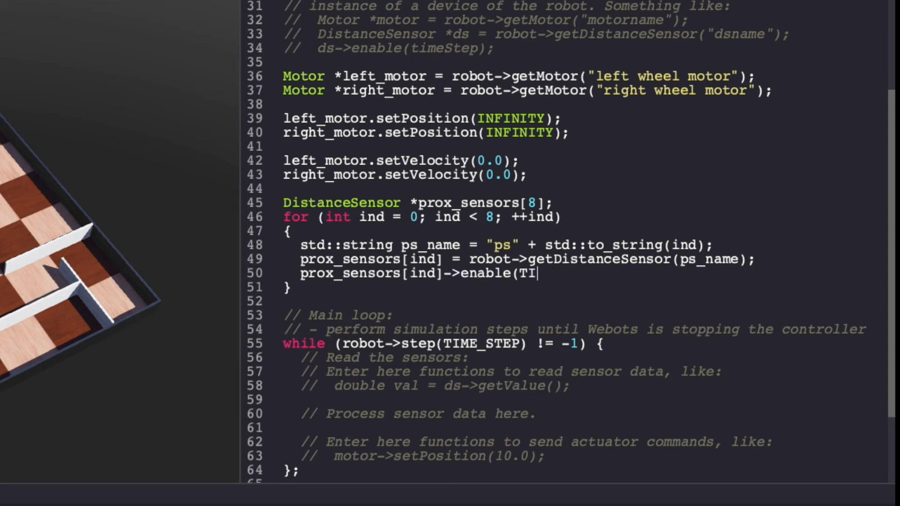
{"action": "type", "text": "ME_STEP);"}
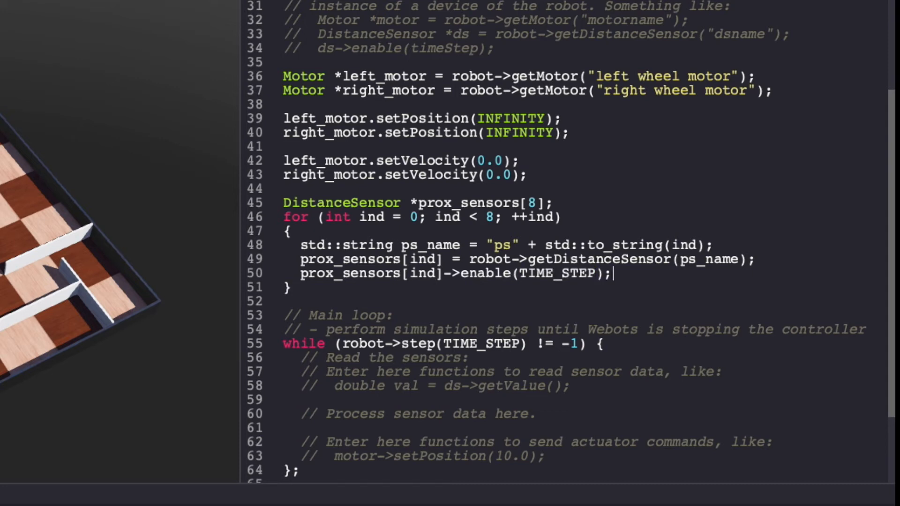
{"action": "mouse_move", "coordinate": [438, 332]}
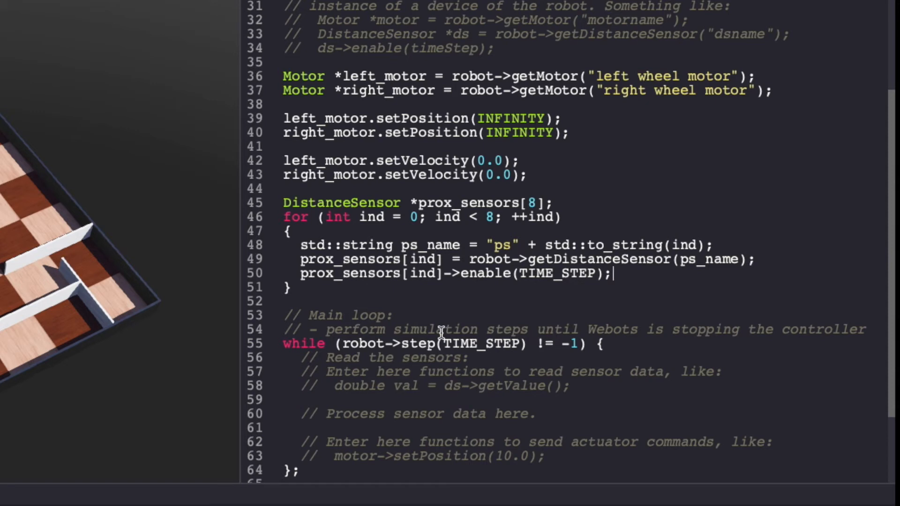
In the main loop add bool left_wall = prox_sensors[5]->getValue() > 80;.
{"action": "scroll", "scroll_direction": "down", "scroll_amount": 3}
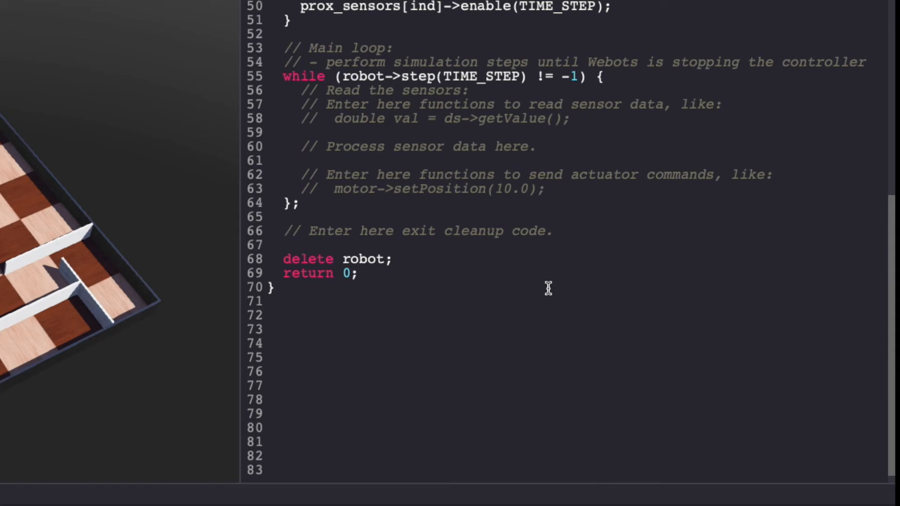
{"action": "type", "text": "pro"}
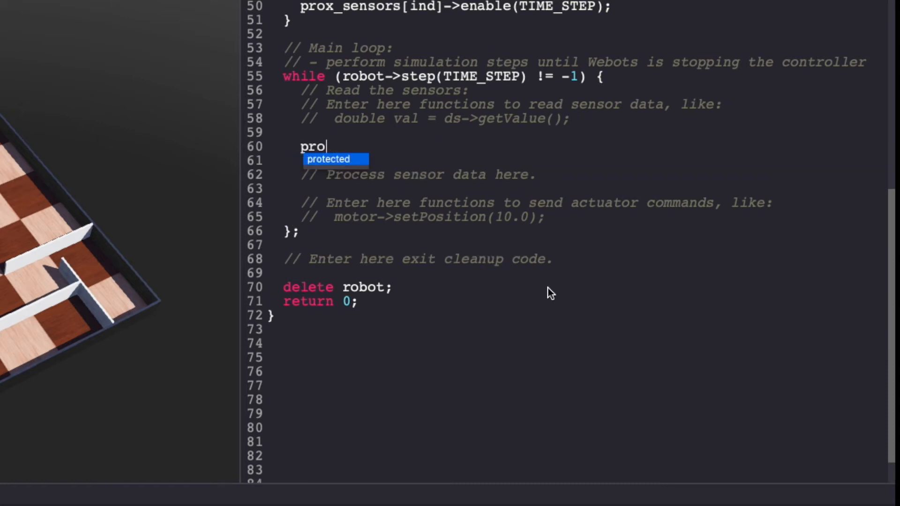
{"action": "type", "text": "x_sensors["}
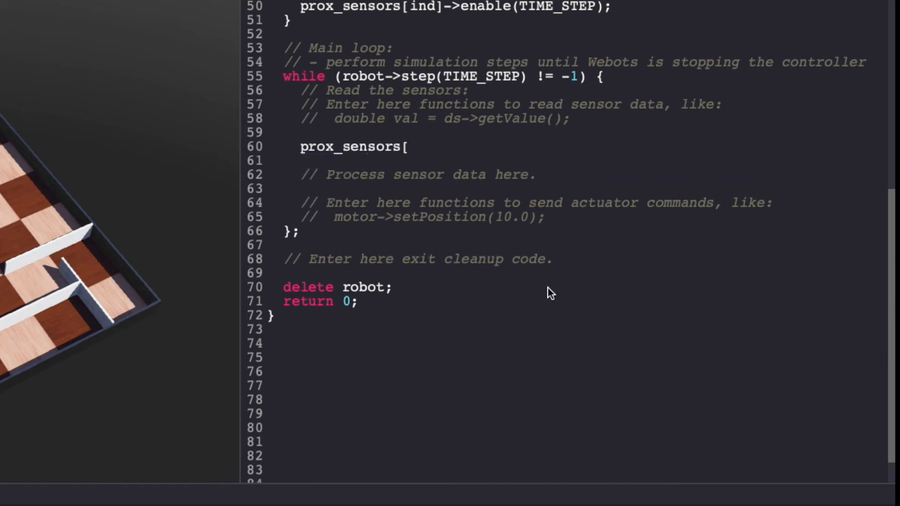
{"action": "type", "text": "5]->"}
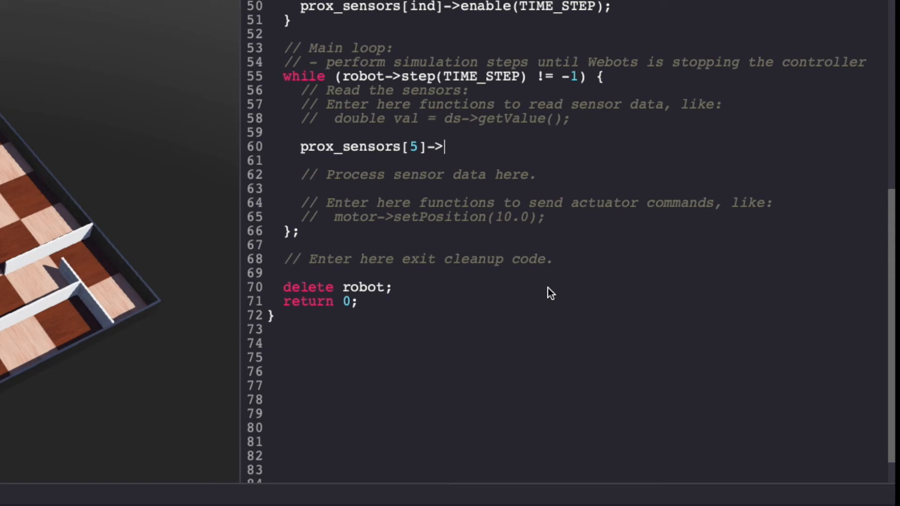
{"action": "type", "text": "getVal"}
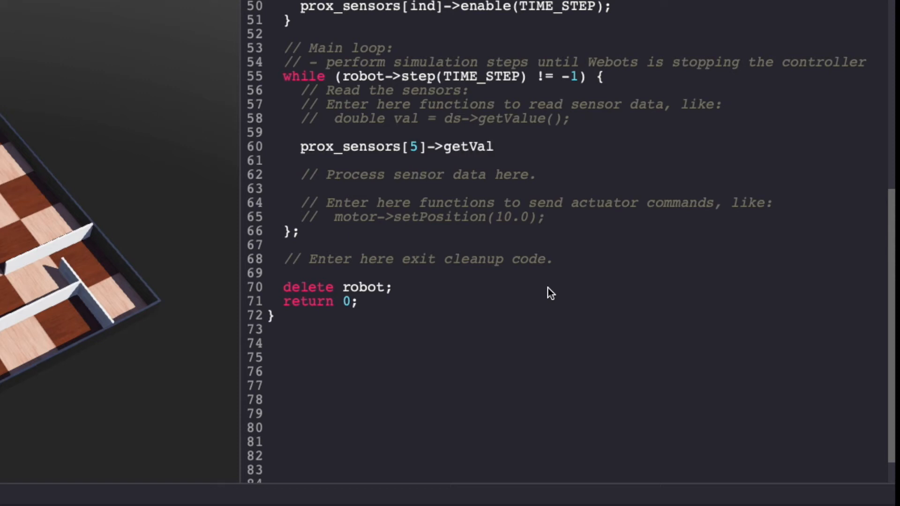
{"action": "type", "text": "ue() >"}
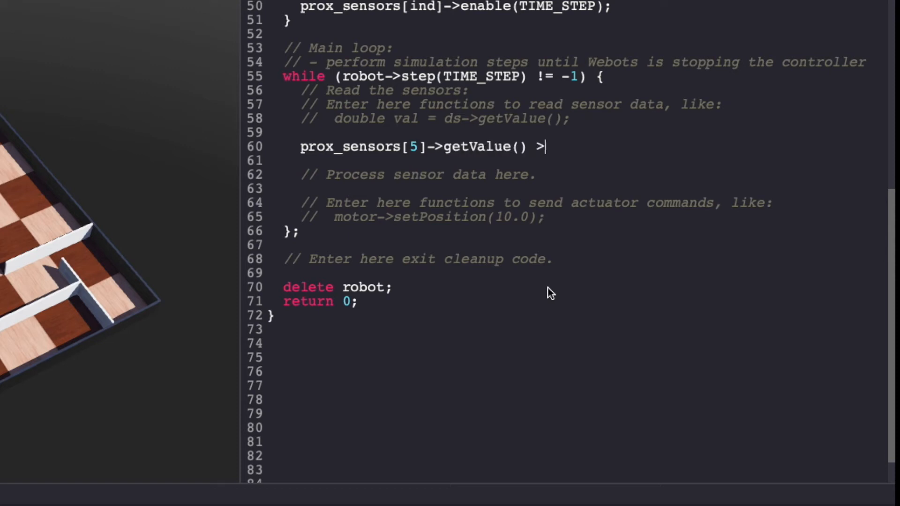
{"action": "type", "text": "80"}
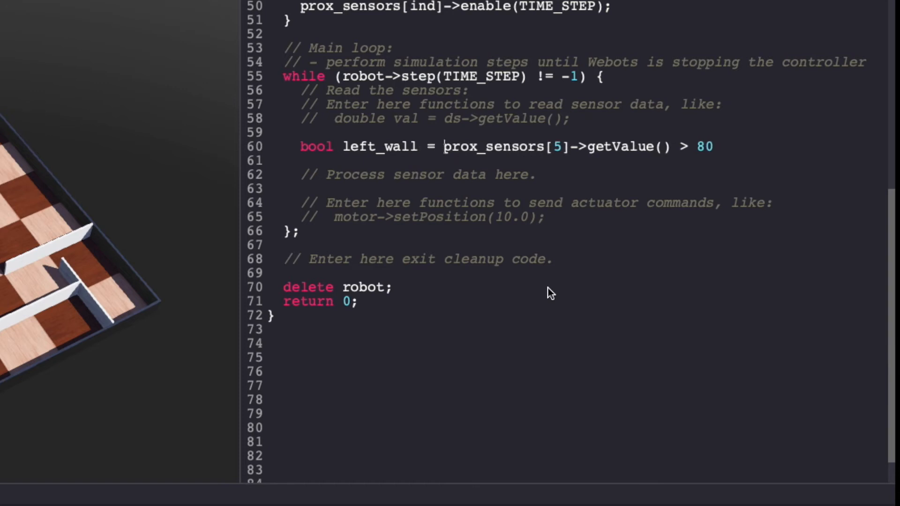
{"action": "type", "text": ";"}
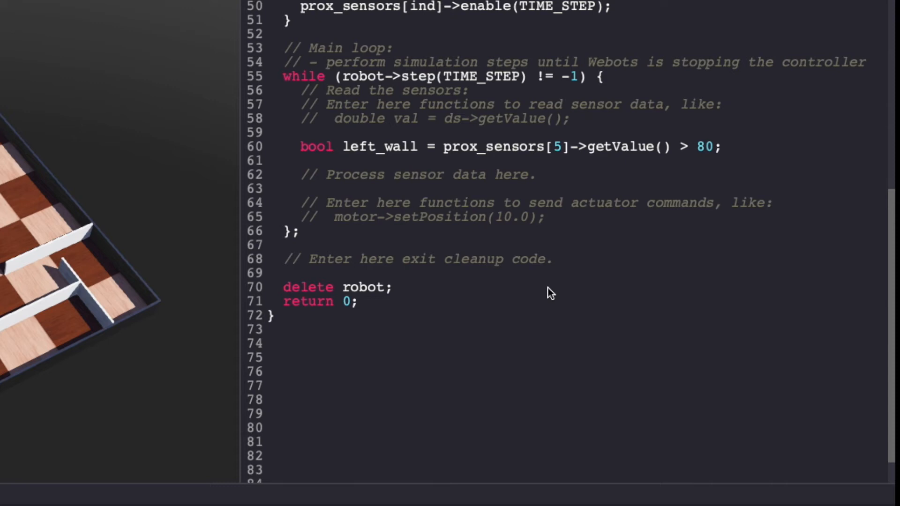
Duplicate the line as front_wall testing prox_sensors[7] against 80.
{"action": "triple_click", "coordinate": [511, 146]}
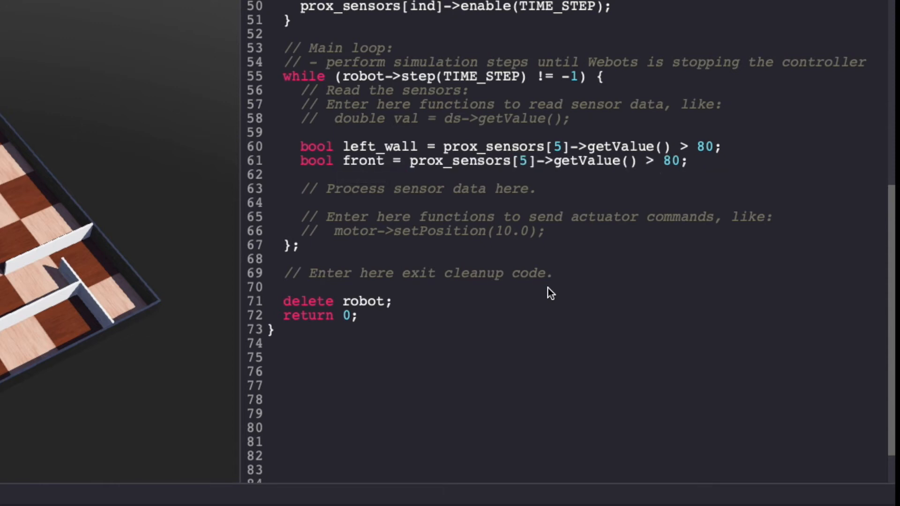
{"action": "type", "text": "_wall"}
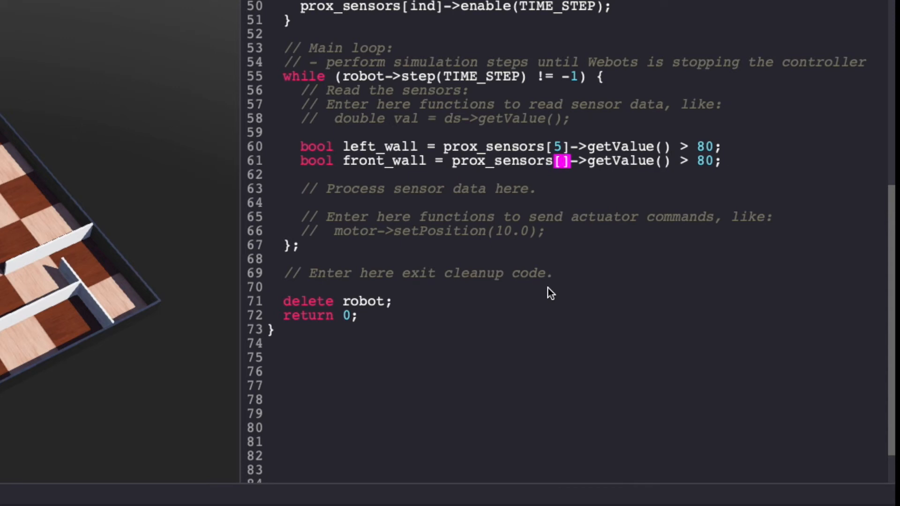
{"action": "type", "text": "7"}
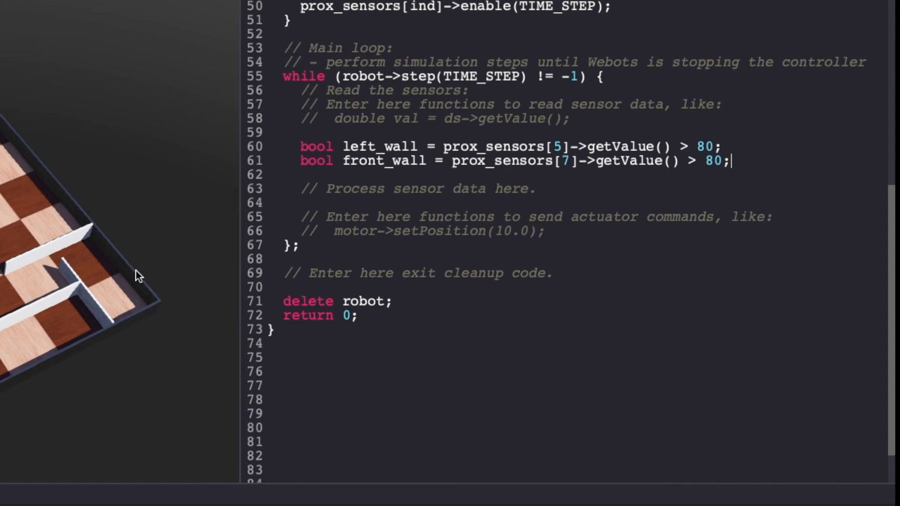
Declare double left_speed and right_speed, both initialized to MAX_SPEED, before the main loop.
{"action": "key", "text": "Enter"}
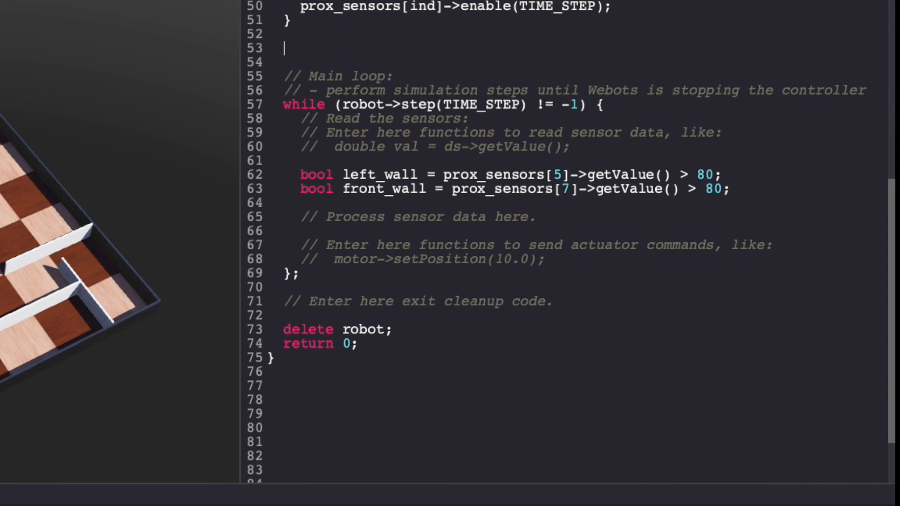
{"action": "type", "text": "double"}
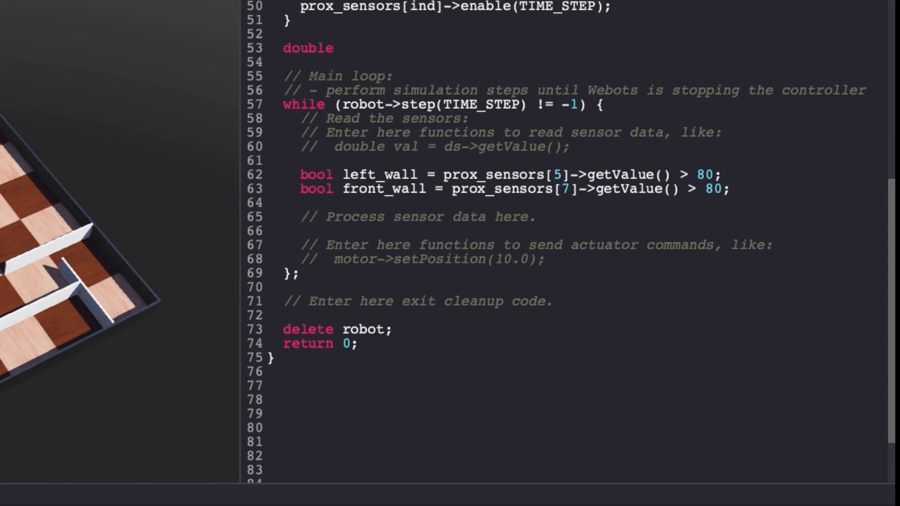
{"action": "type", "text": "left_speed"}
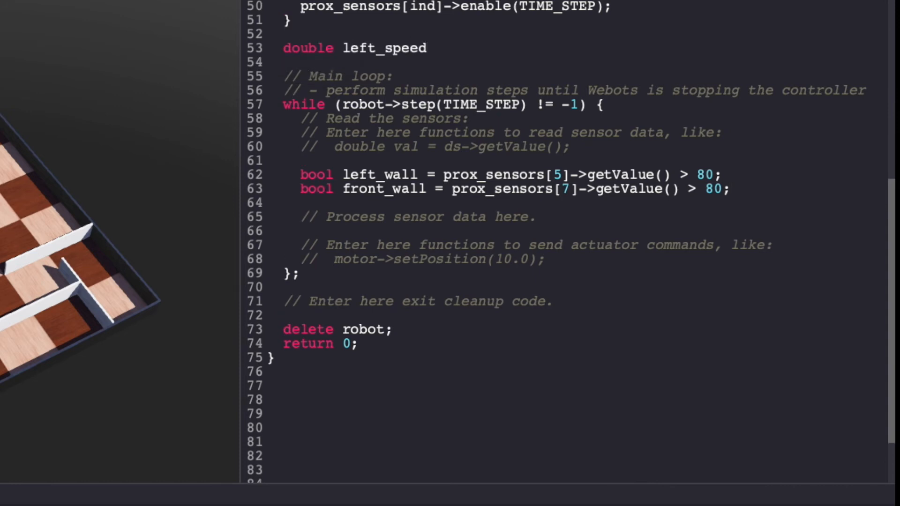
{"action": "type", "text": "double right_sp"}
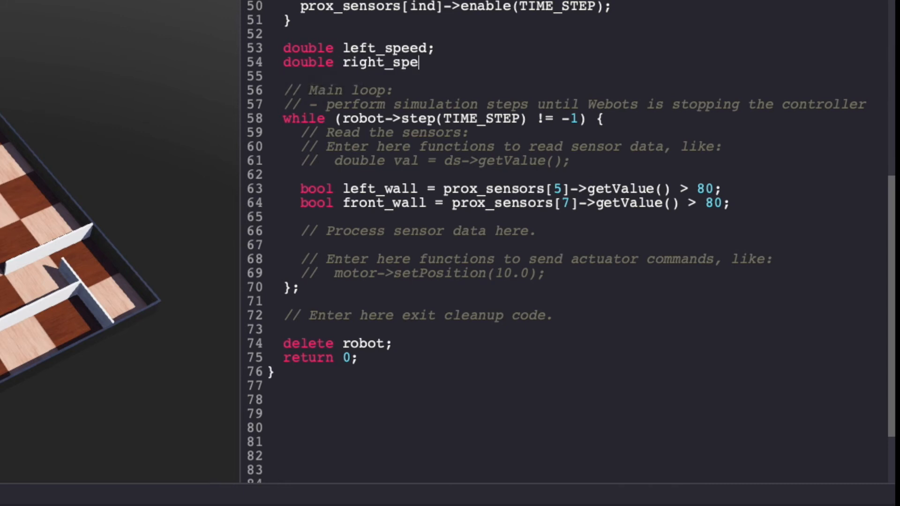
{"action": "type", "text": "ed;"}
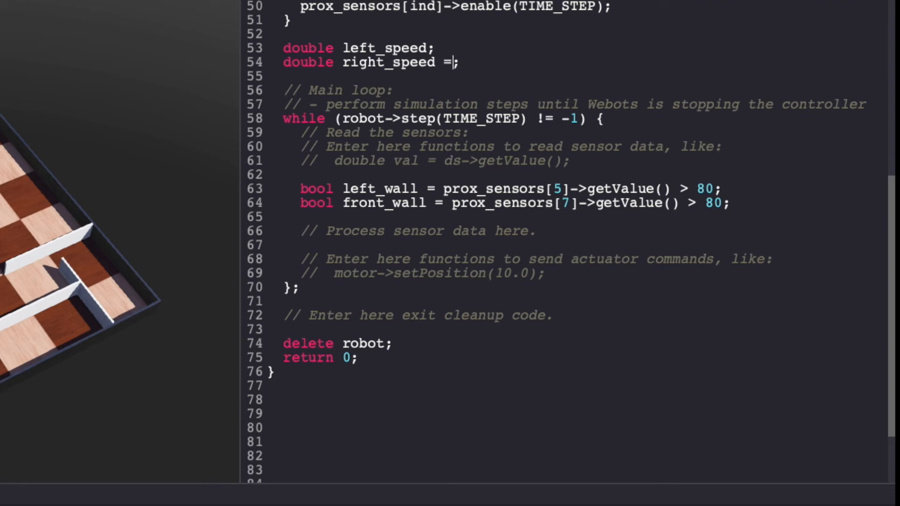
{"action": "type", "text": "MAX_S"}
{"action": "type", "text": "#def"}
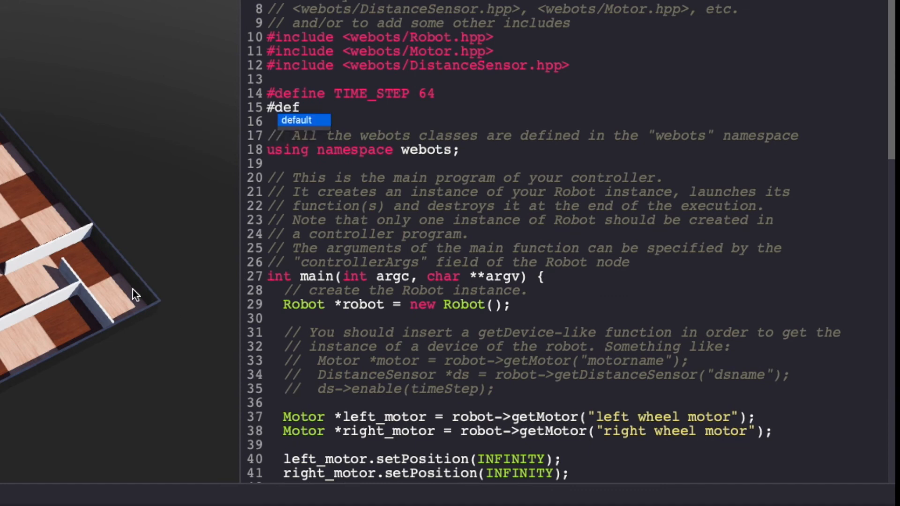
Add #define MAX_SPEED 6.28 under the TIME_STEP define.
{"action": "type", "text": "ine MAX_S"}
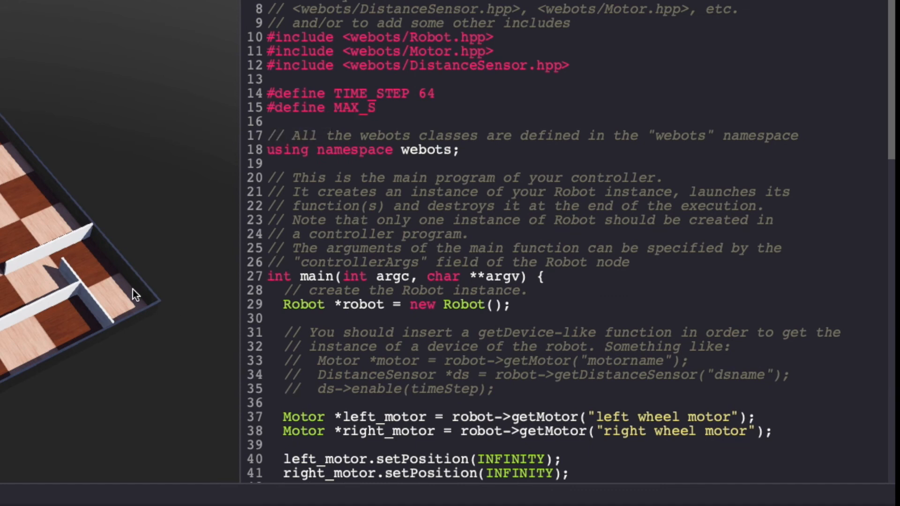
{"action": "type", "text": "PEED 6"}
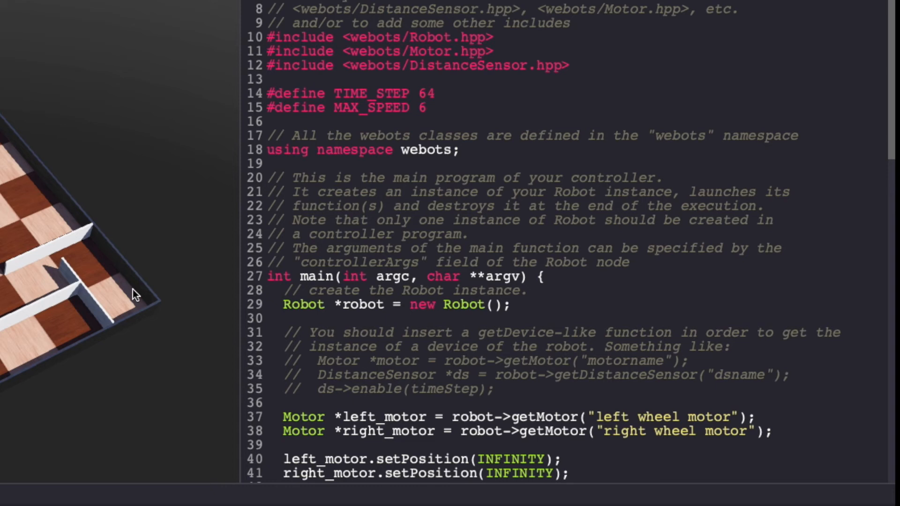
{"action": "type", "text": ".28"}
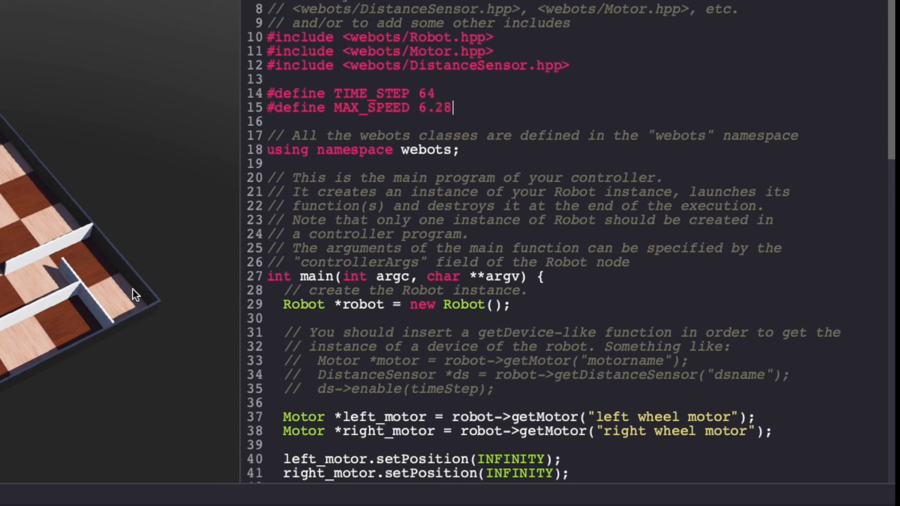
{"action": "scroll", "scroll_direction": "down", "scroll_amount": 3}
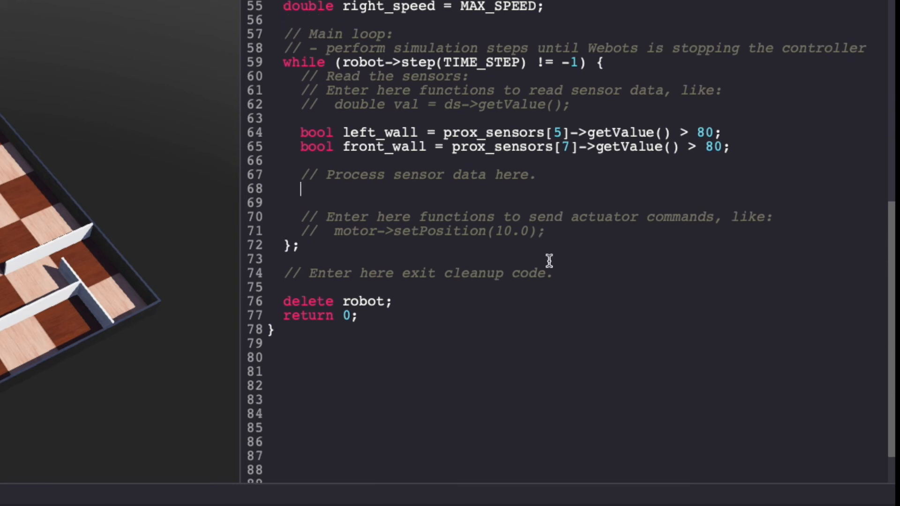
Under the processing comment add a 'wall in front' comment and if (front_wall == true).
{"action": "scroll", "scroll_direction": "down", "scroll_amount": 3}
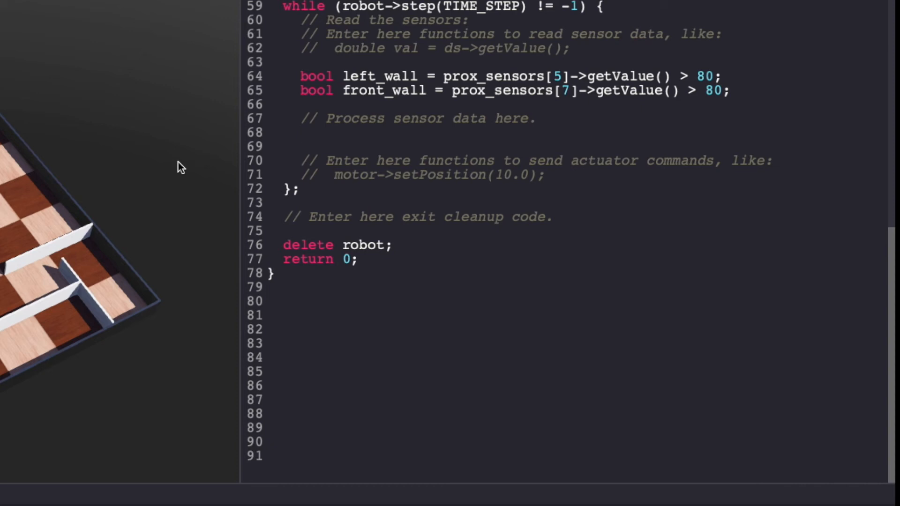
{"action": "left_click", "coordinate": [300, 132]}
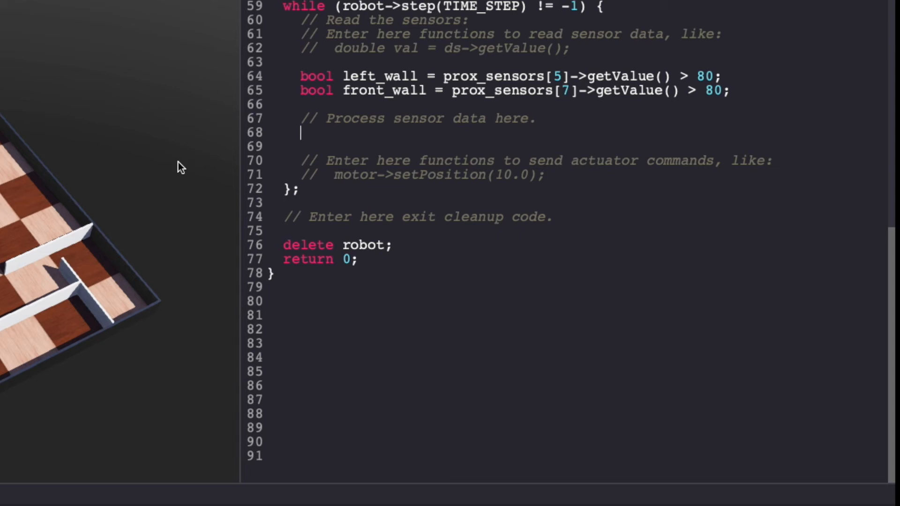
{"action": "type", "text": "// if"}
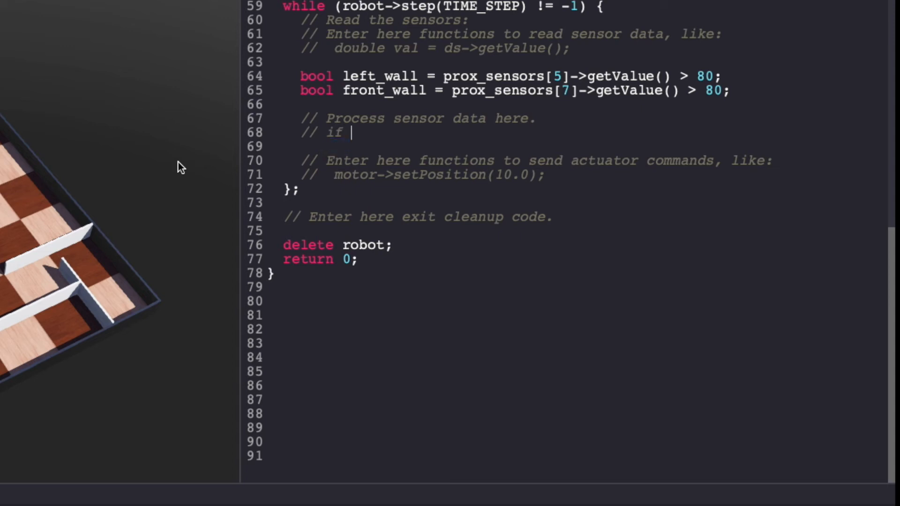
{"action": "type", "text": "wall in"}
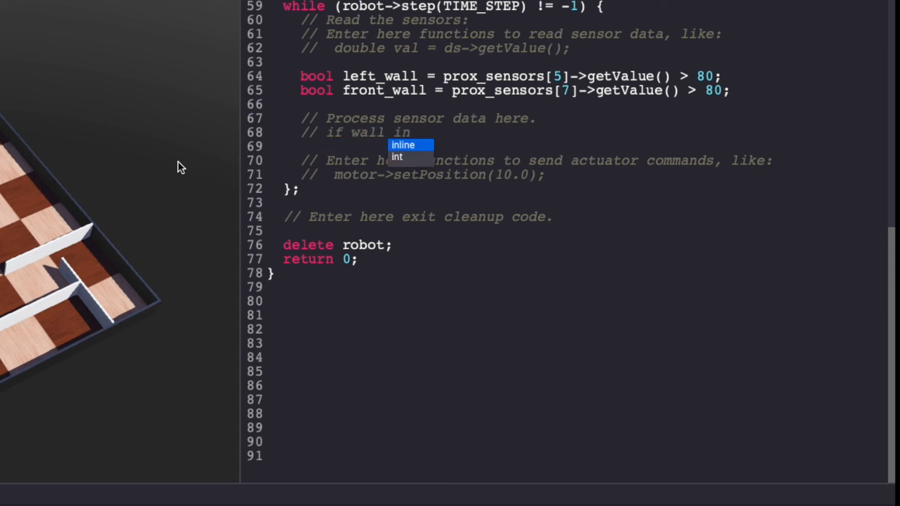
{"action": "type", "text": "front, drive right"}
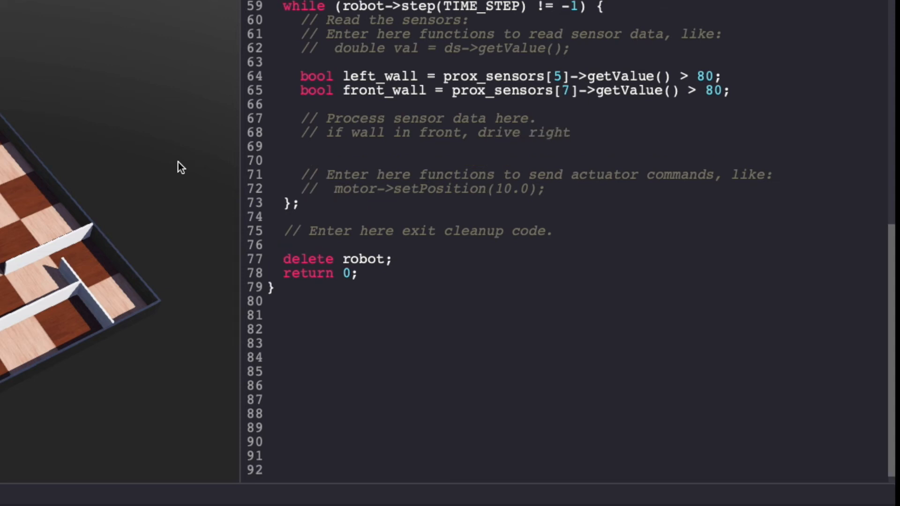
{"action": "type", "text": "if (fron"}
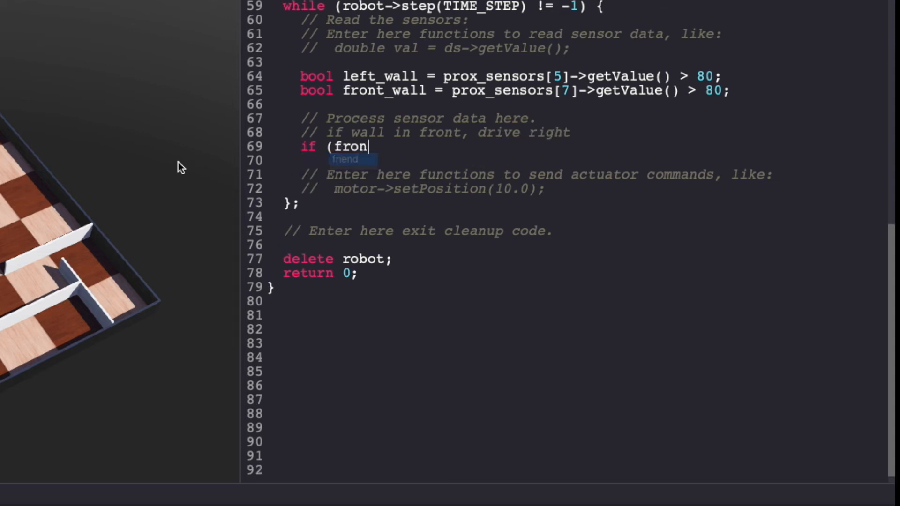
{"action": "type", "text": "t_wall ="}
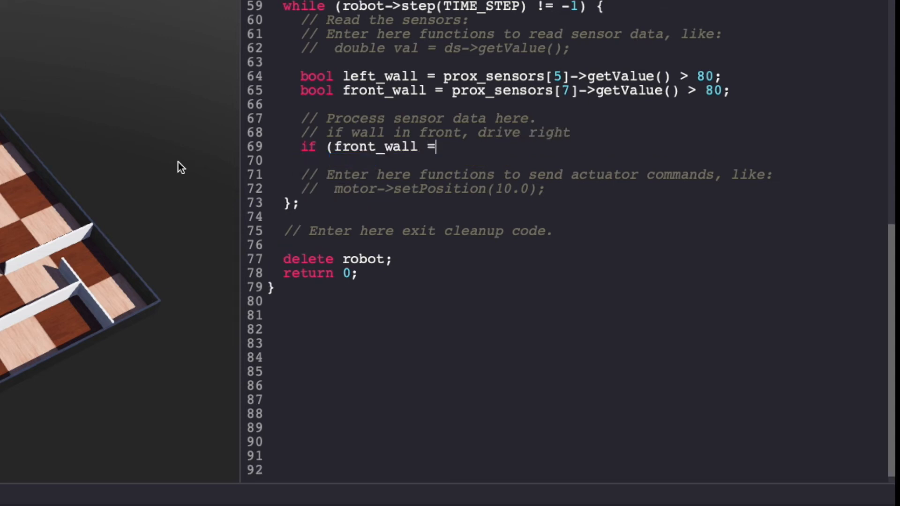
{"action": "type", "text": "= true)"}
{"action": "left_click", "coordinate": [577, 160]}
{"action": "type", "text": "{"}
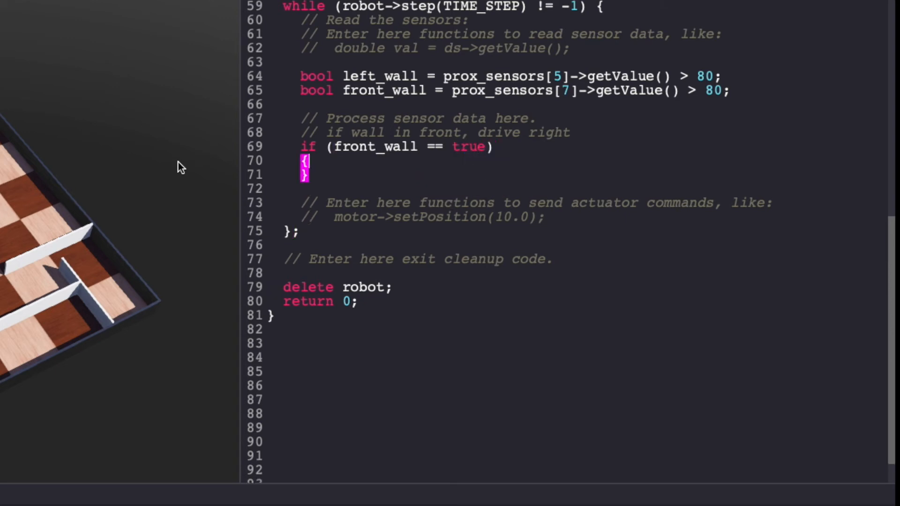
In that block set left_speed = MAX_SPEED, right_speed = -MAX_SPEED, and begin the else.
{"action": "type", "text": "l"}
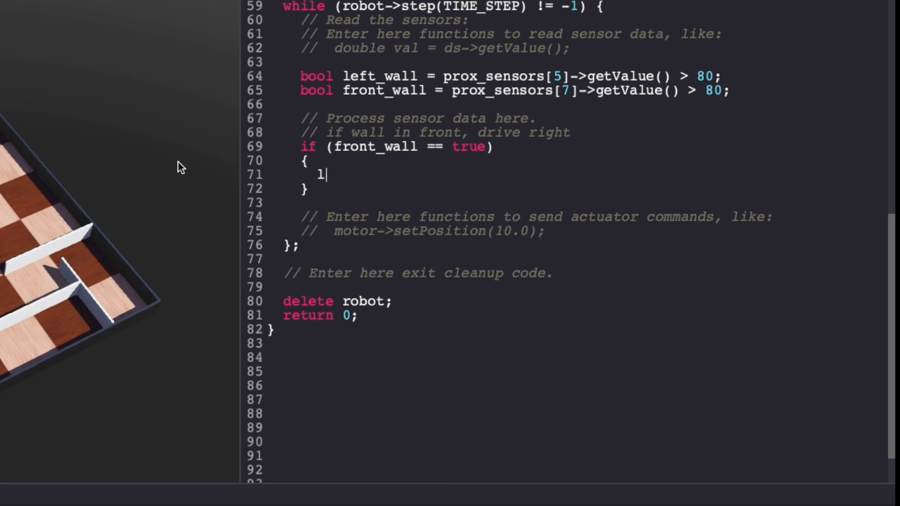
{"action": "type", "text": "eft_speed ="}
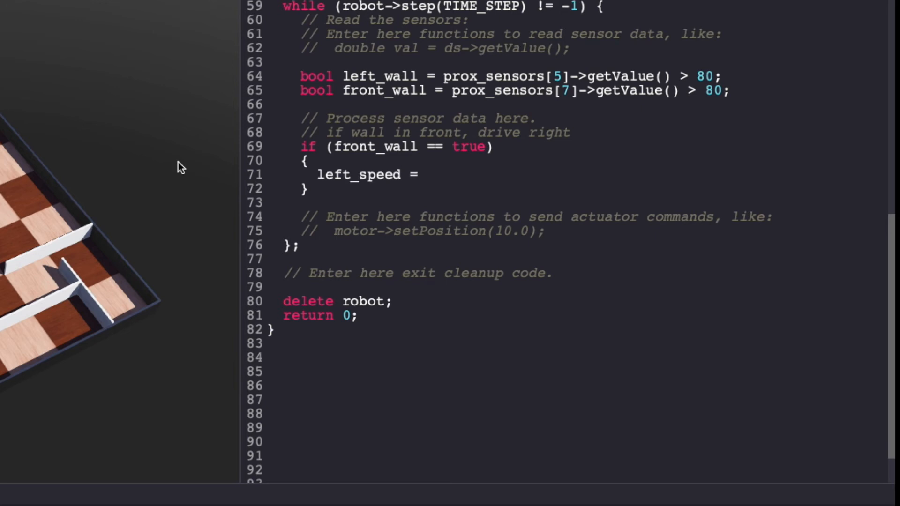
{"action": "type", "text": "MAX"}
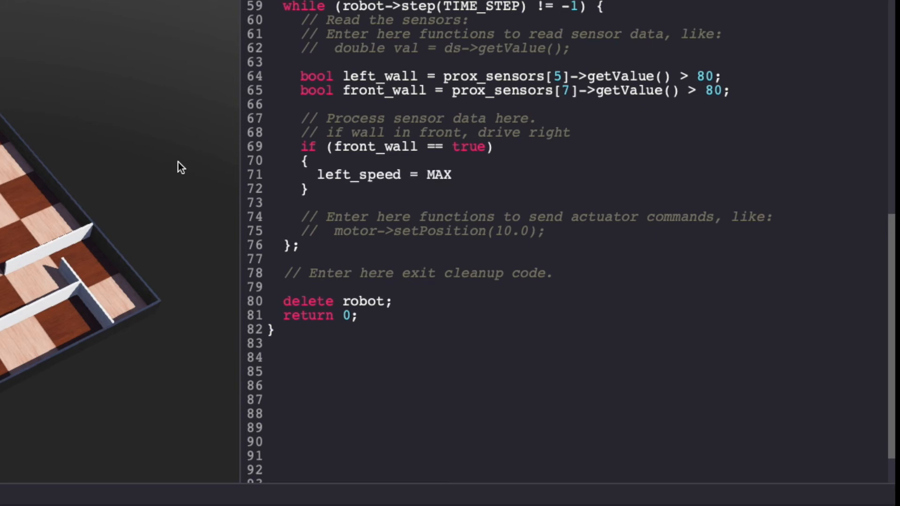
{"action": "type", "text": "_SPEED;"}
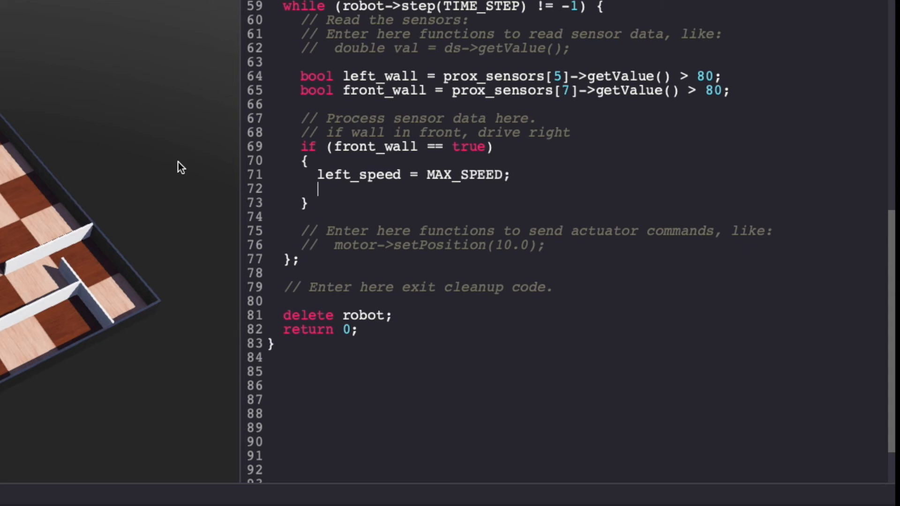
{"action": "type", "text": "right_speed = -"}
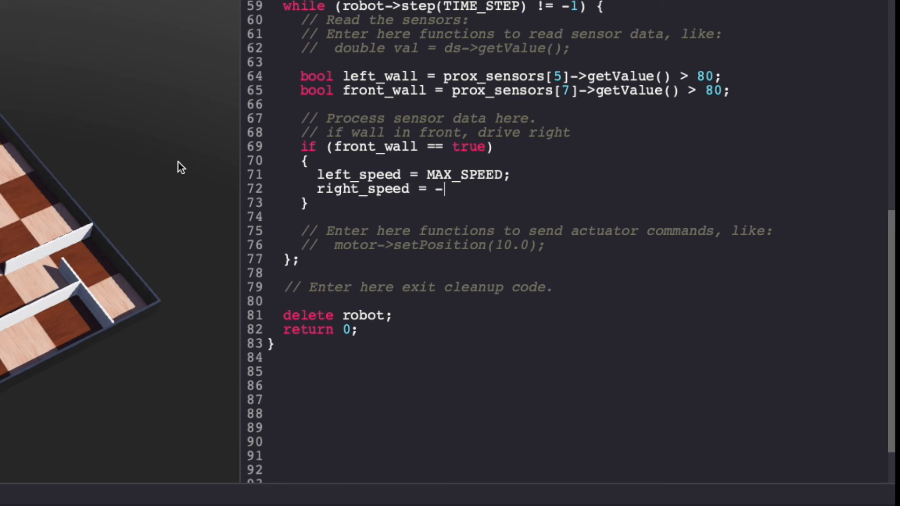
{"action": "type", "text": "MAX_SP"}
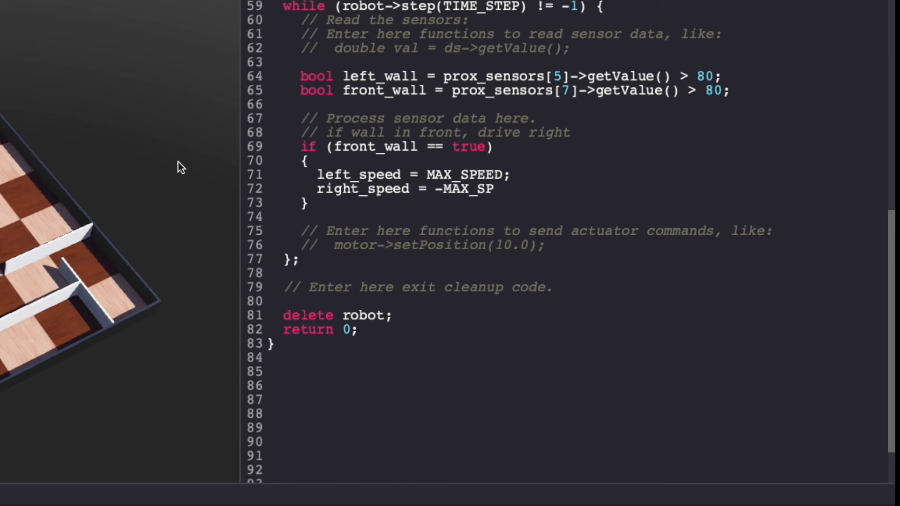
{"action": "type", "text": "EED;"}
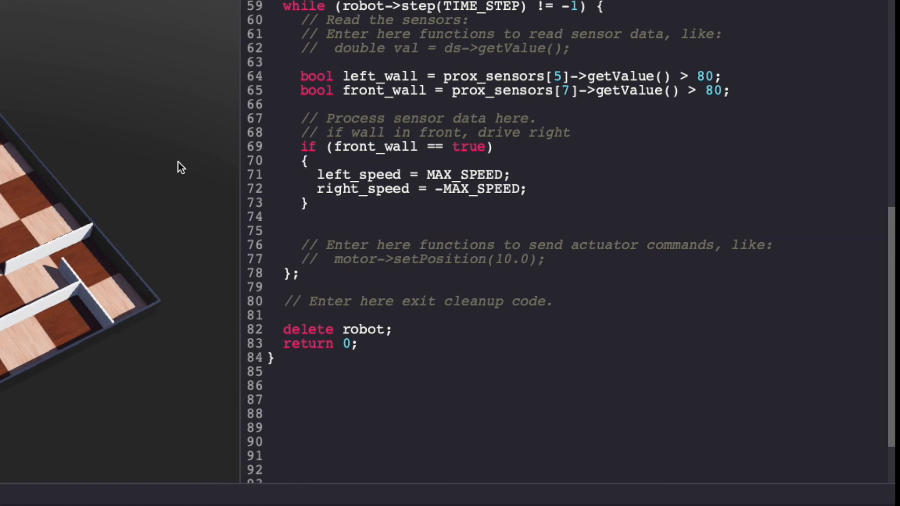
{"action": "type", "text": "else"}
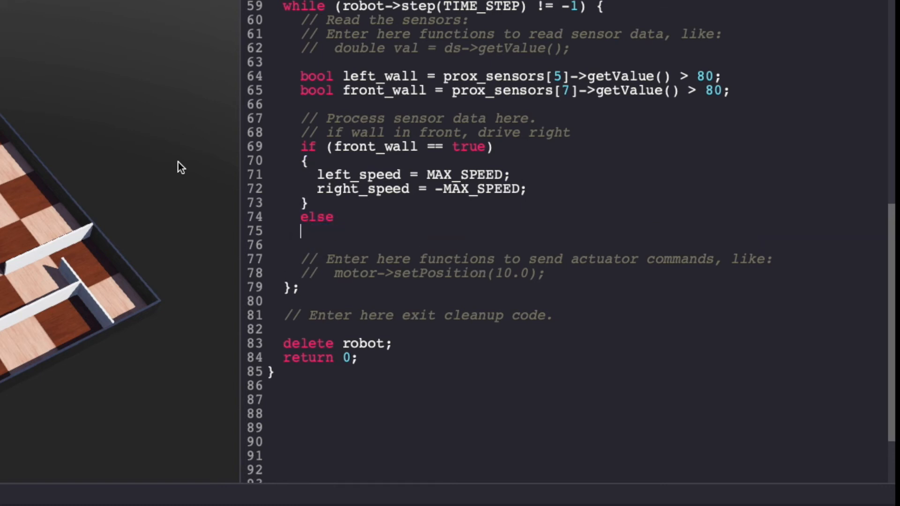
Open the else braces with the 'wall on left, follow by driving straight' comment and if (left_wall == true).
{"action": "type", "text": "{"}
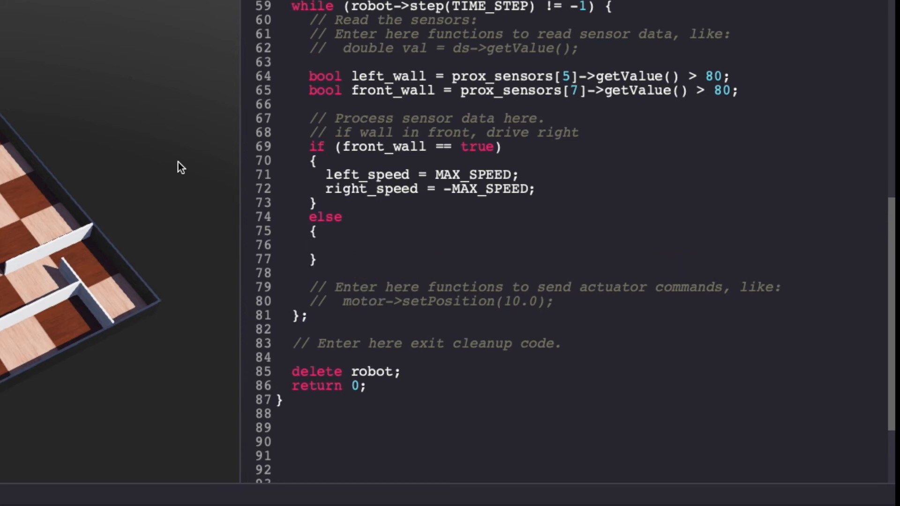
{"action": "type", "text": "// wall on"}
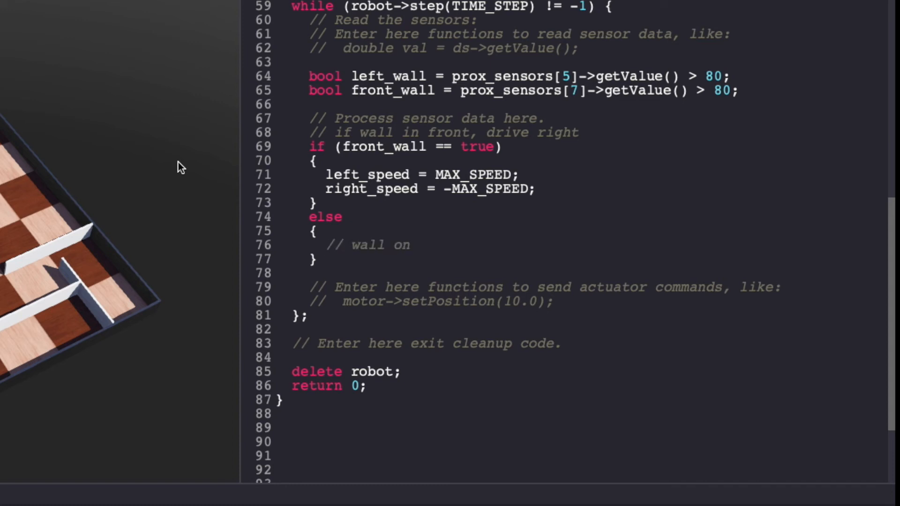
{"action": "type", "text": "left, f"}
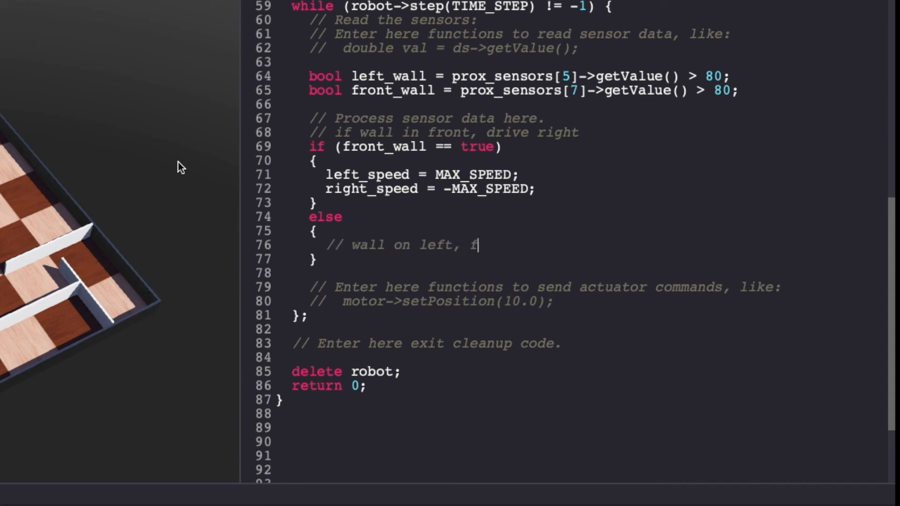
{"action": "type", "text": "ollow by dr"}
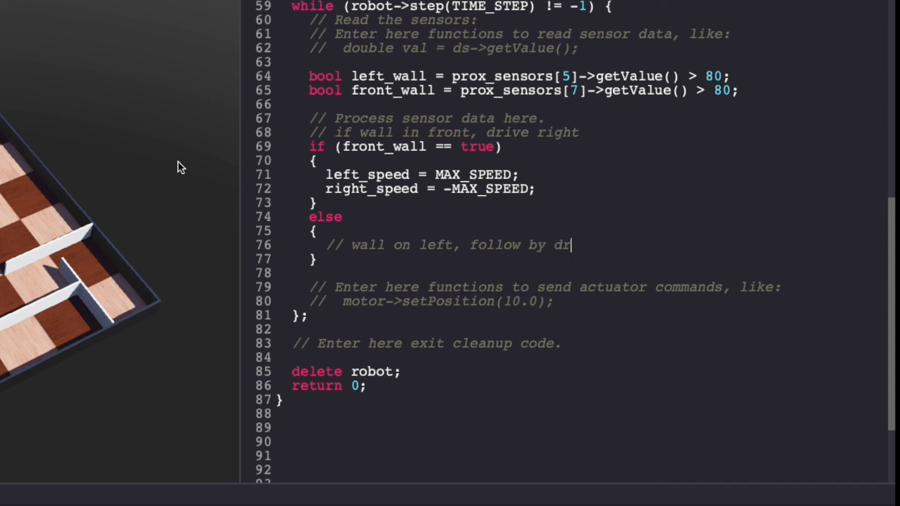
{"action": "type", "text": "iving straight"}
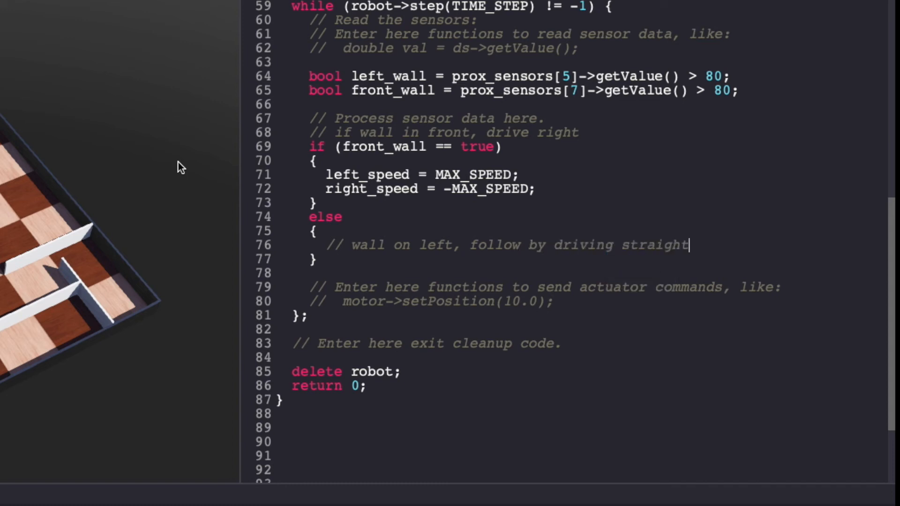
{"action": "type", "text": "if (lef"}
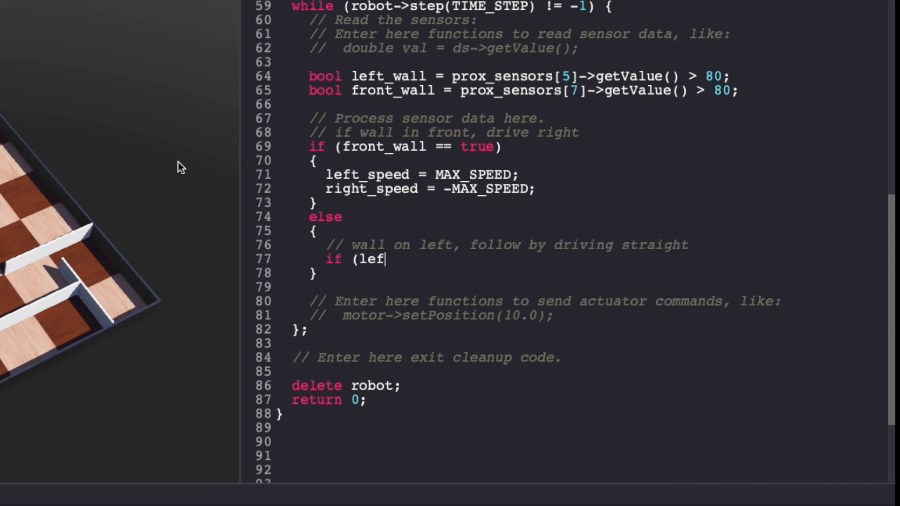
{"action": "type", "text": "t_wall == true"}
{"action": "type", "text": "{"}
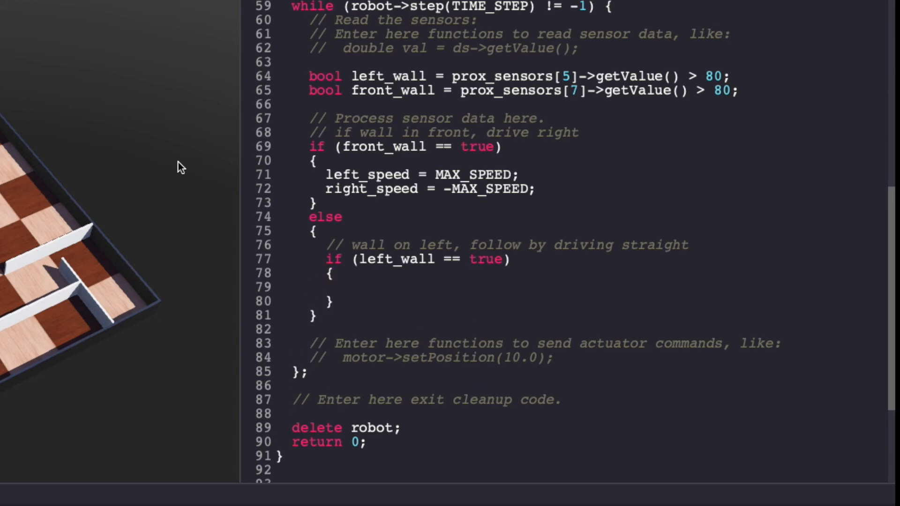
In the left_wall branch set left_speed and right_speed both to MAX_SPEED.
{"action": "type", "text": "left_speed"}
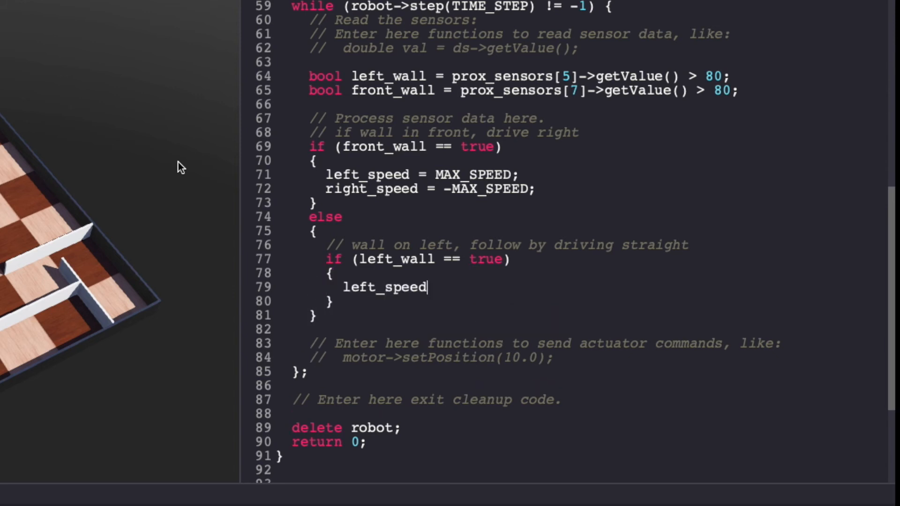
{"action": "type", "text": "= MAX_S"}
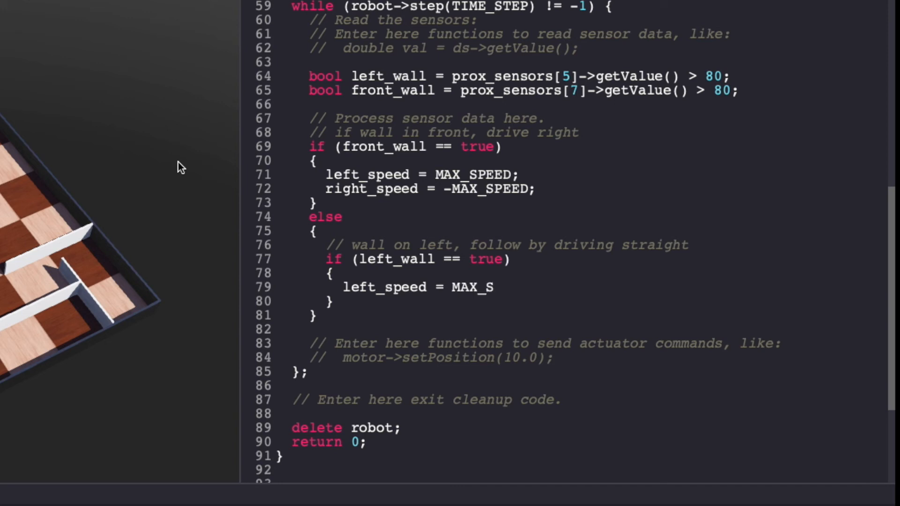
{"action": "type", "text": "PEED;"}
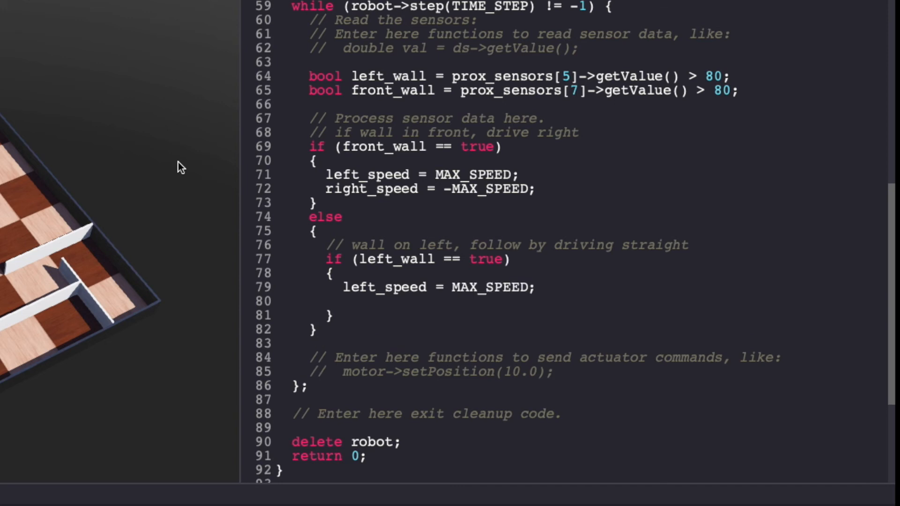
{"action": "type", "text": "right_spe"}
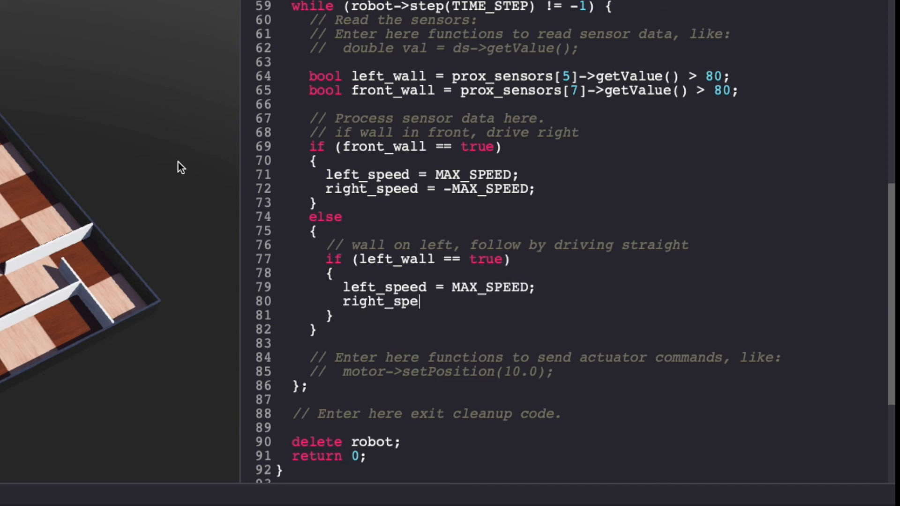
{"action": "type", "text": "ed = M"}
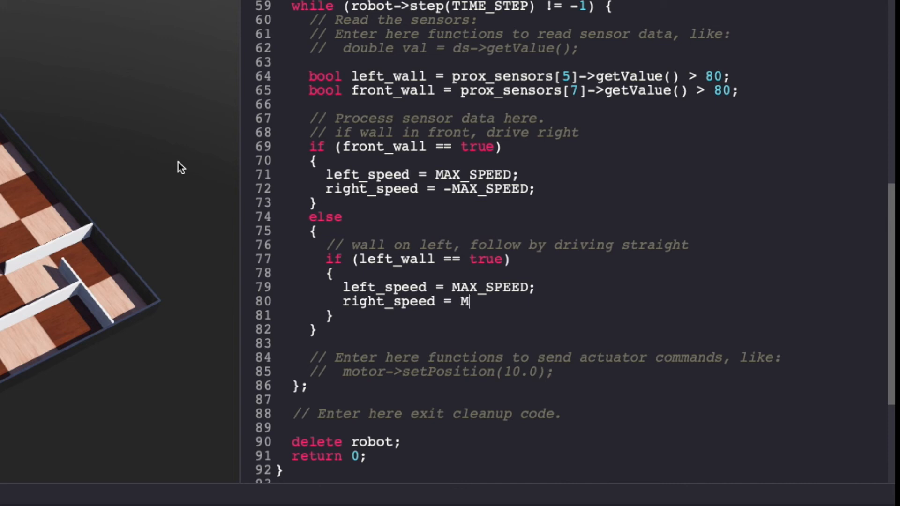
{"action": "type", "text": "AX_SPE"}
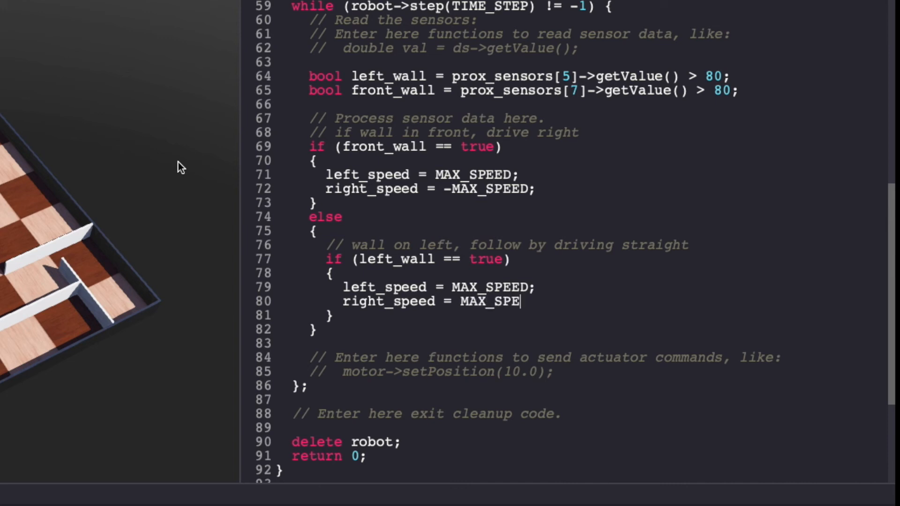
{"action": "type", "text": "ED;"}
{"action": "type", "text": "// no walls"}
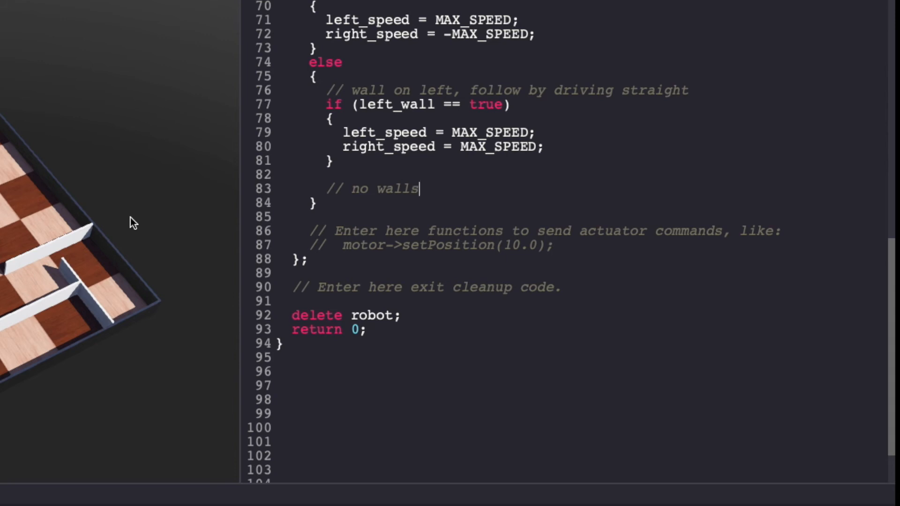
Write the else branch assigning left_speed = MAX_SPEED/8 and right_speed = MAX_SPEED to drive left.
{"action": "type", "text": ", drive left"}
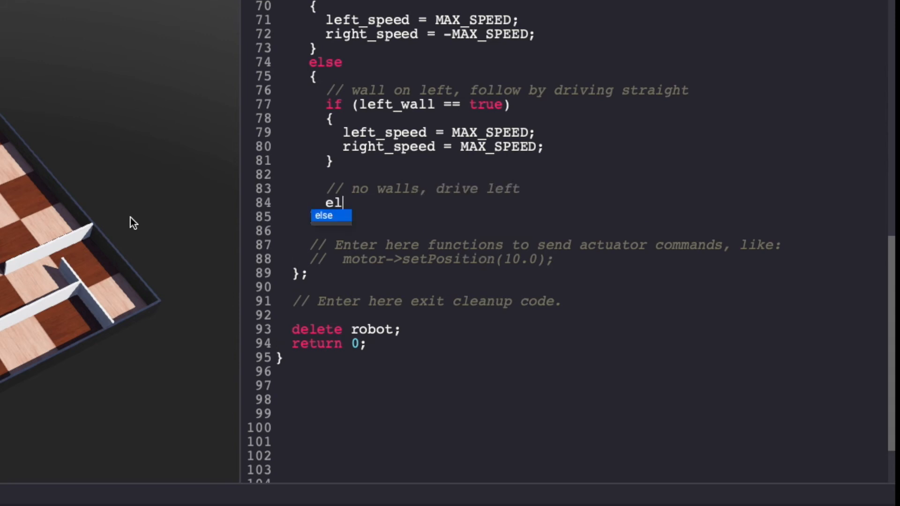
{"action": "key", "text": "Tab"}
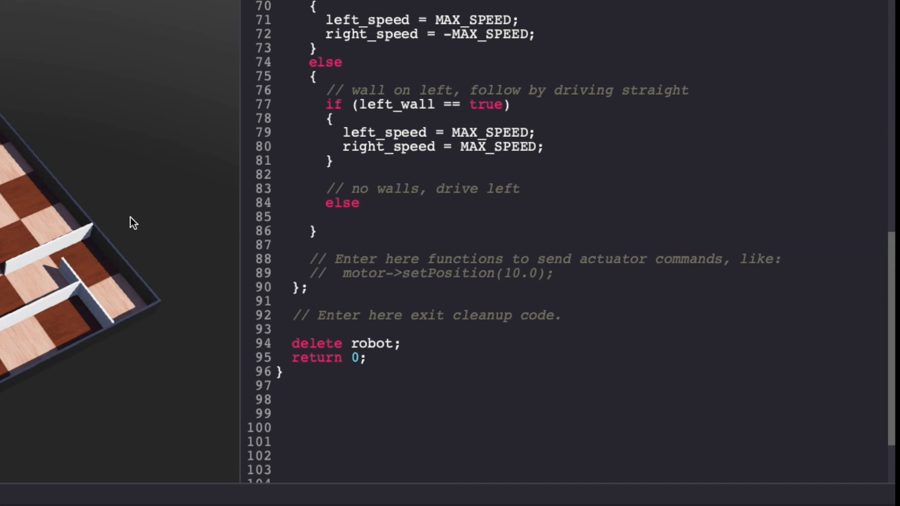
{"action": "type", "text": "{"}
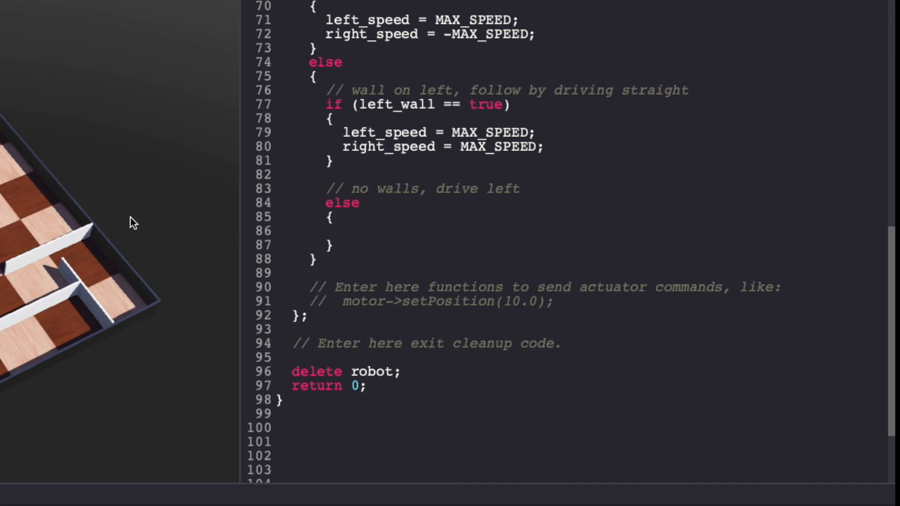
{"action": "type", "text": "left_sp"}
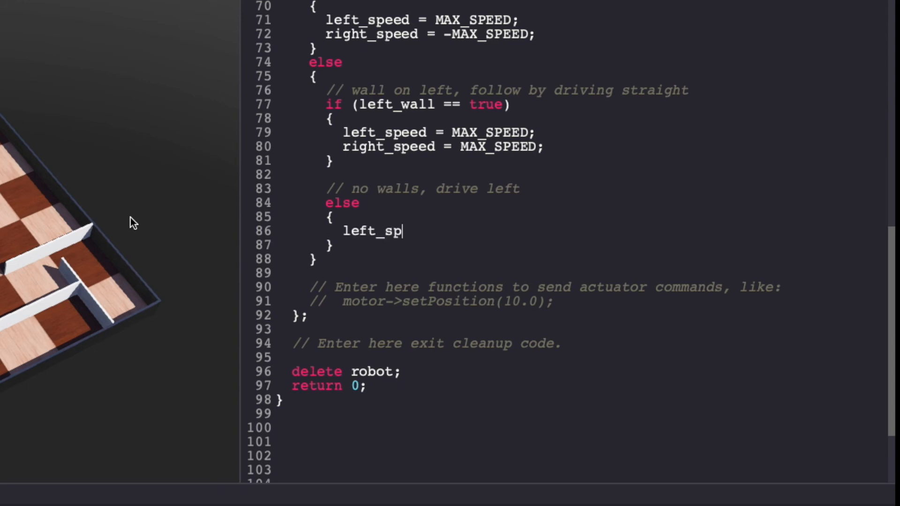
{"action": "type", "text": "eed = MA"}
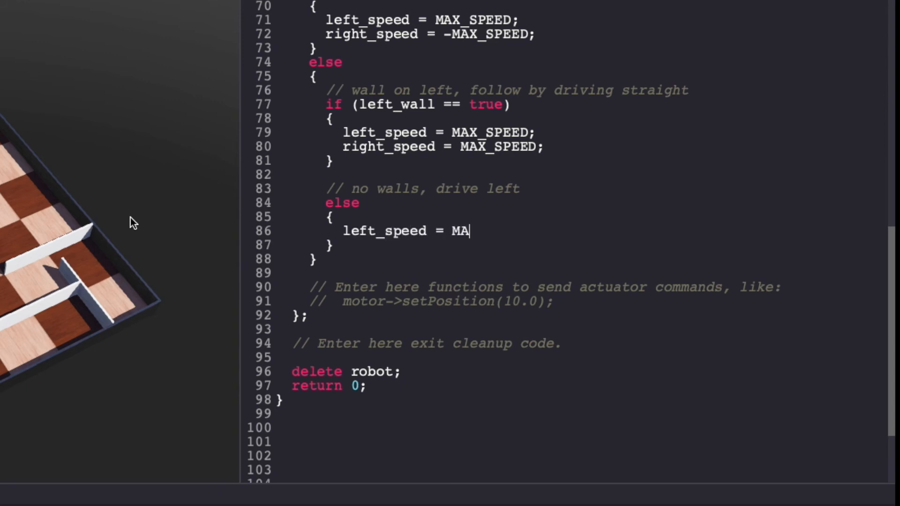
{"action": "type", "text": "X_SPEED"}
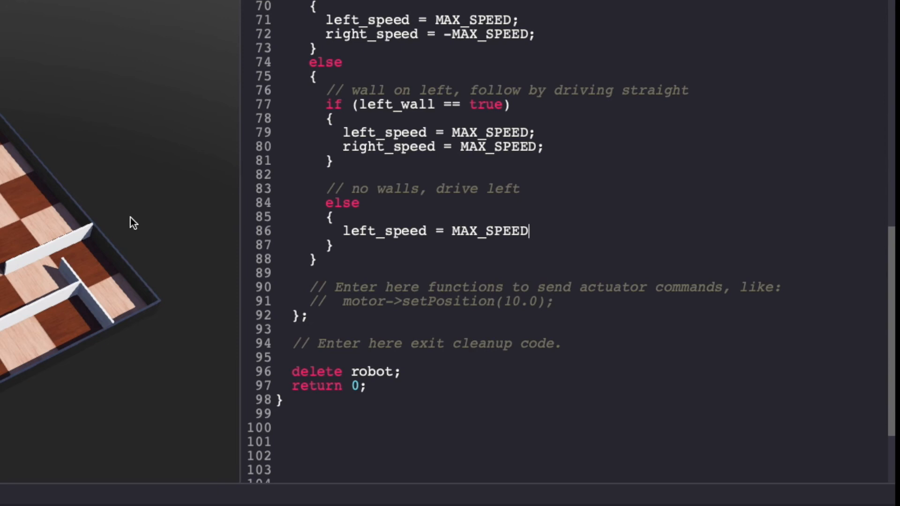
{"action": "type", "text": "/8;"}
{"action": "type", "text": "right_speed ="}
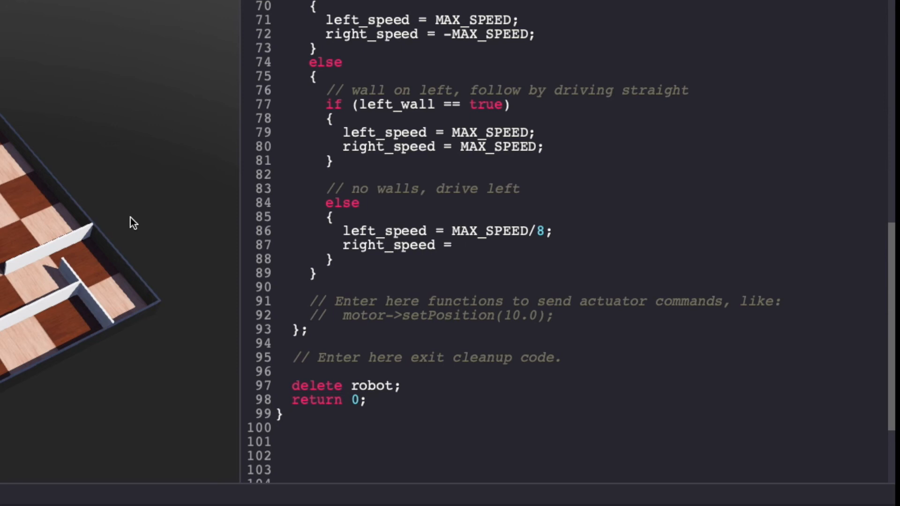
{"action": "type", "text": "MAX_SPEED"}
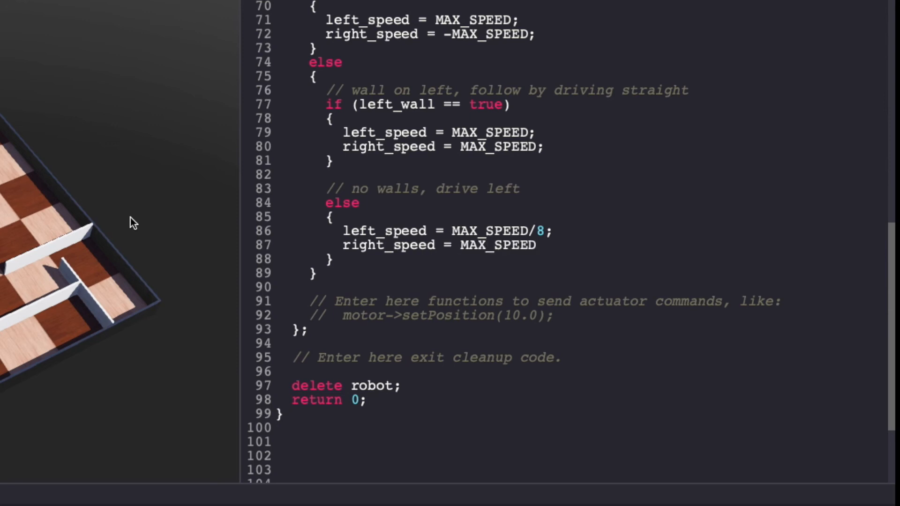
{"action": "type", "text": ";"}
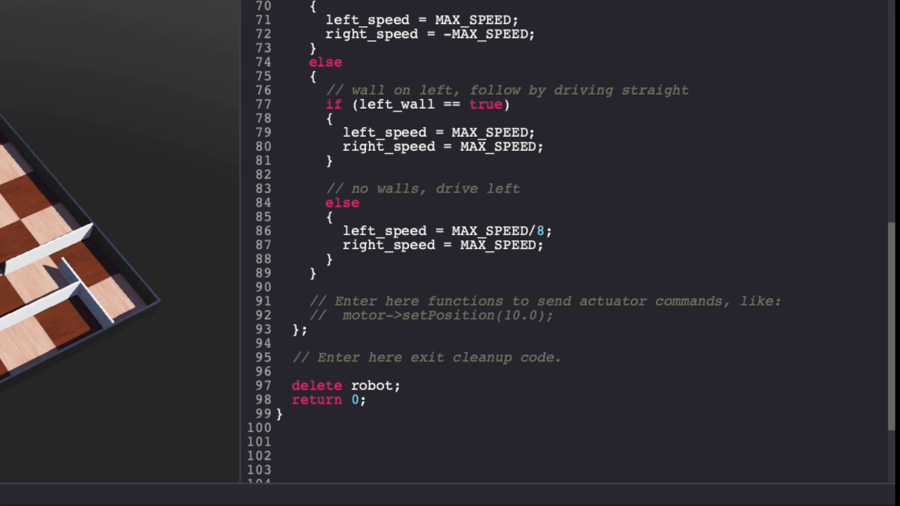
End the loop with left_motor->setVelocity(left_speed);.
{"action": "key", "text": "enter"}
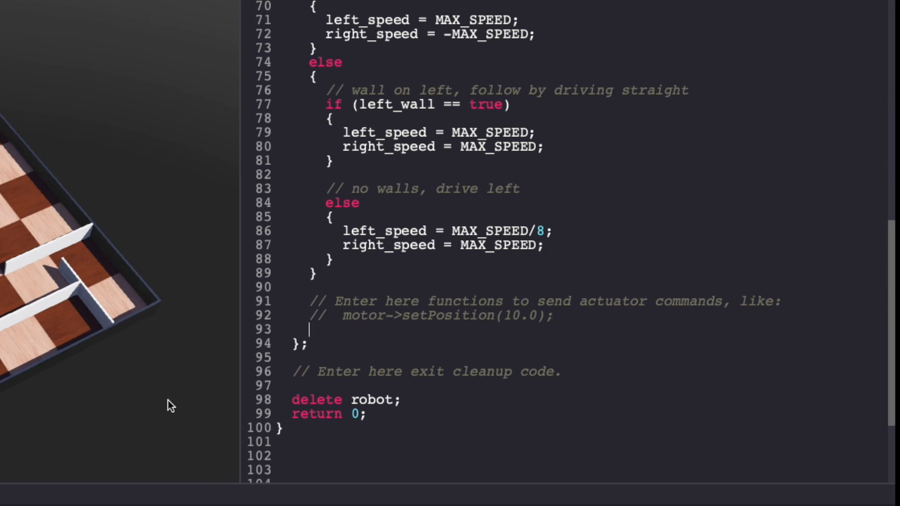
{"action": "type", "text": "left_m"}
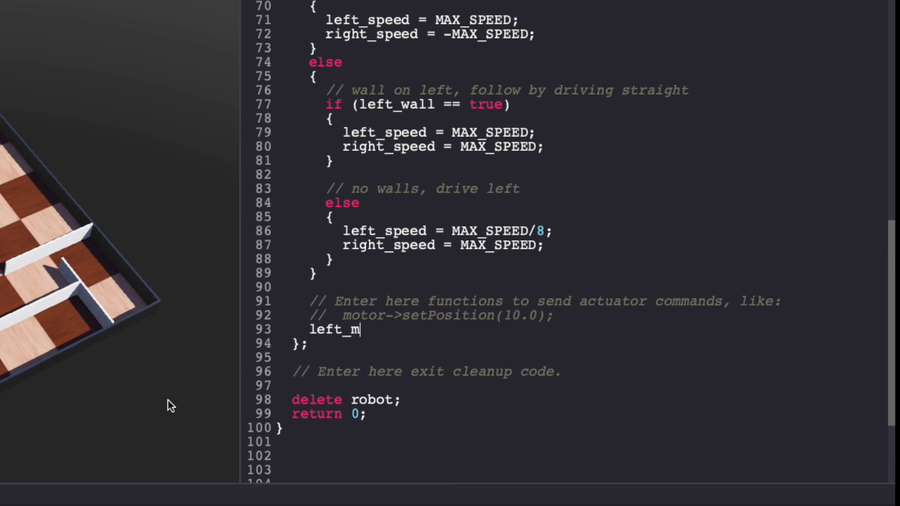
{"action": "type", "text": "otor->se"}
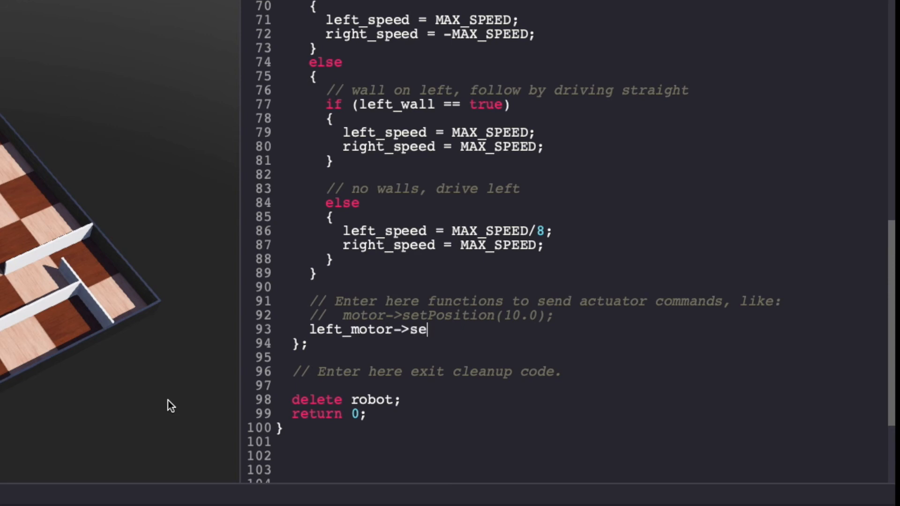
{"action": "type", "text": "tVelocit"}
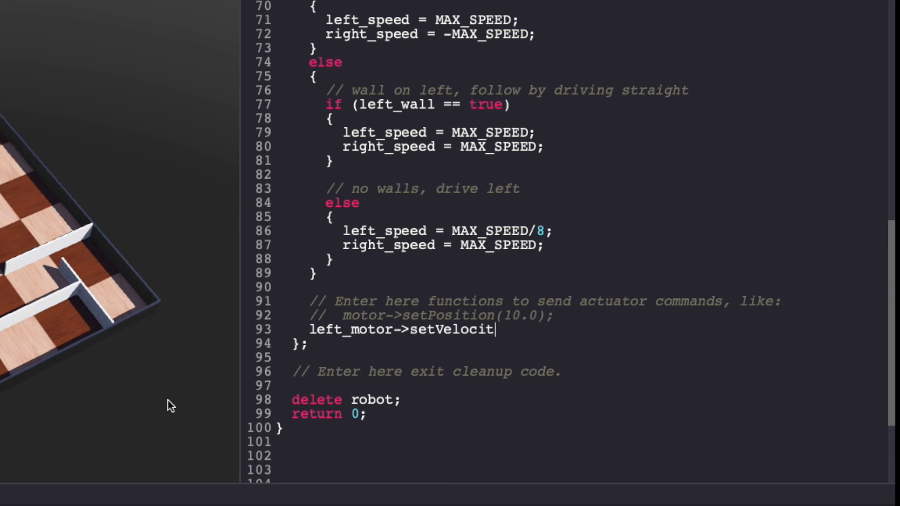
{"action": "type", "text": "y(left_s"}
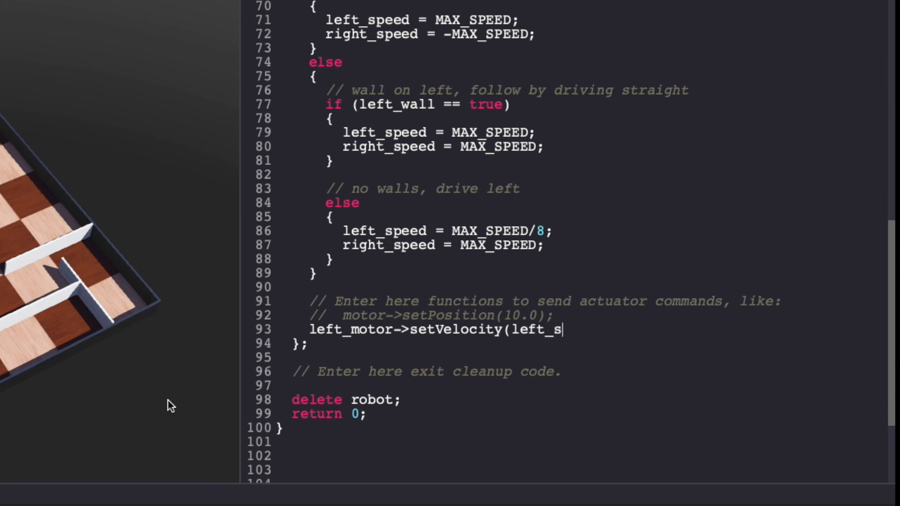
{"action": "type", "text": "peed);"}
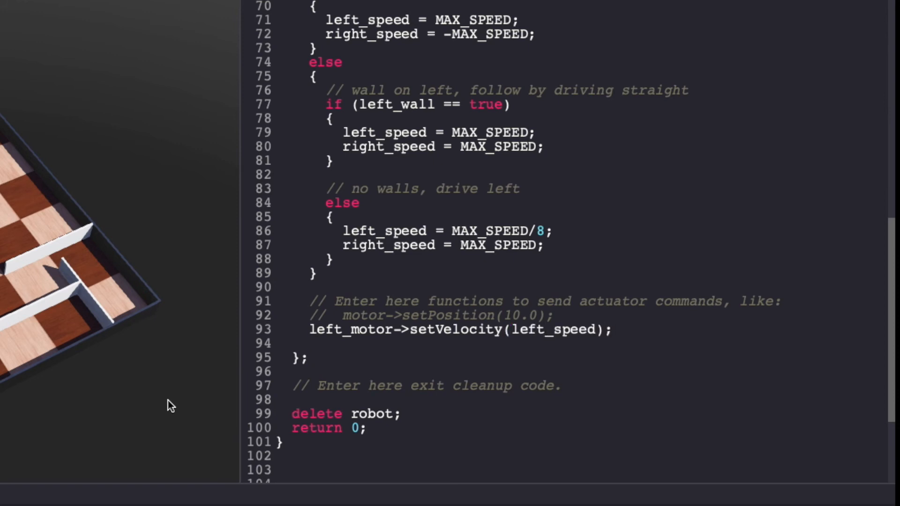
Follow it with right_motor->setVelocity(right_speed);.
{"action": "type", "text": "right_motor"}
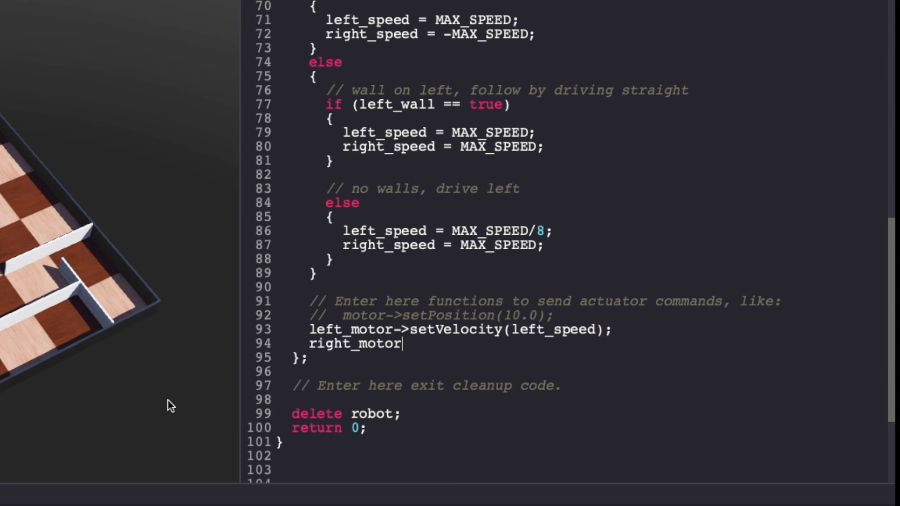
{"action": "type", "text": "->setVelocity("}
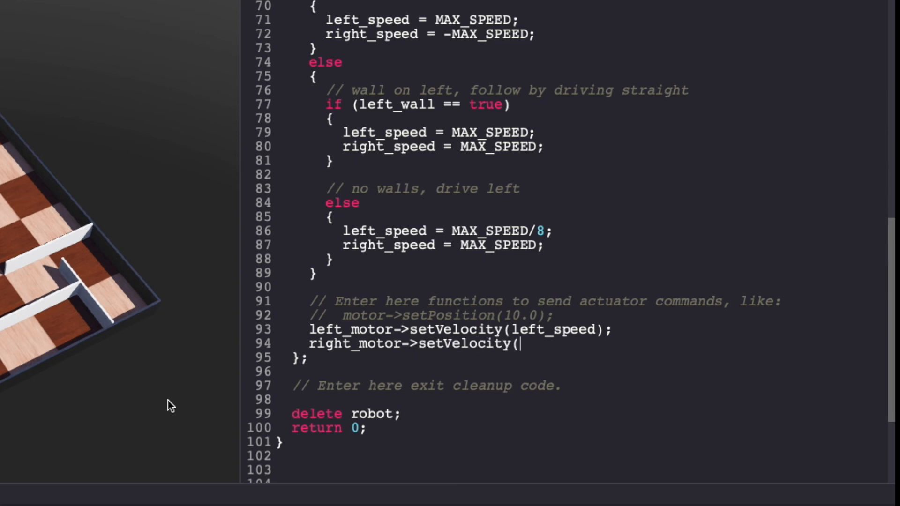
{"action": "type", "text": "right_sp"}
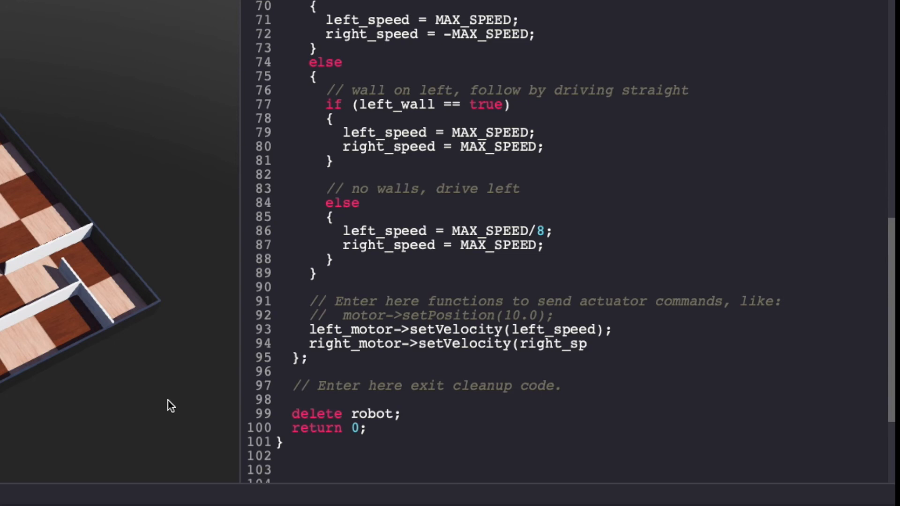
{"action": "type", "text": "eed);"}
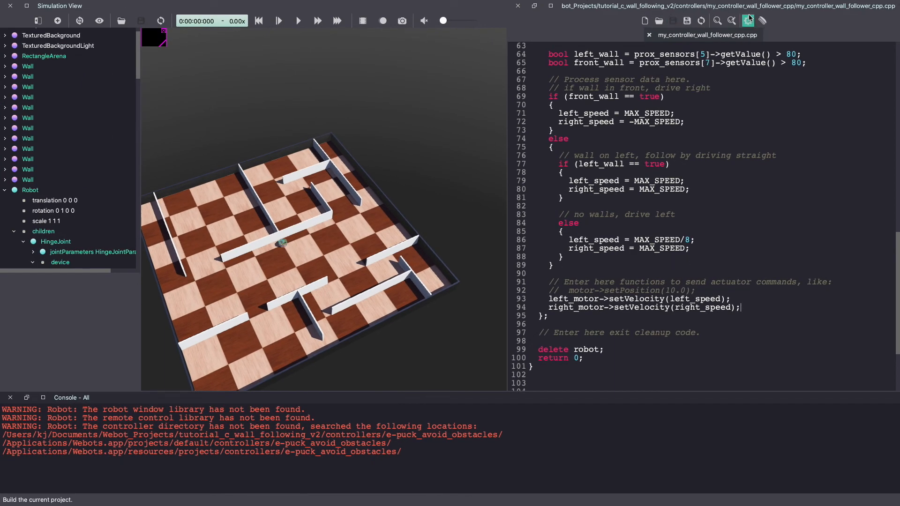
Build and save the wall-follower controller, then reset the world.
{"action": "left_click", "coordinate": [748, 21]}
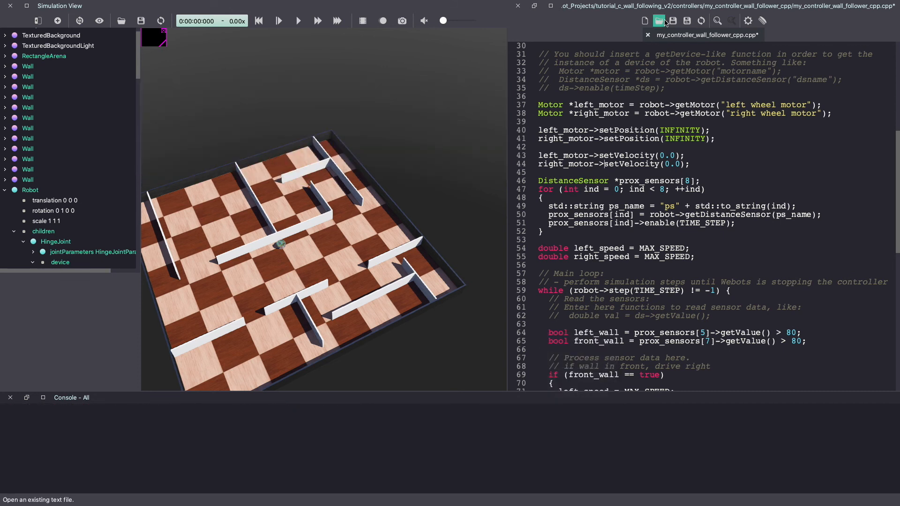
{"action": "left_click", "coordinate": [673, 21]}
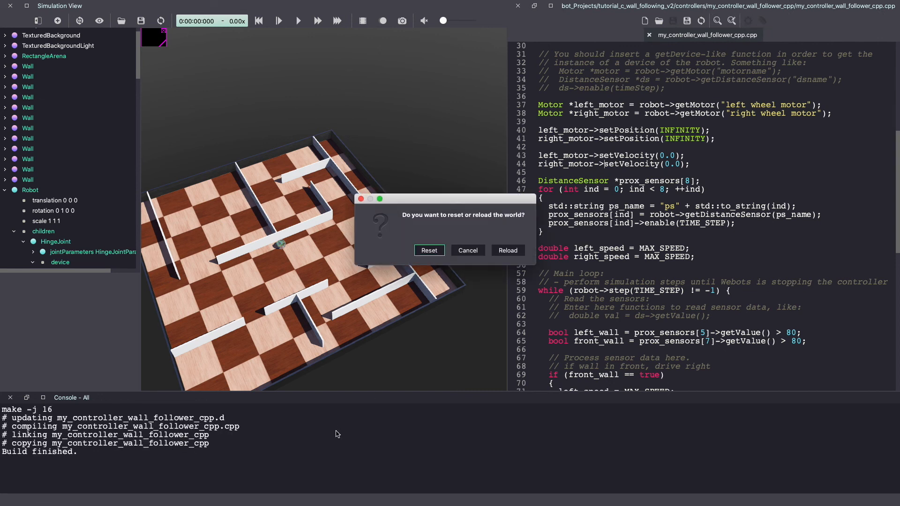
{"action": "left_click", "coordinate": [428, 250]}
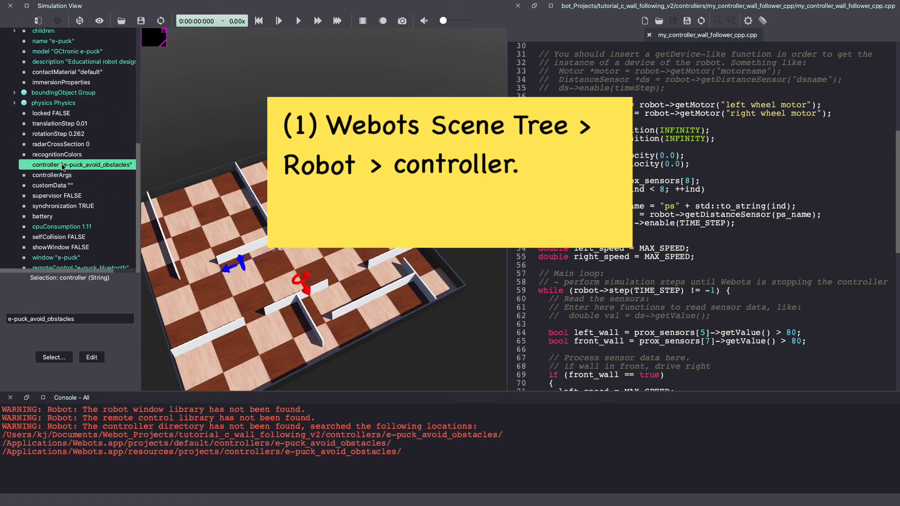
Set the Robot controller field to my_controller_wall_follower_cpp and save the world.
{"action": "left_click", "coordinate": [53, 358]}
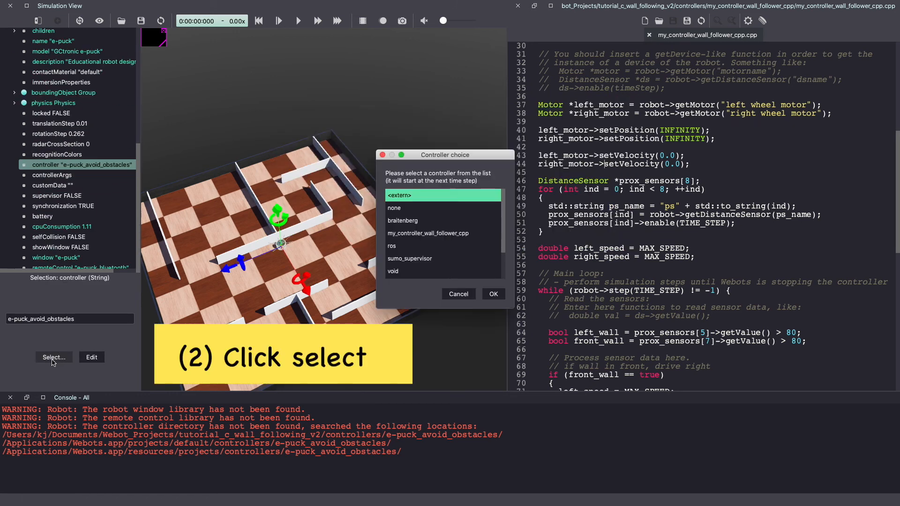
{"action": "left_click", "coordinate": [428, 233]}
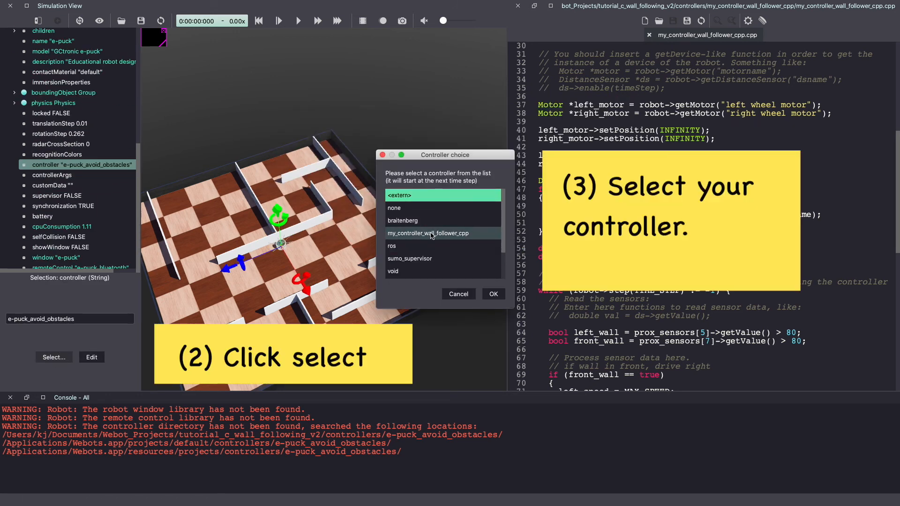
{"action": "left_click", "coordinate": [428, 234]}
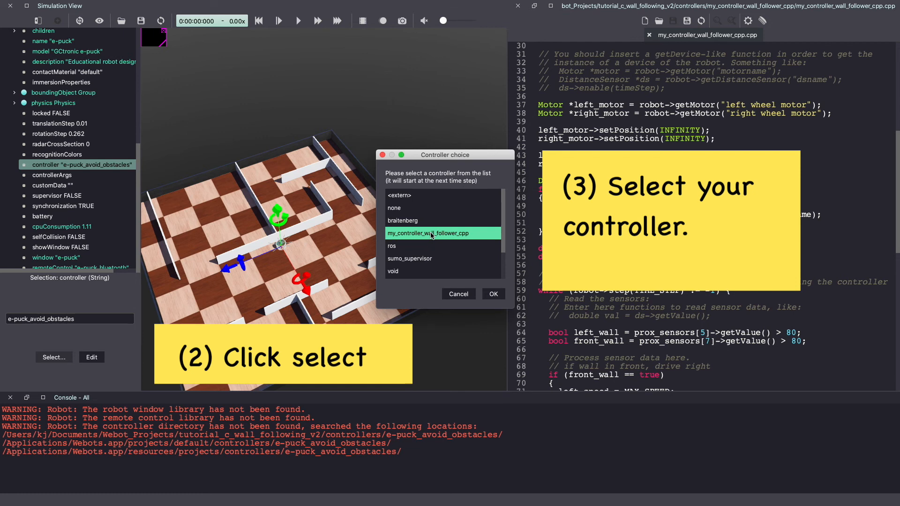
{"action": "left_click", "coordinate": [493, 293]}
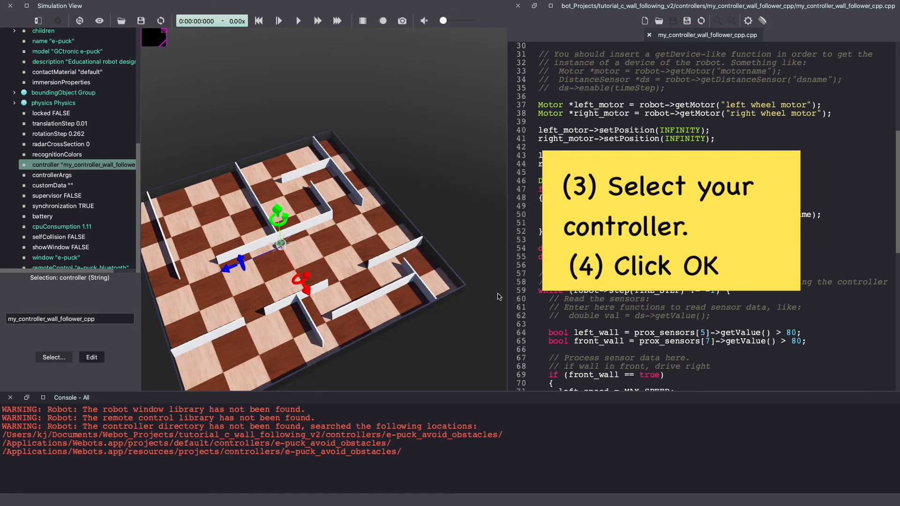
{"action": "left_click", "coordinate": [141, 21]}
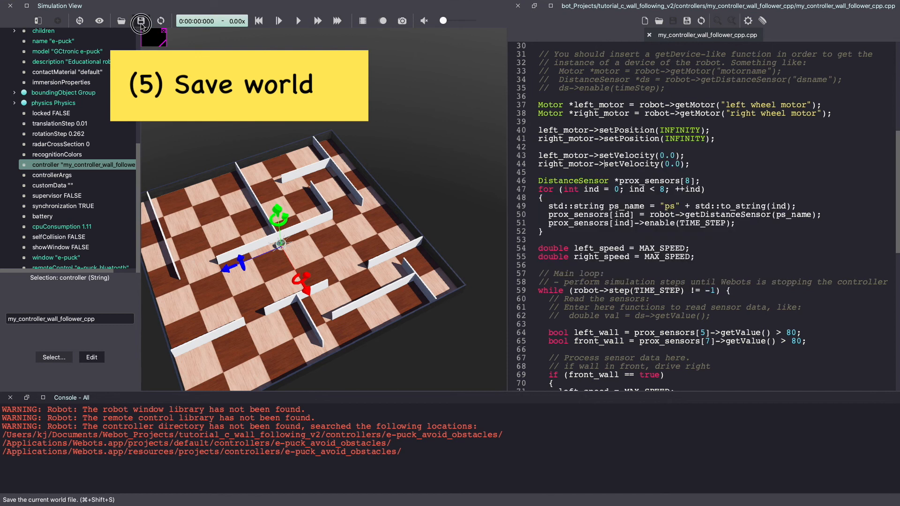
{"action": "left_click", "coordinate": [142, 23]}
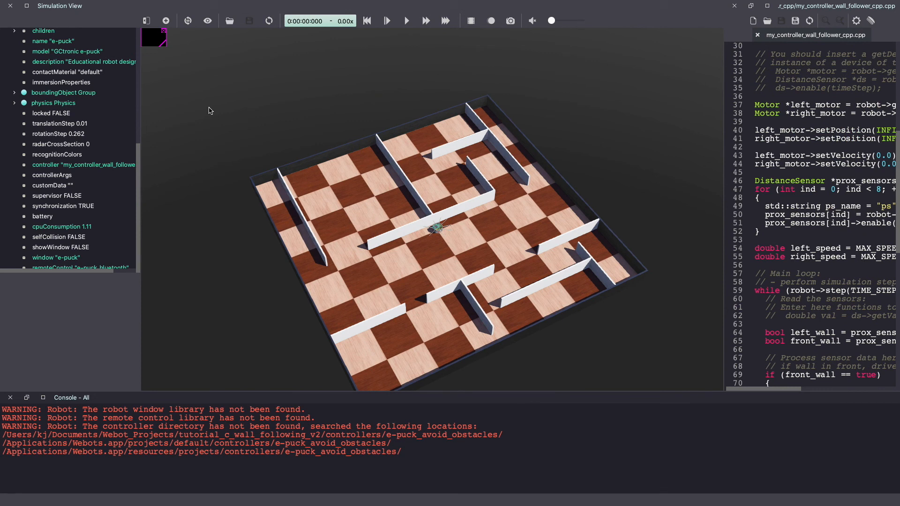
Run the maze simulation and pause it when the e-puck reaches a wall corner.
{"action": "left_click", "coordinate": [386, 21]}
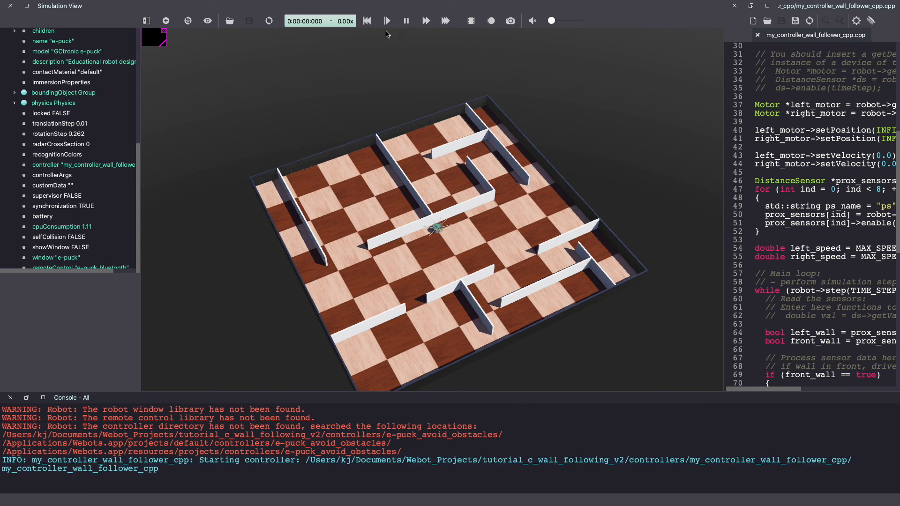
{"action": "left_click", "coordinate": [387, 21]}
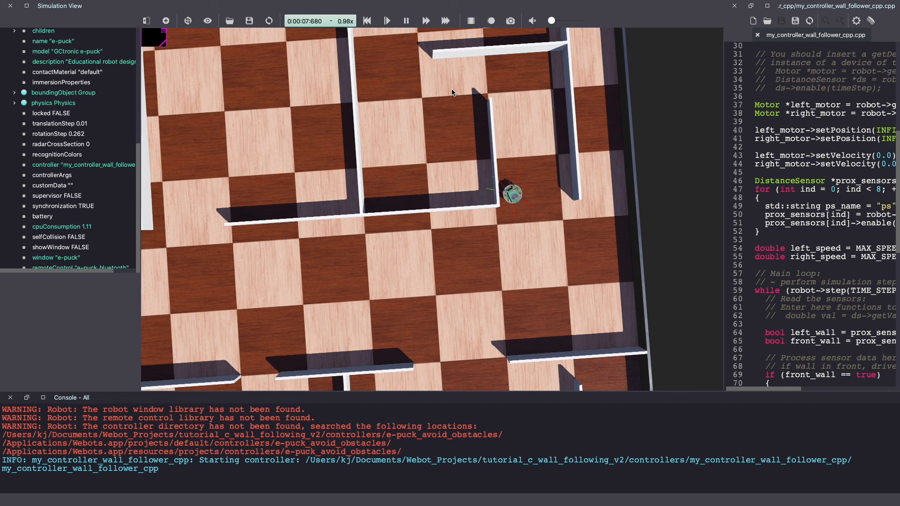
{"action": "left_click", "coordinate": [387, 21]}
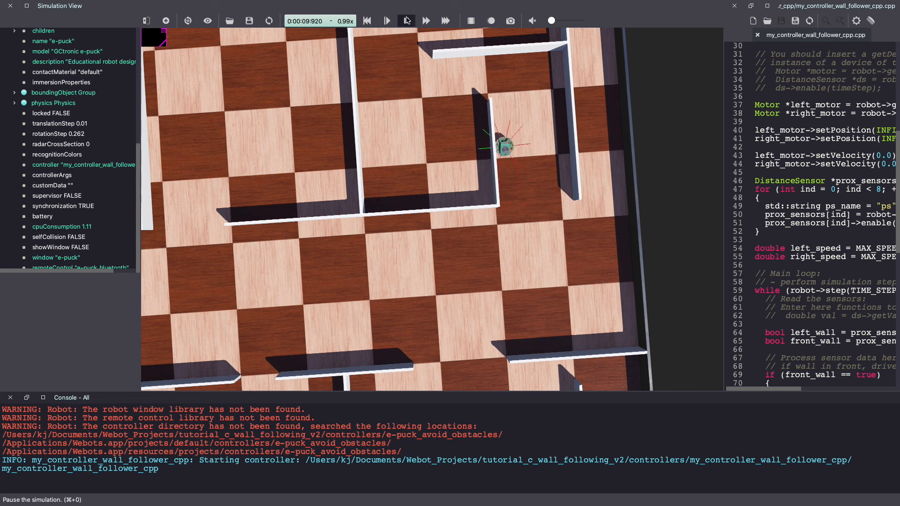
{"action": "left_click", "coordinate": [406, 21]}
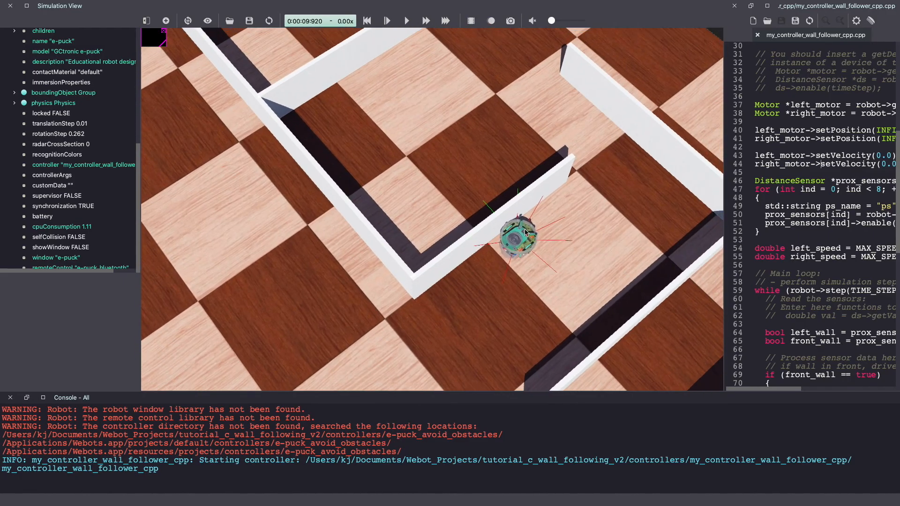
{"action": "mouse_move", "coordinate": [517, 217]}
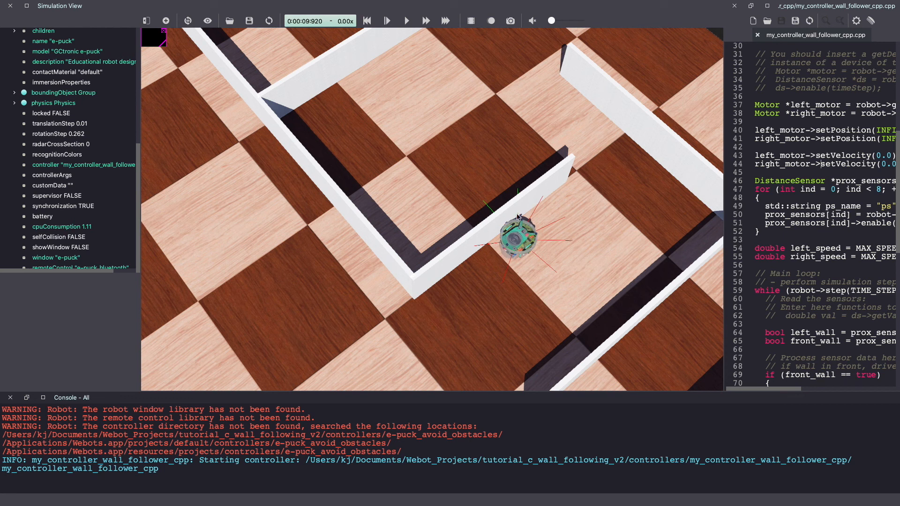
{"action": "mouse_move", "coordinate": [527, 283]}
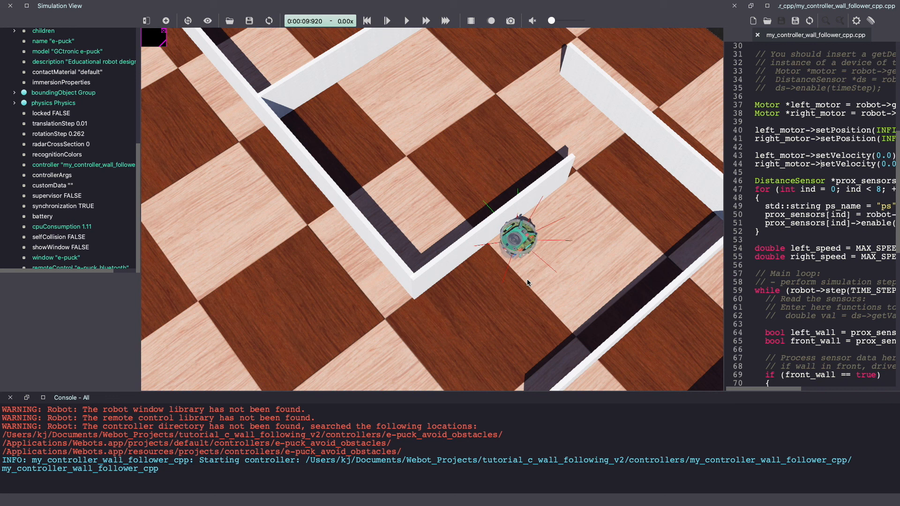
{"action": "left_click", "coordinate": [269, 20]}
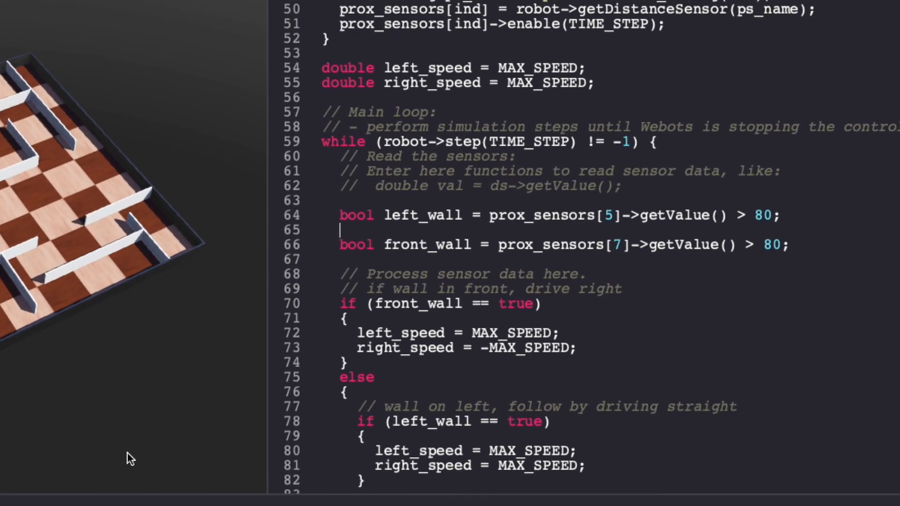
Declare bool left_corner = prox_sensors[6]->getValue() > 80;.
{"action": "type", "text": "bool"}
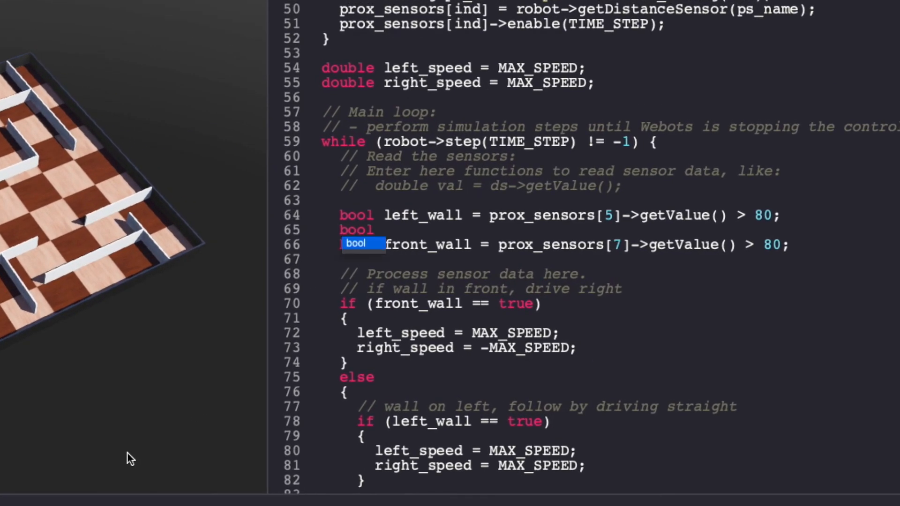
{"action": "type", "text": "left_corn"}
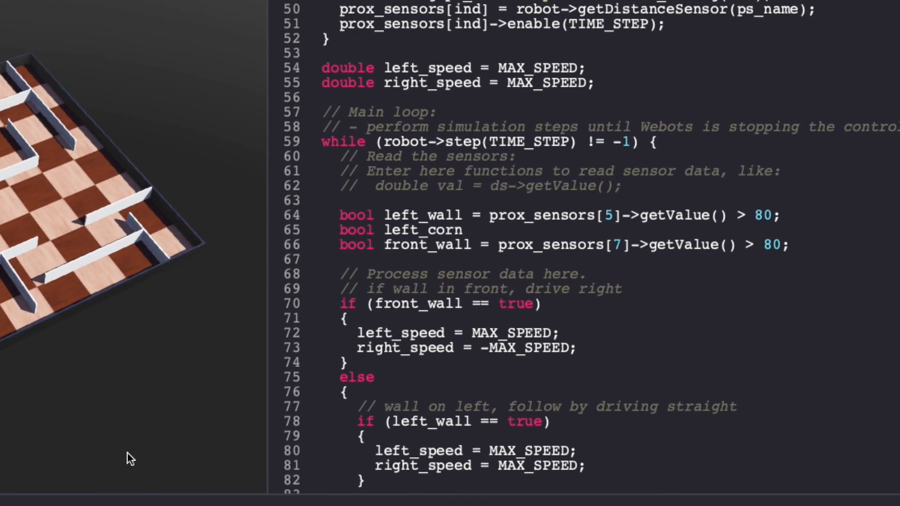
{"action": "type", "text": "er = prox_sensors["}
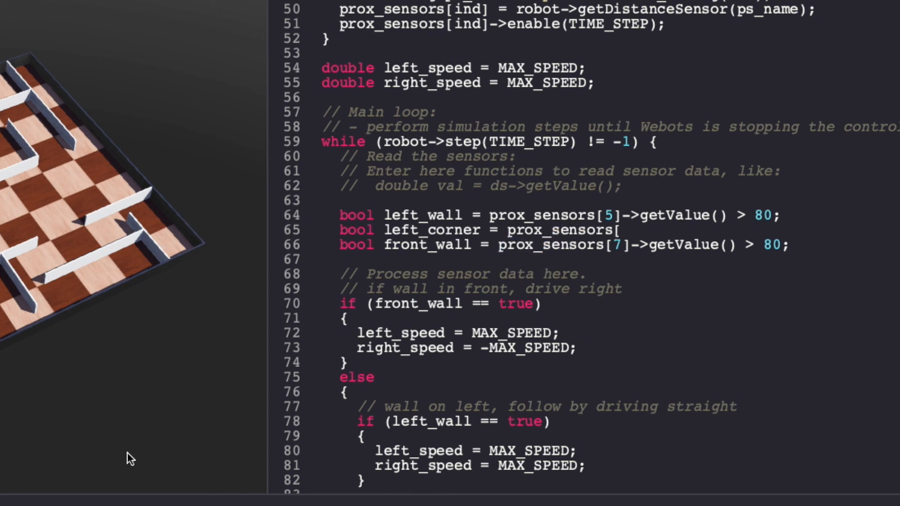
{"action": "type", "text": "6]-"}
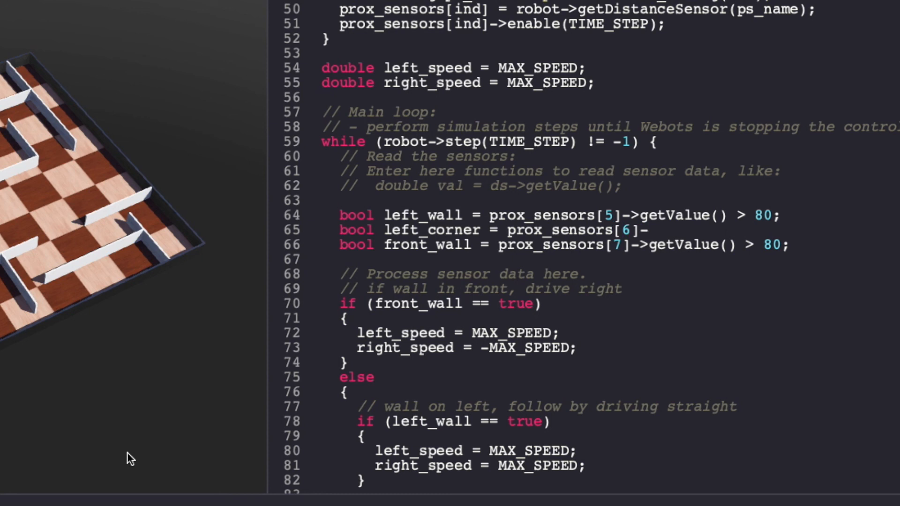
{"action": "type", "text": "->getValue() > 80;"}
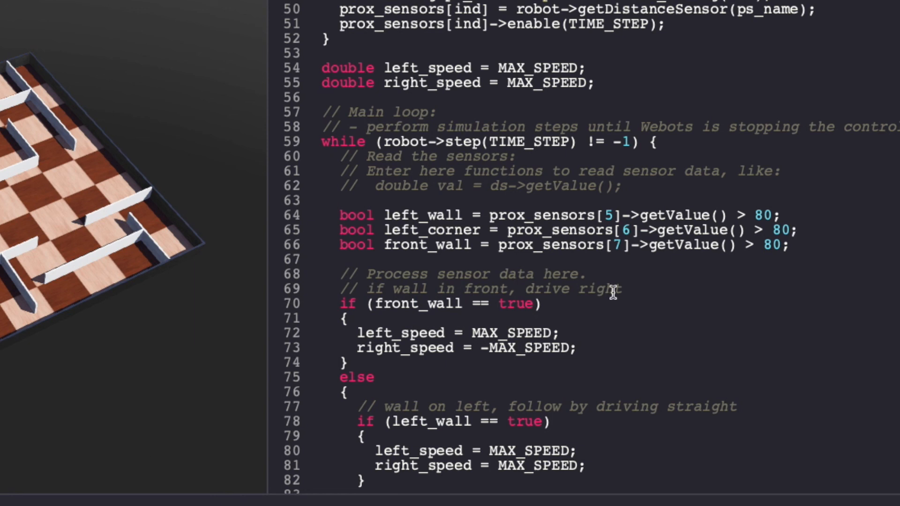
Add a 'too close to the wall' comment and an if (left_corner == true) condition.
{"action": "scroll", "scroll_direction": "down", "scroll_amount": 3}
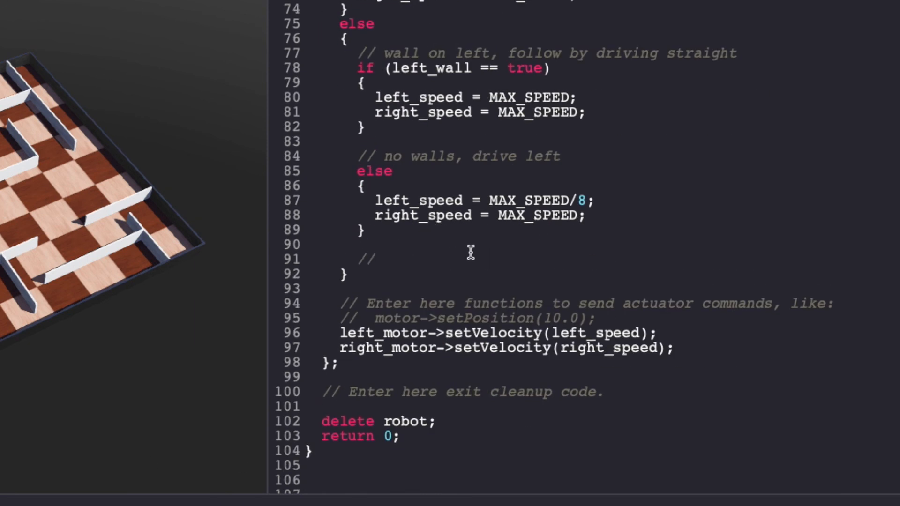
{"action": "type", "text": "if too c"}
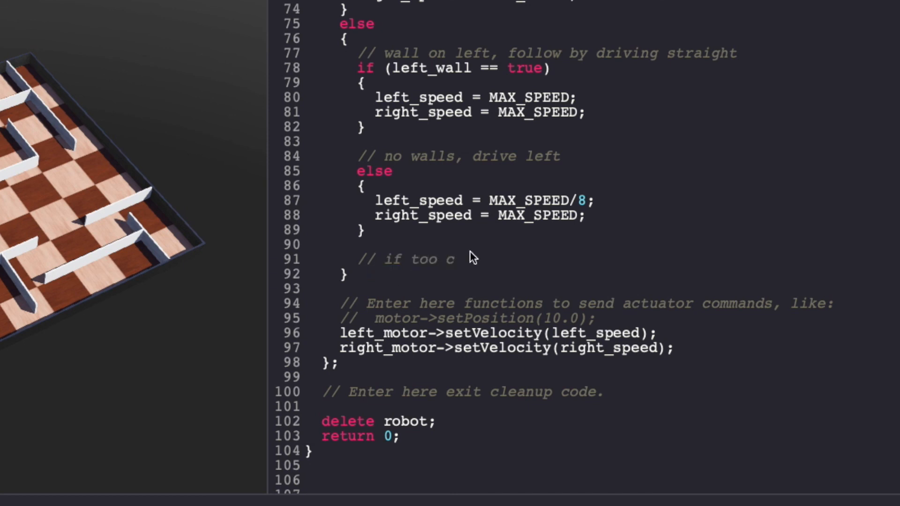
{"action": "type", "text": "lose"}
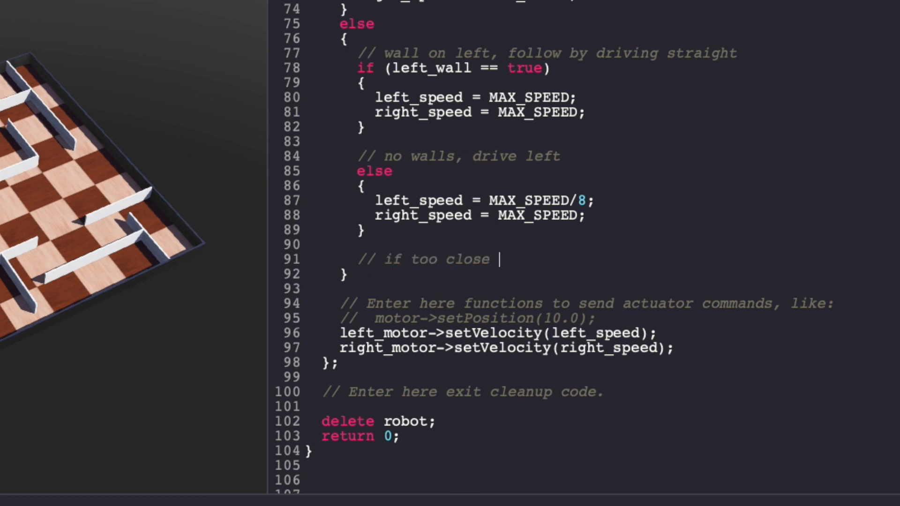
{"action": "type", "text": "to the w"}
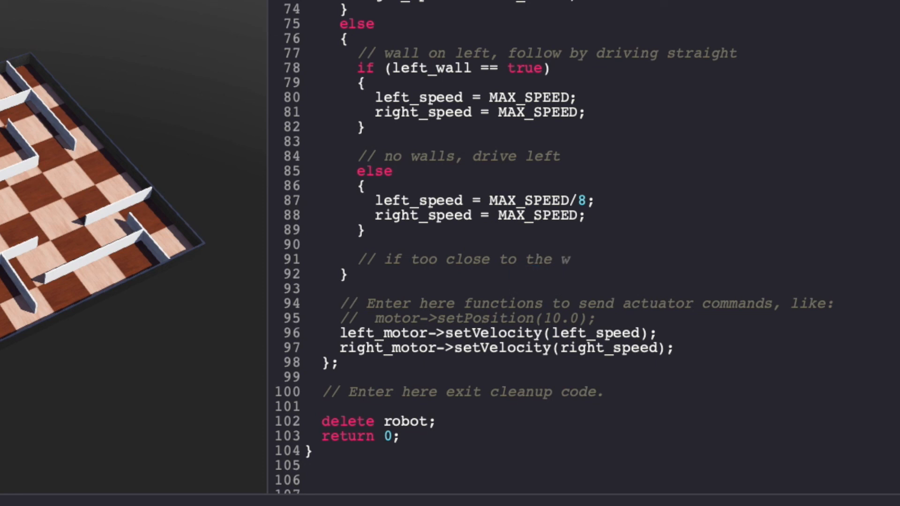
{"action": "type", "text": "all, drivw"}
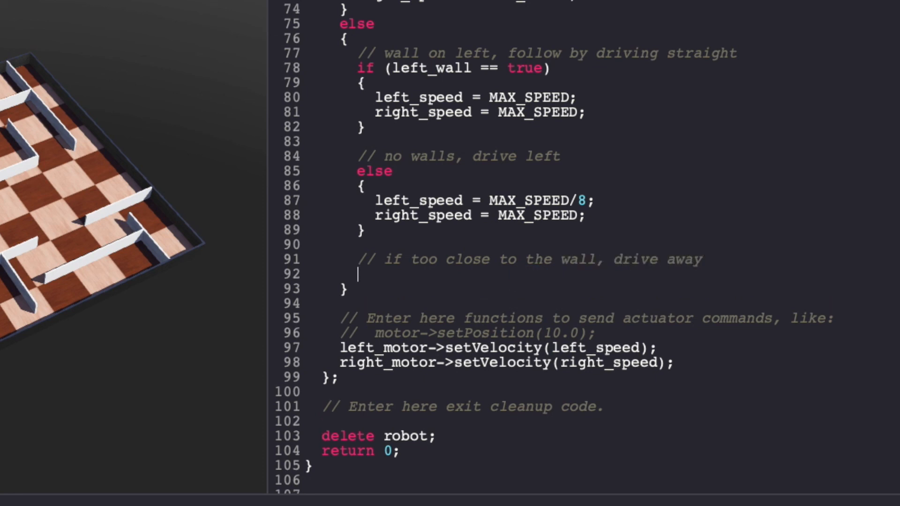
{"action": "type", "text": "if (left_"}
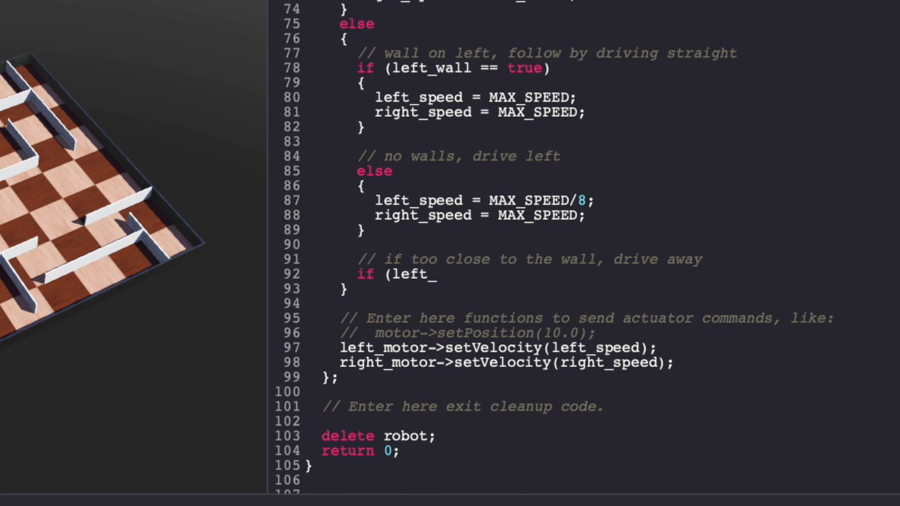
{"action": "type", "text": "corner == t"}
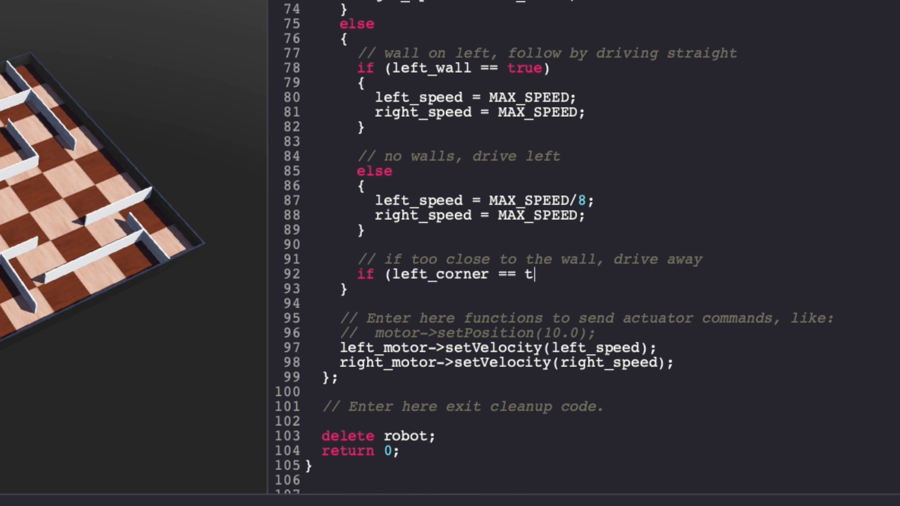
{"action": "type", "text": "rue)"}
{"action": "type", "text": "{"}
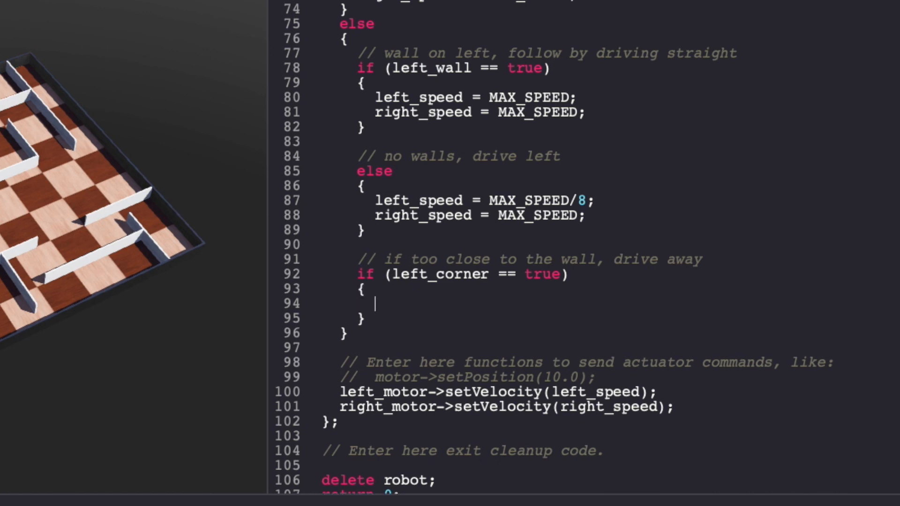
Inside it set left_speed = MAX_SPEED and right_speed = MAX_SPEED/8 to veer away.
{"action": "type", "text": "left_spee"}
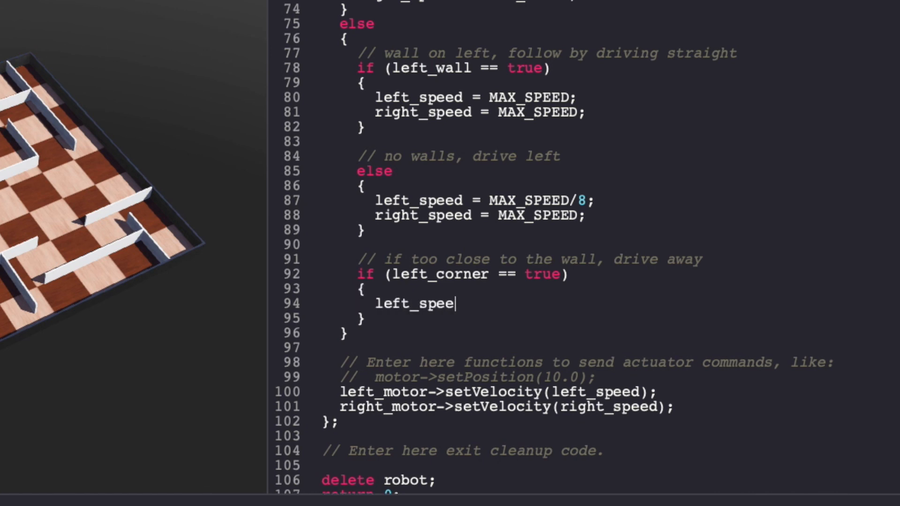
{"action": "type", "text": "d = MAX"}
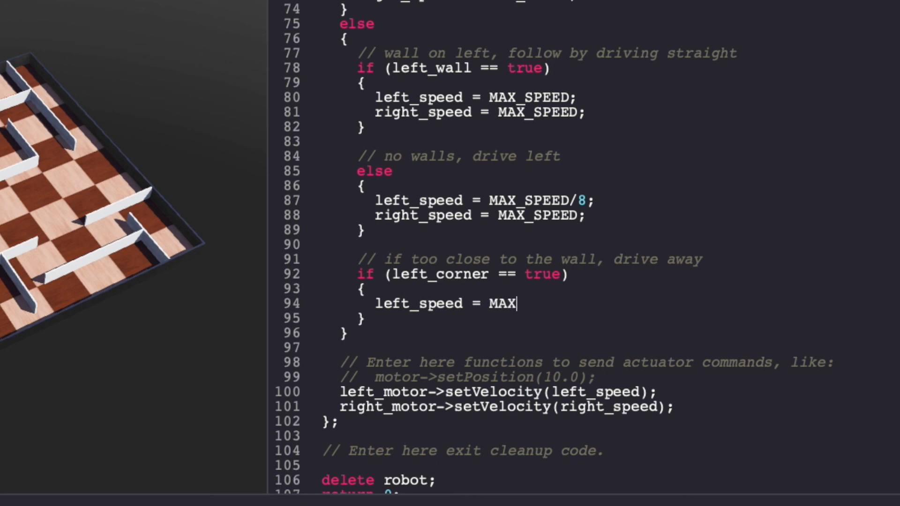
{"action": "type", "text": "_SPEED;"}
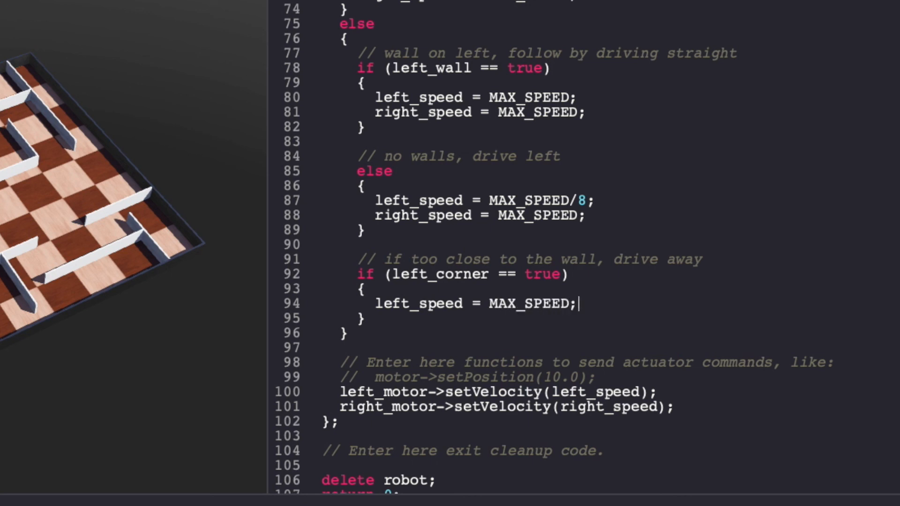
{"action": "type", "text": "right_spe"}
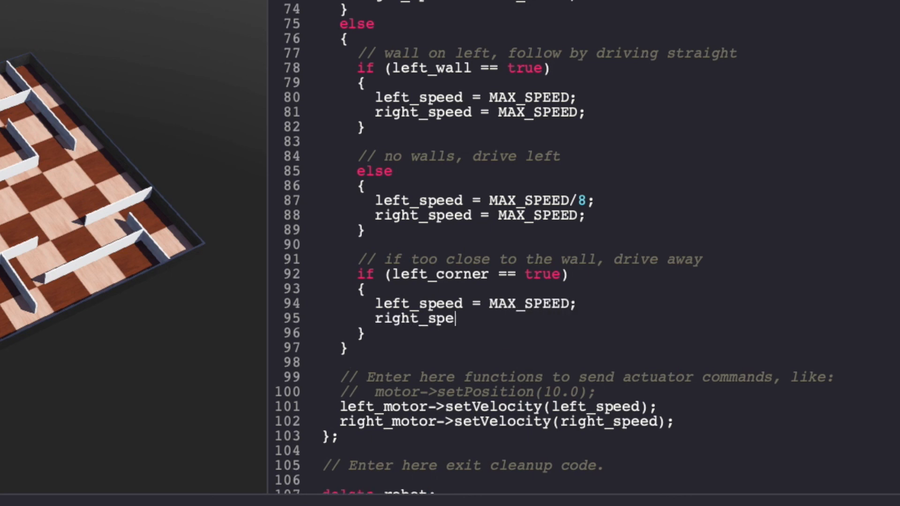
{"action": "type", "text": "ed = MA"}
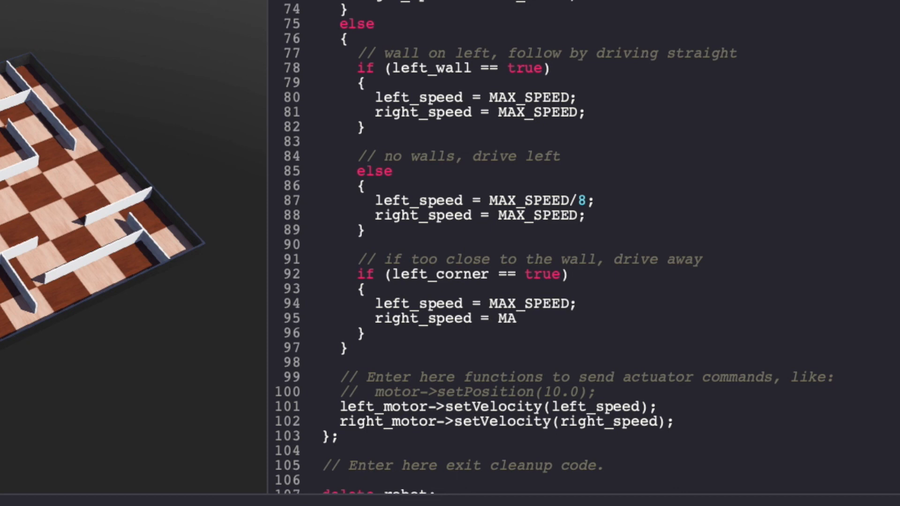
{"action": "type", "text": "X_SPEED/8"}
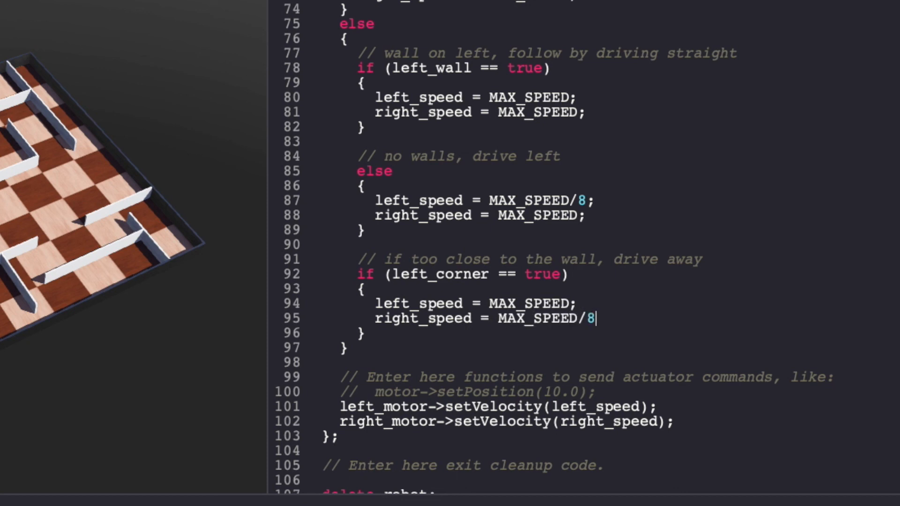
{"action": "type", "text": ";"}
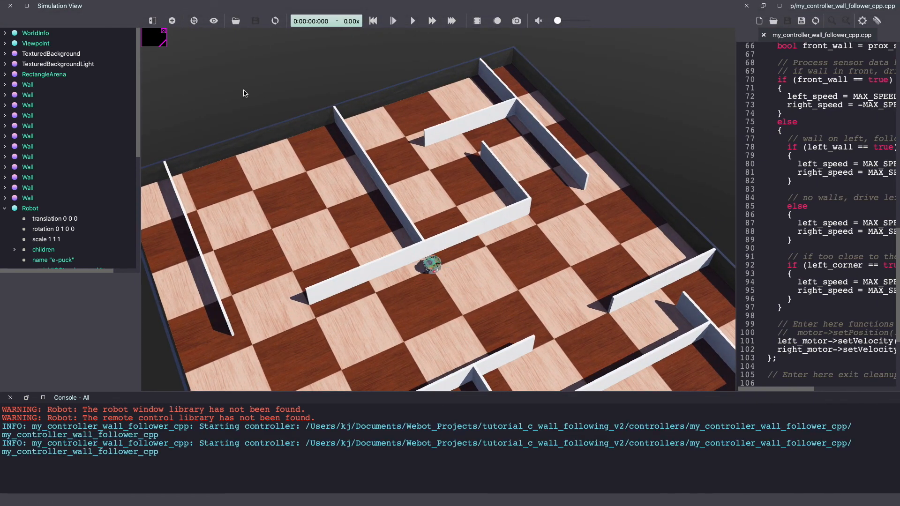
{"action": "mouse_move", "coordinate": [378, 49]}
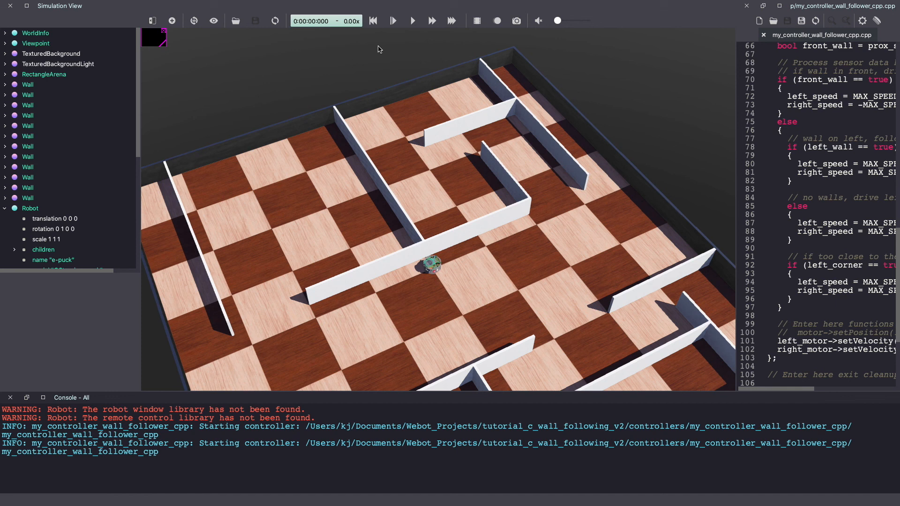
Run the simulation with the corner correction, pausing briefly and resuming to watch the e-puck.
{"action": "left_click", "coordinate": [412, 21]}
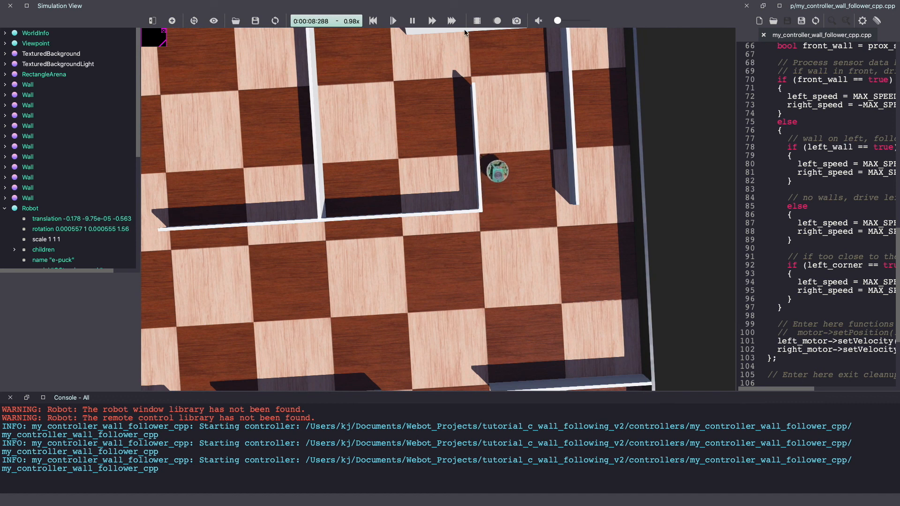
{"action": "left_click", "coordinate": [412, 20]}
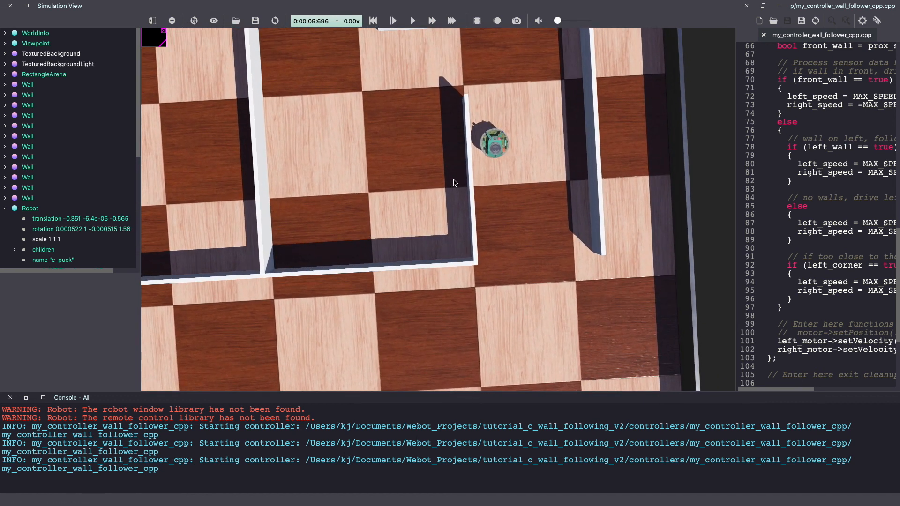
{"action": "left_click", "coordinate": [413, 21]}
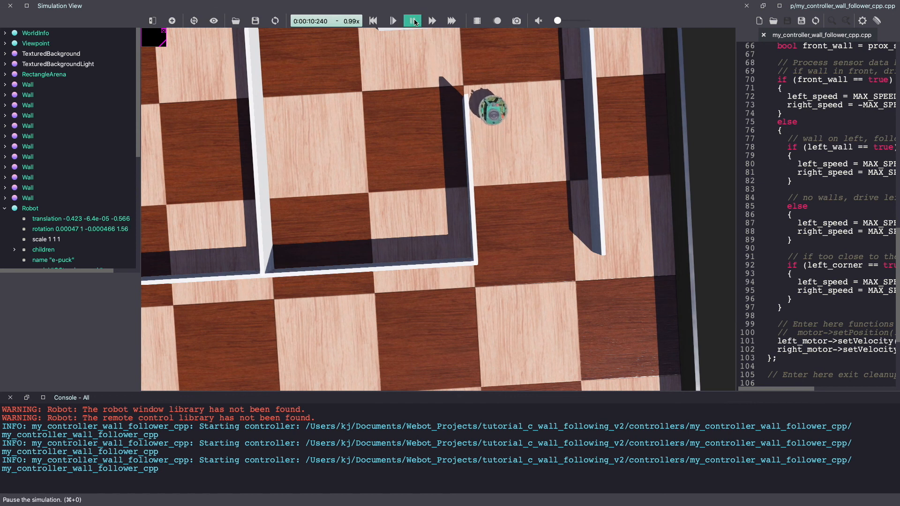